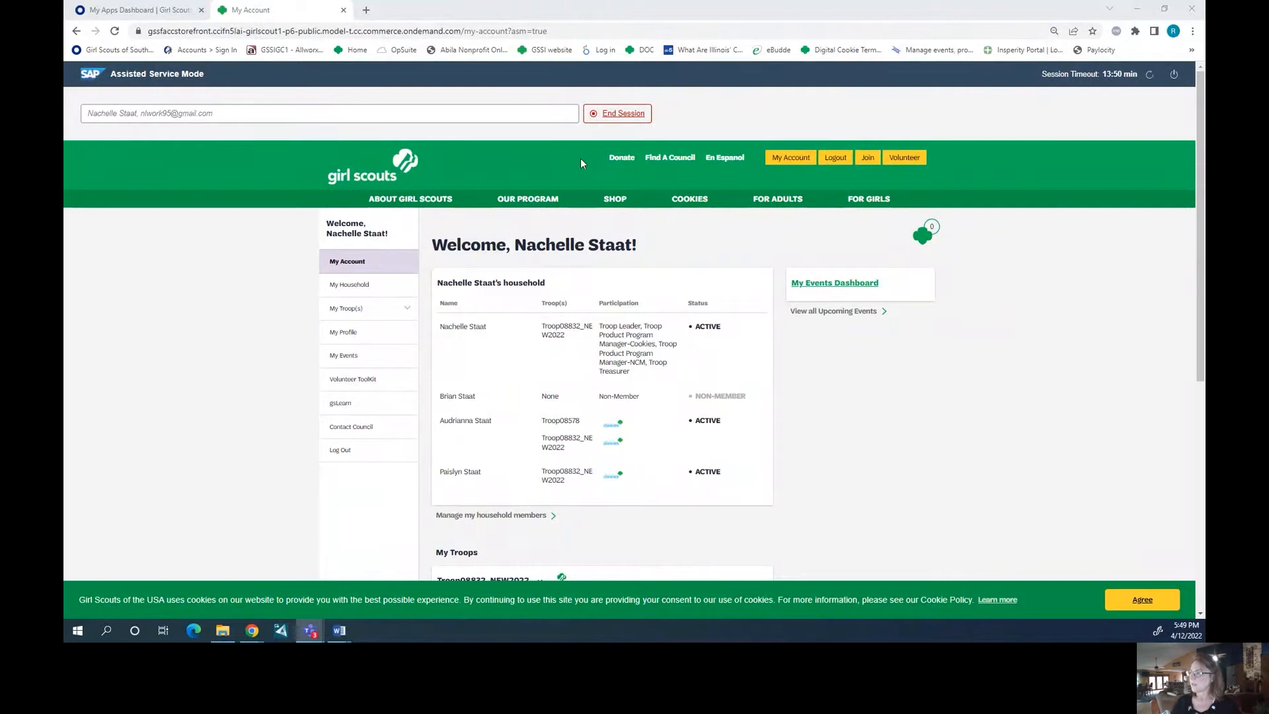
# Expand My Troop(s) to list Troop08832_NEW2022 and Troop08578
pyautogui.click(324, 113)
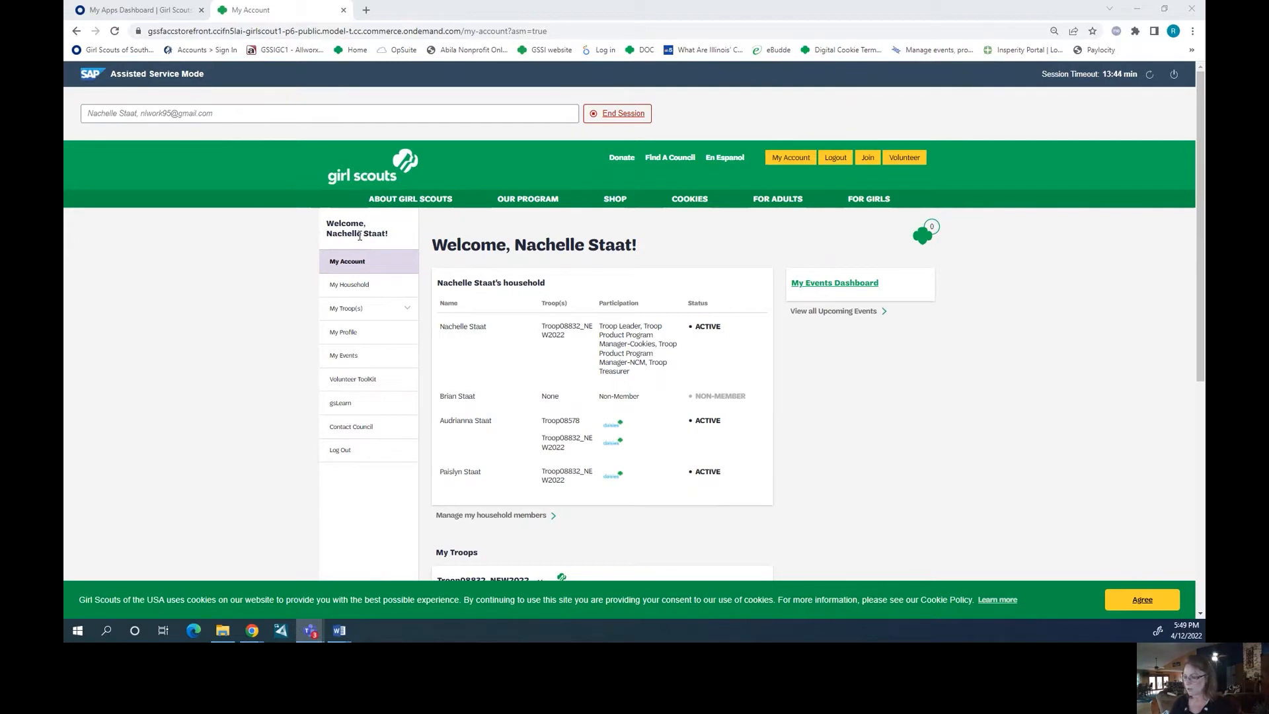
pyautogui.moveTo(420, 328)
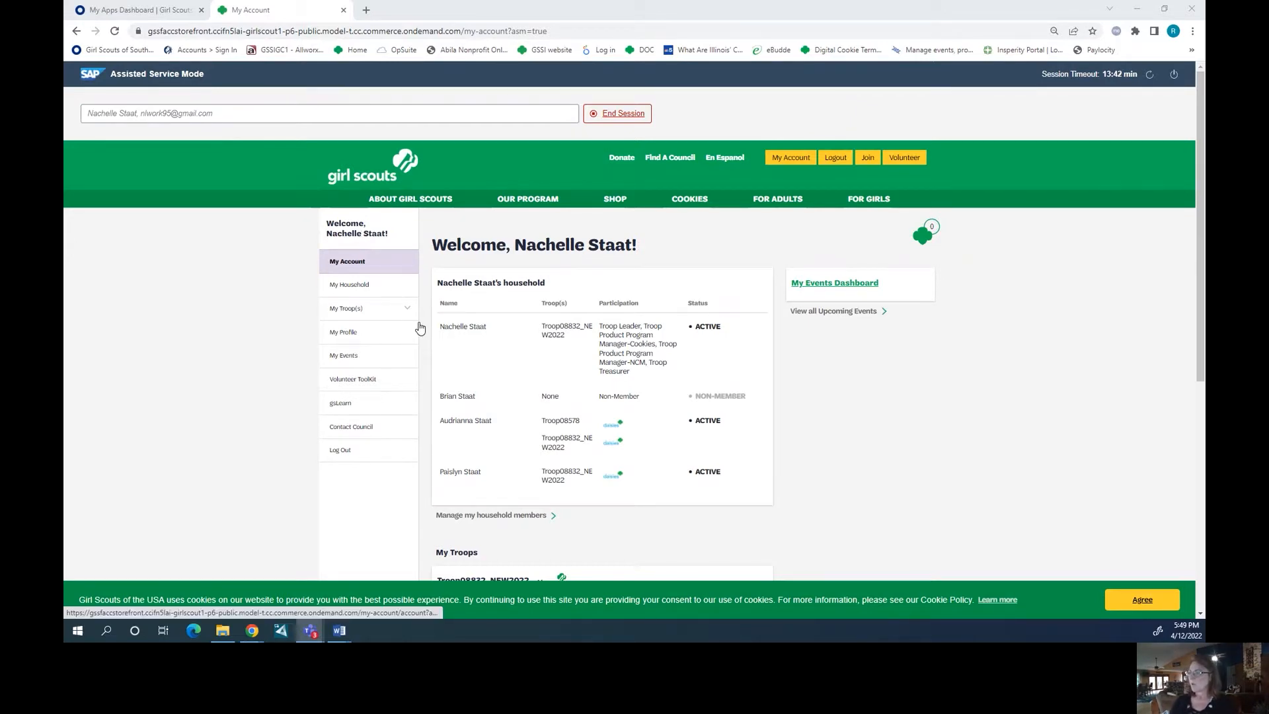
pyautogui.moveTo(688, 198)
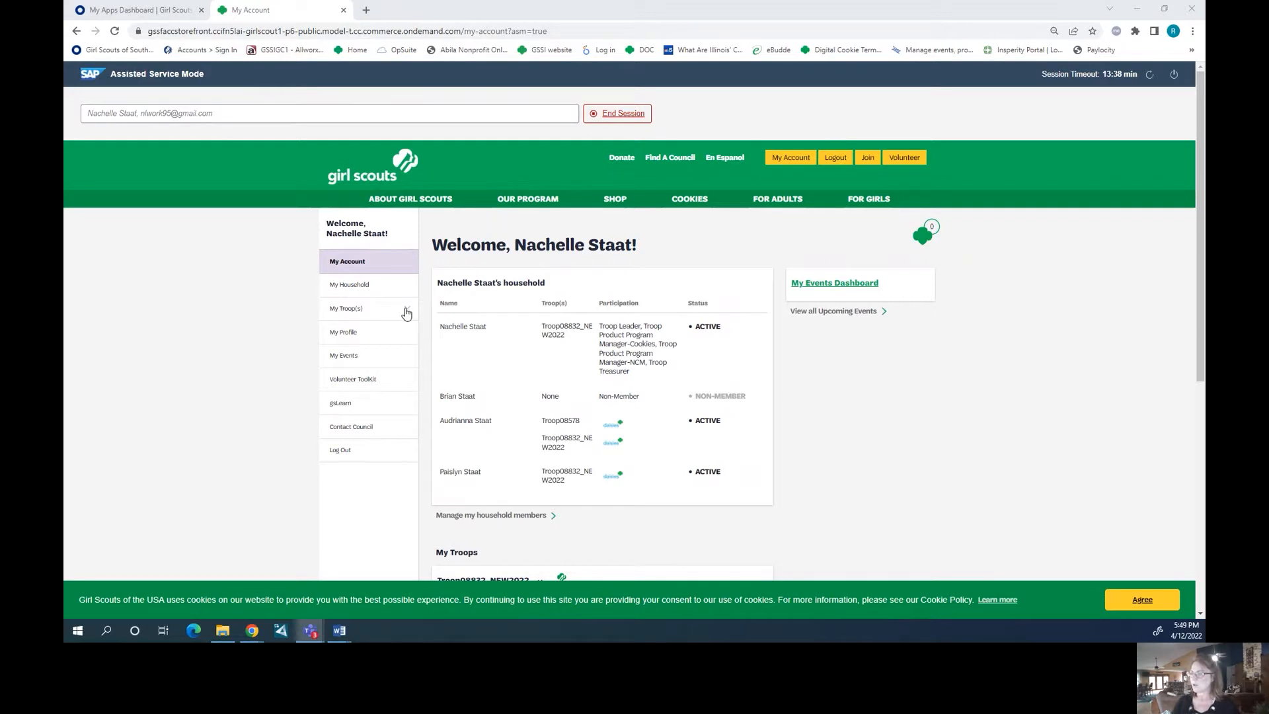
pyautogui.click(346, 308)
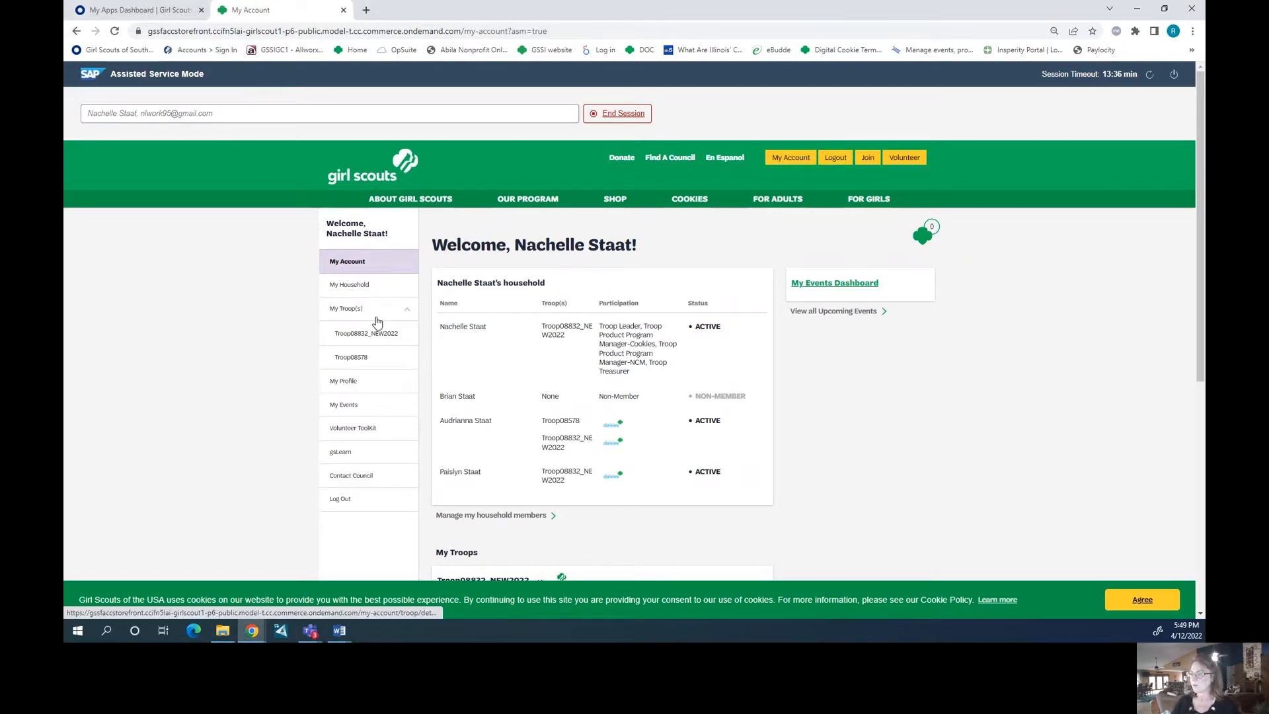
# Open Troop08832_NEW2022 and scroll through its meeting details, contacts and members
pyautogui.click(365, 332)
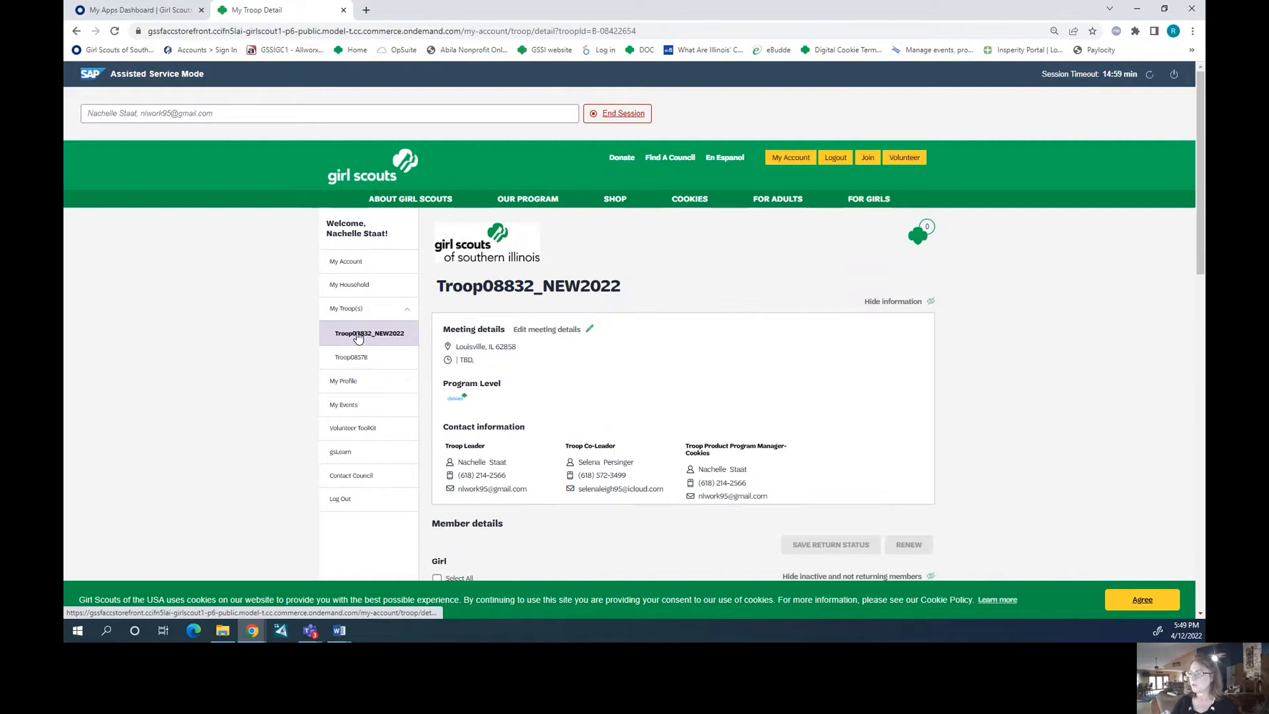
pyautogui.scroll(-3)
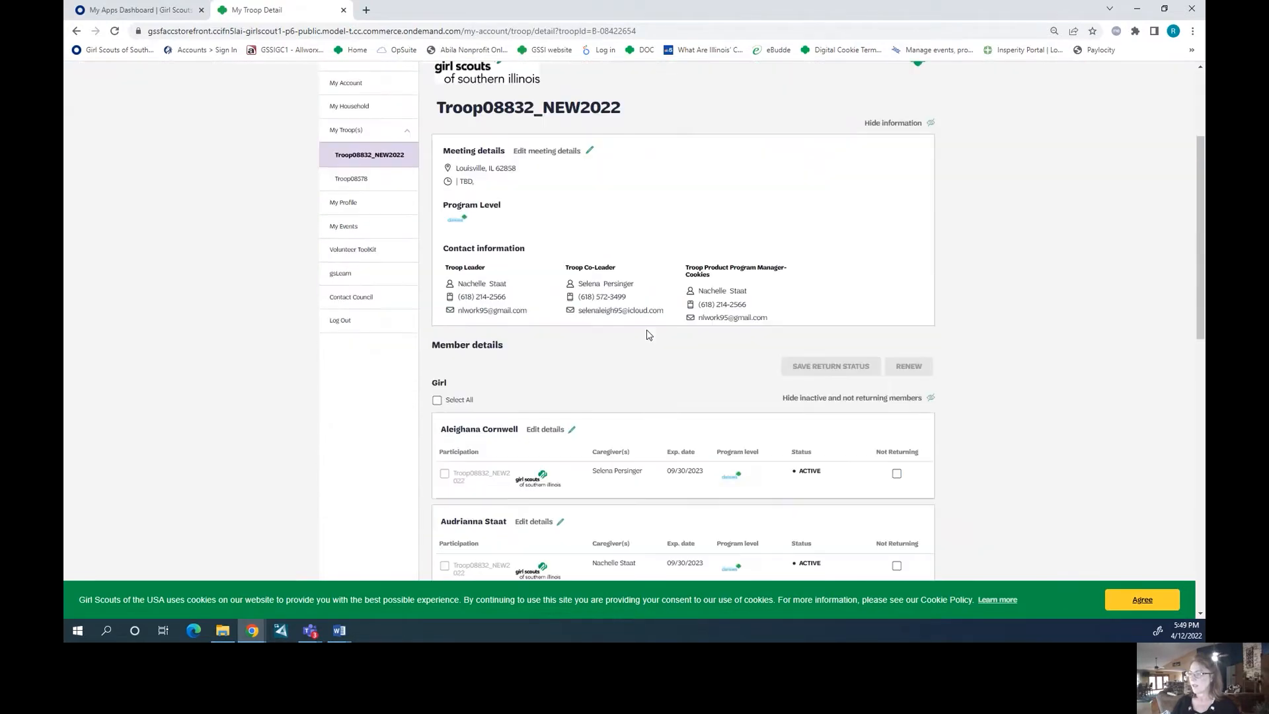
pyautogui.scroll(-3)
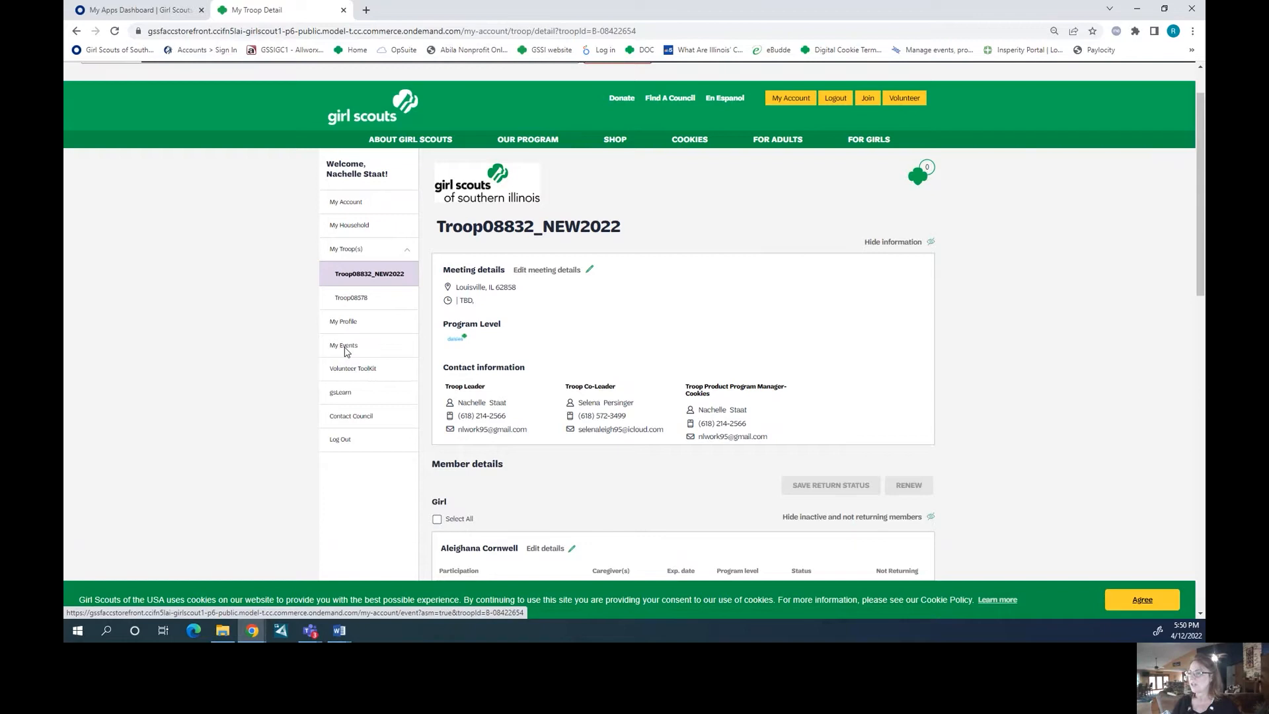
# Open My Events, whose Upcoming Events list shows no registrations
pyautogui.click(343, 346)
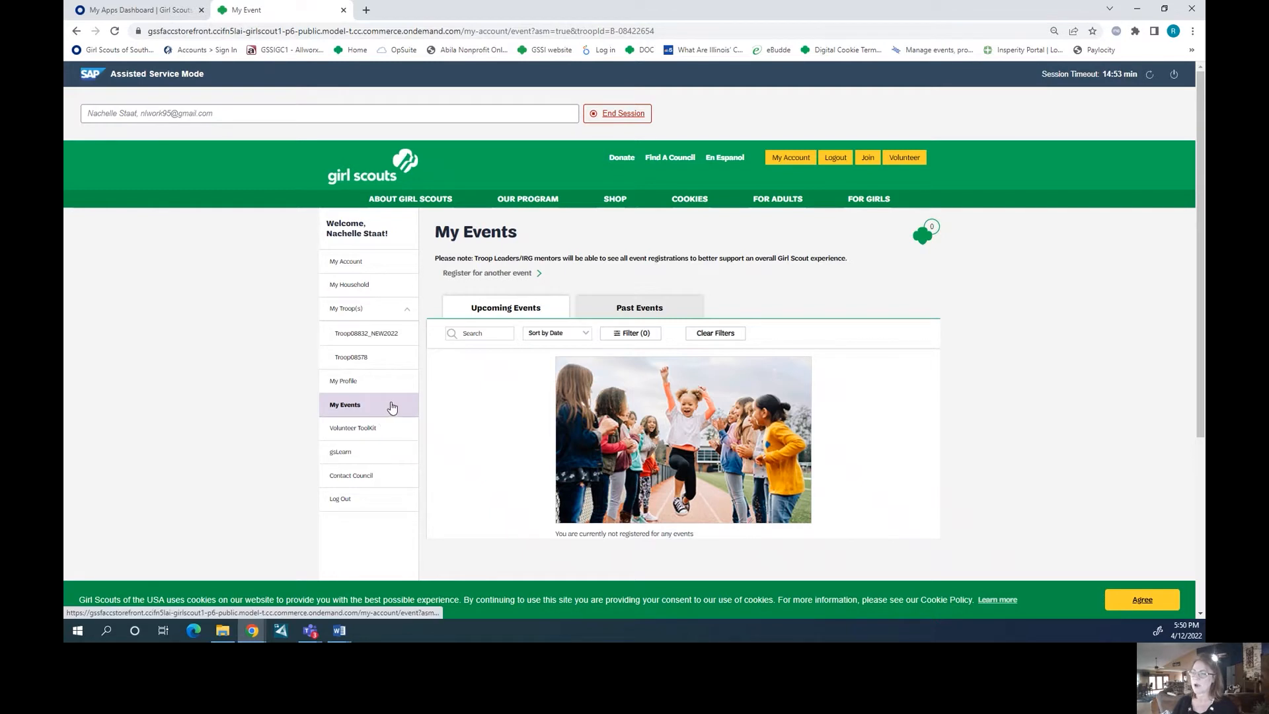
pyautogui.moveTo(517, 311)
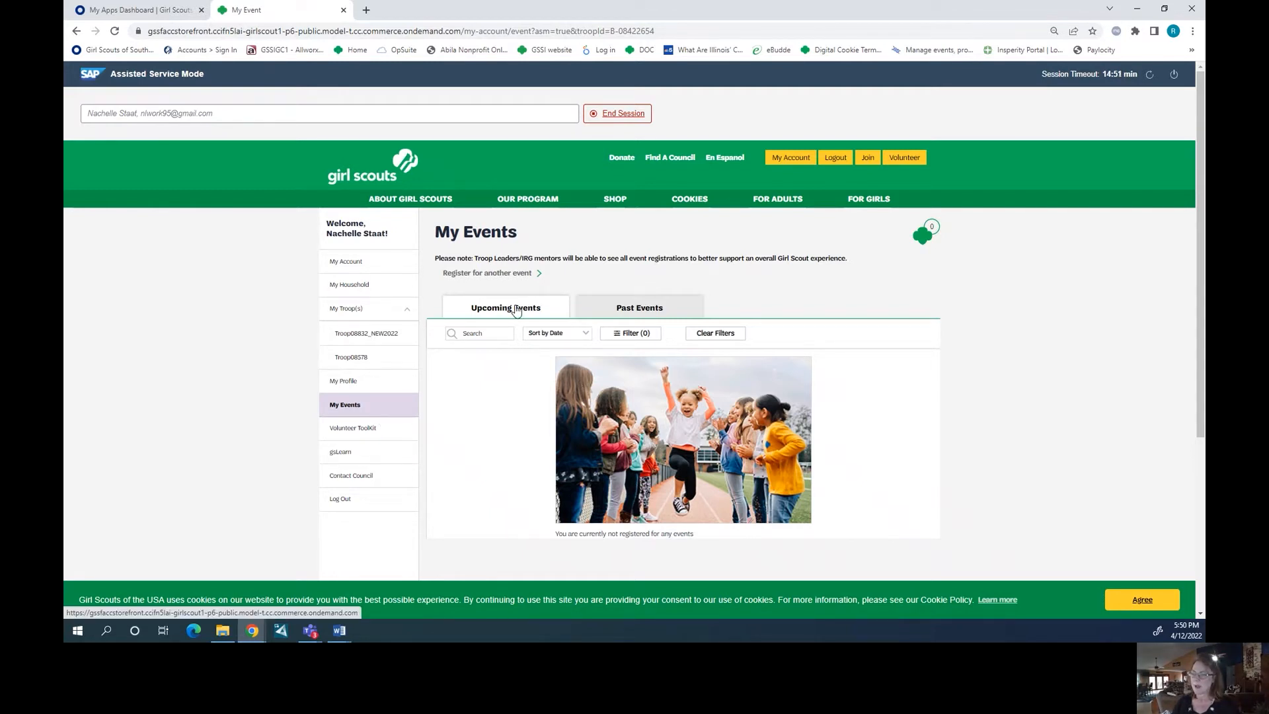
pyautogui.moveTo(516, 278)
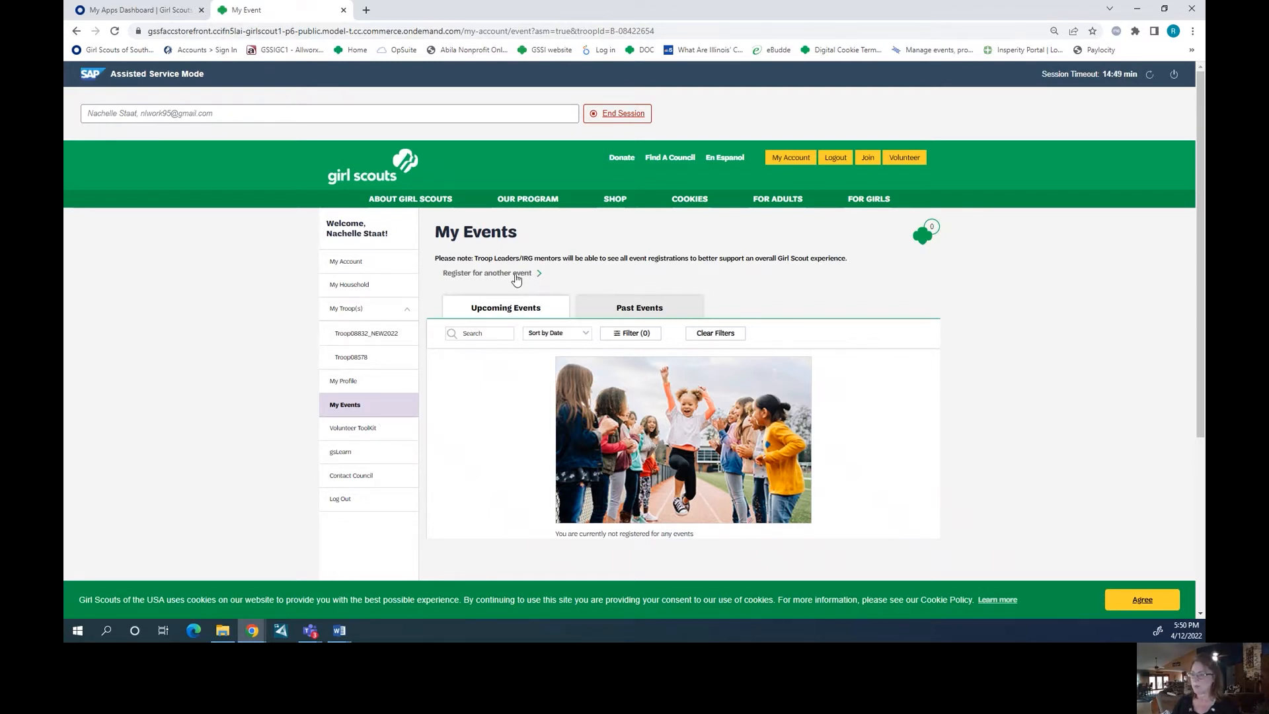
pyautogui.moveTo(450, 295)
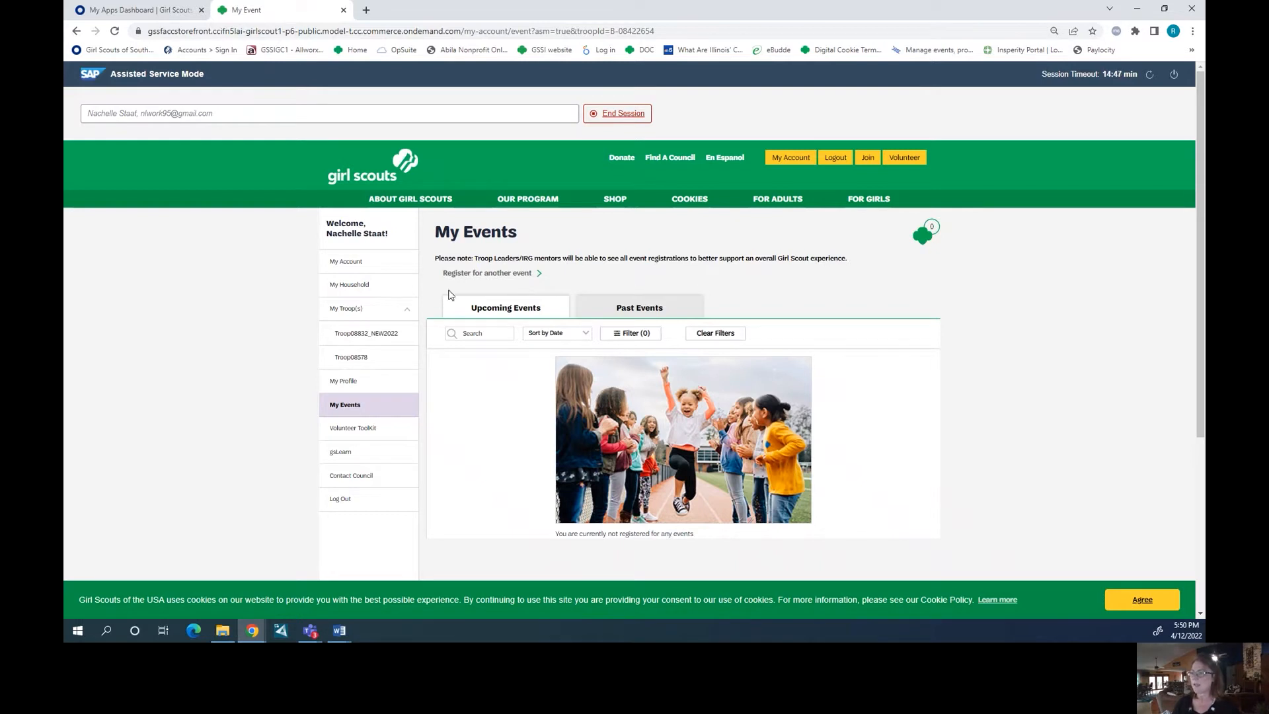
pyautogui.moveTo(497, 279)
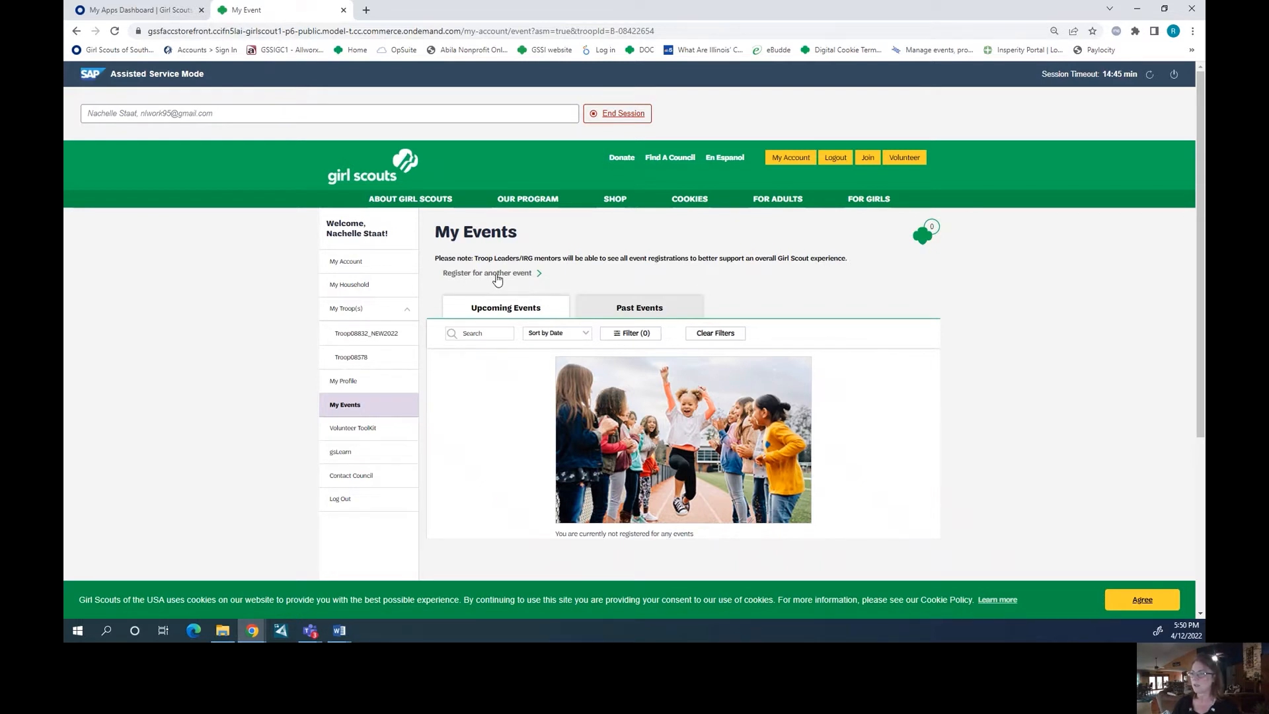
# Search for events near 62034 Glen Carbon, returning 53 results within 10 miles
pyautogui.click(489, 273)
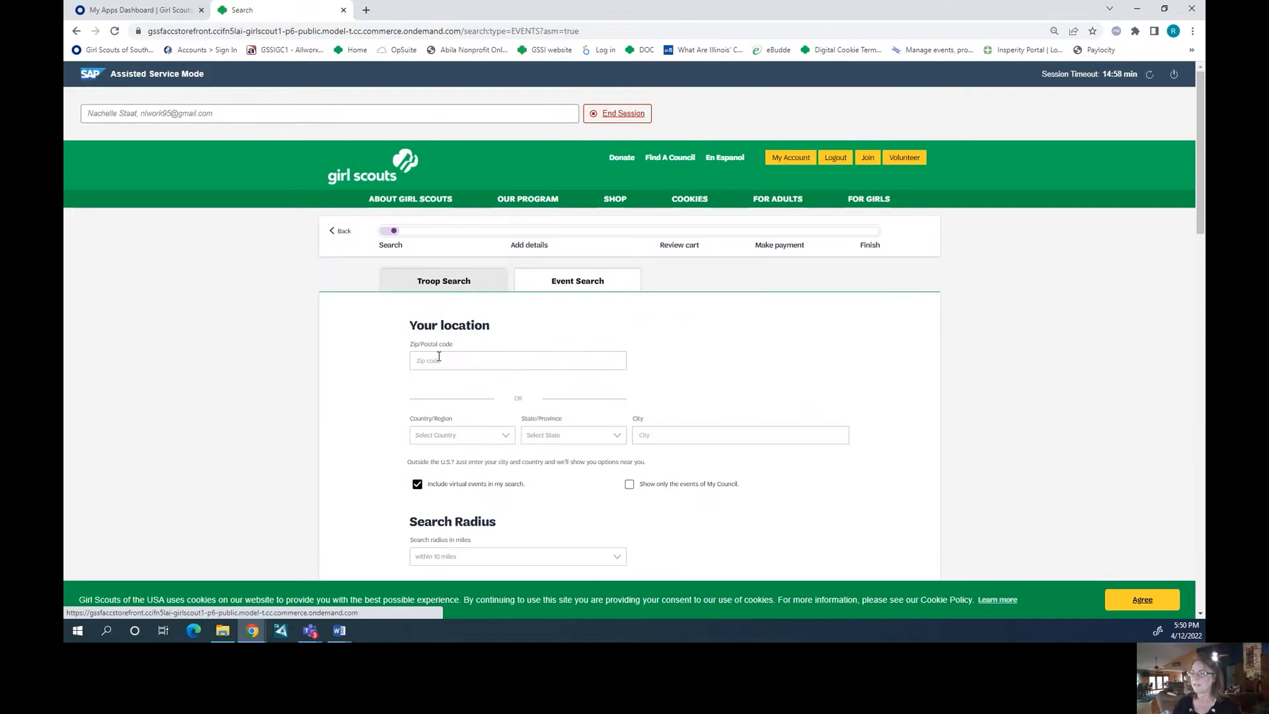
pyautogui.click(517, 359)
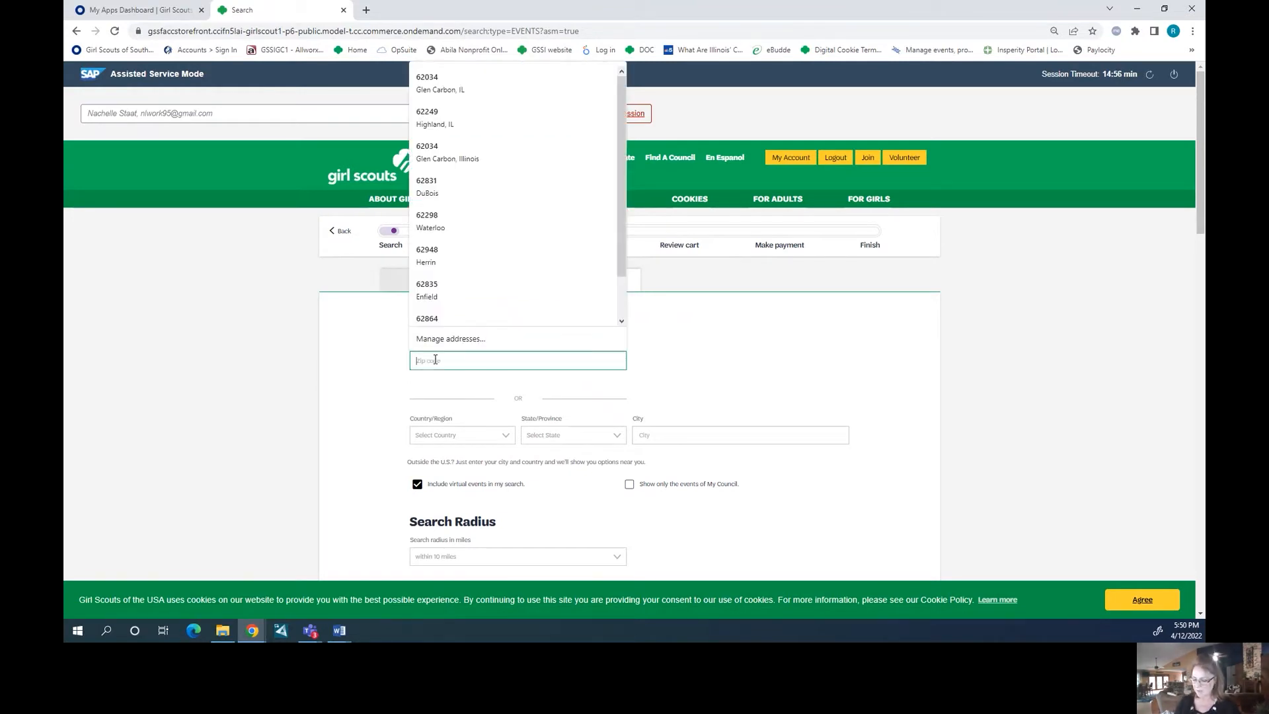
pyautogui.write('62034')
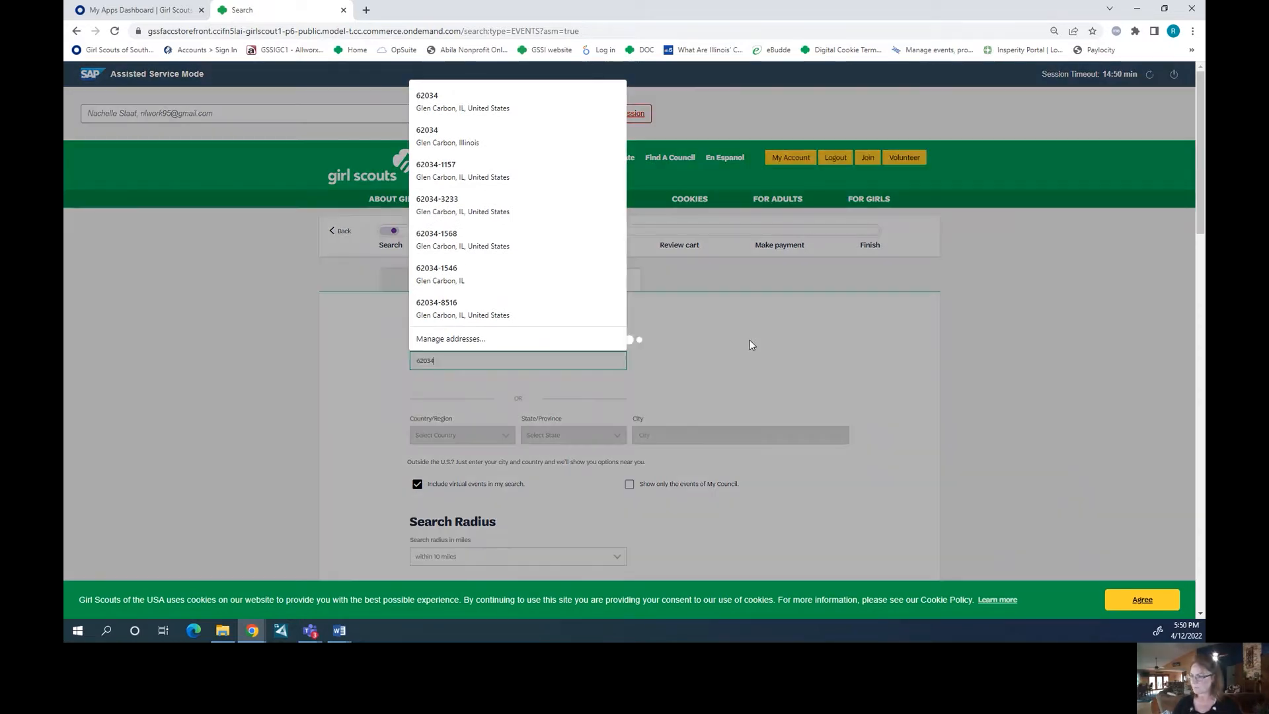
pyautogui.click(426, 101)
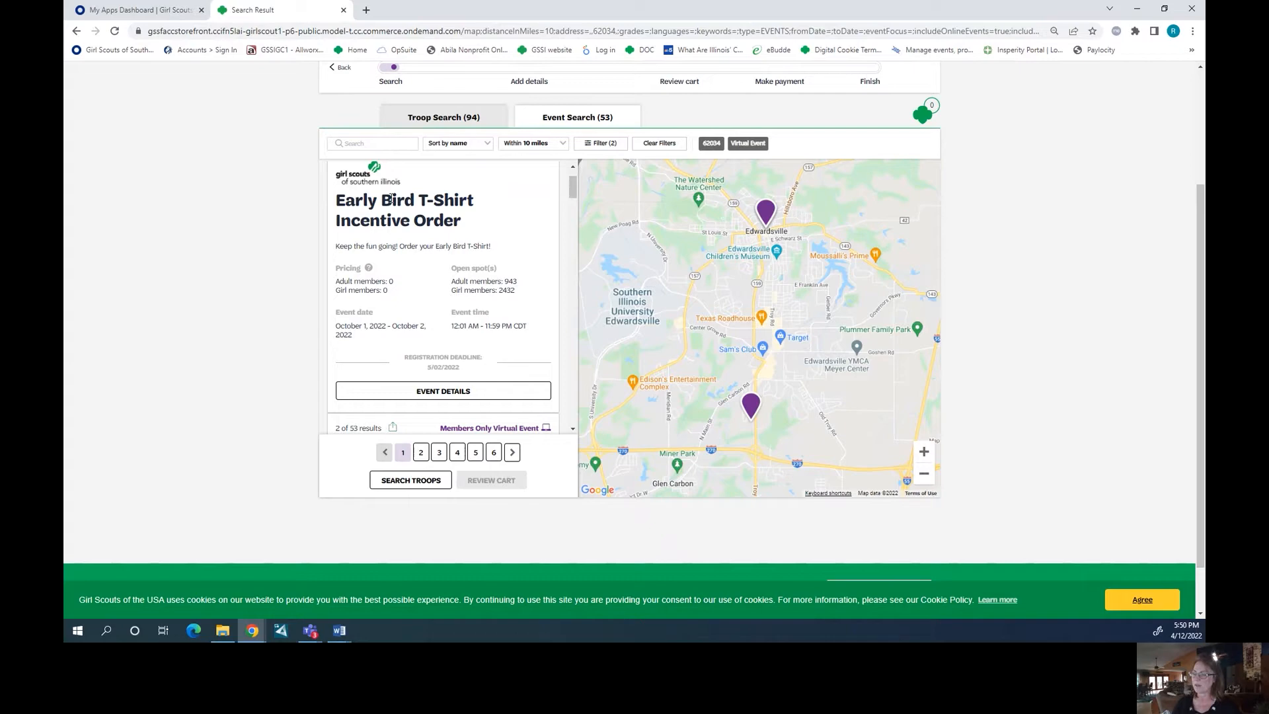
# Open the Early Bird T-Shirt Incentive Order and enter 4 girl and 2 adult spots
pyautogui.click(443, 391)
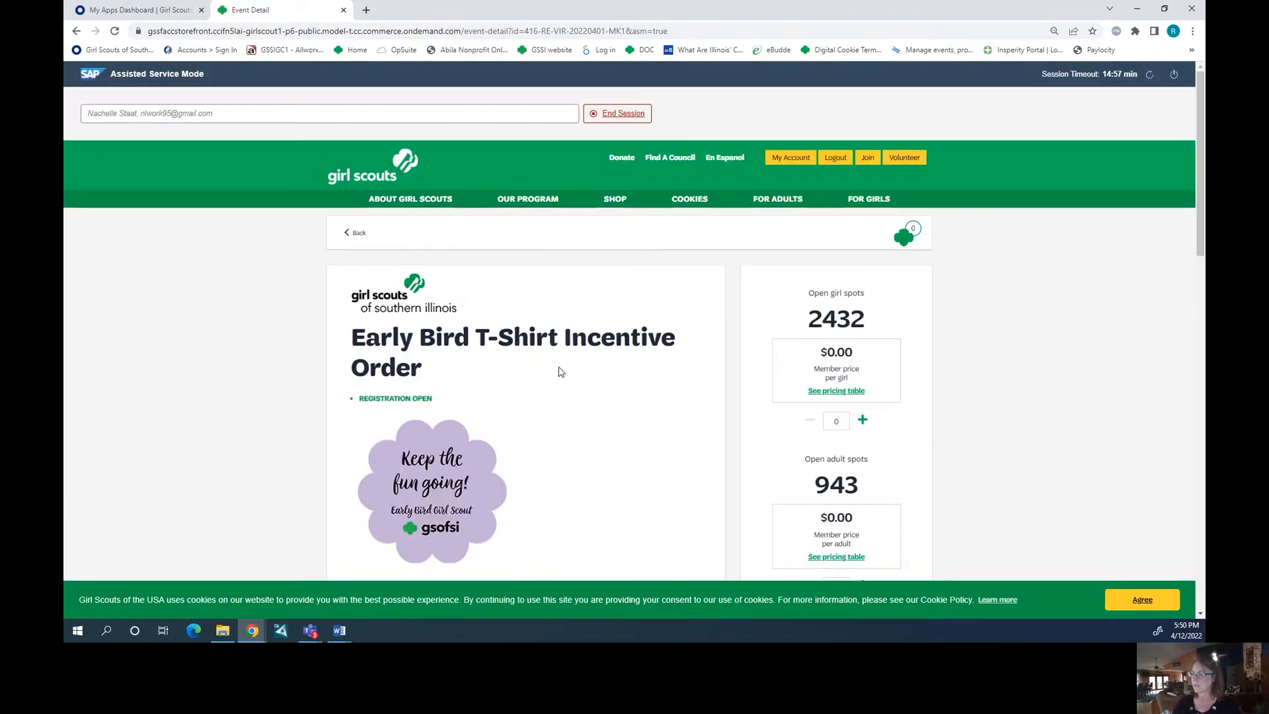
pyautogui.scroll(-3)
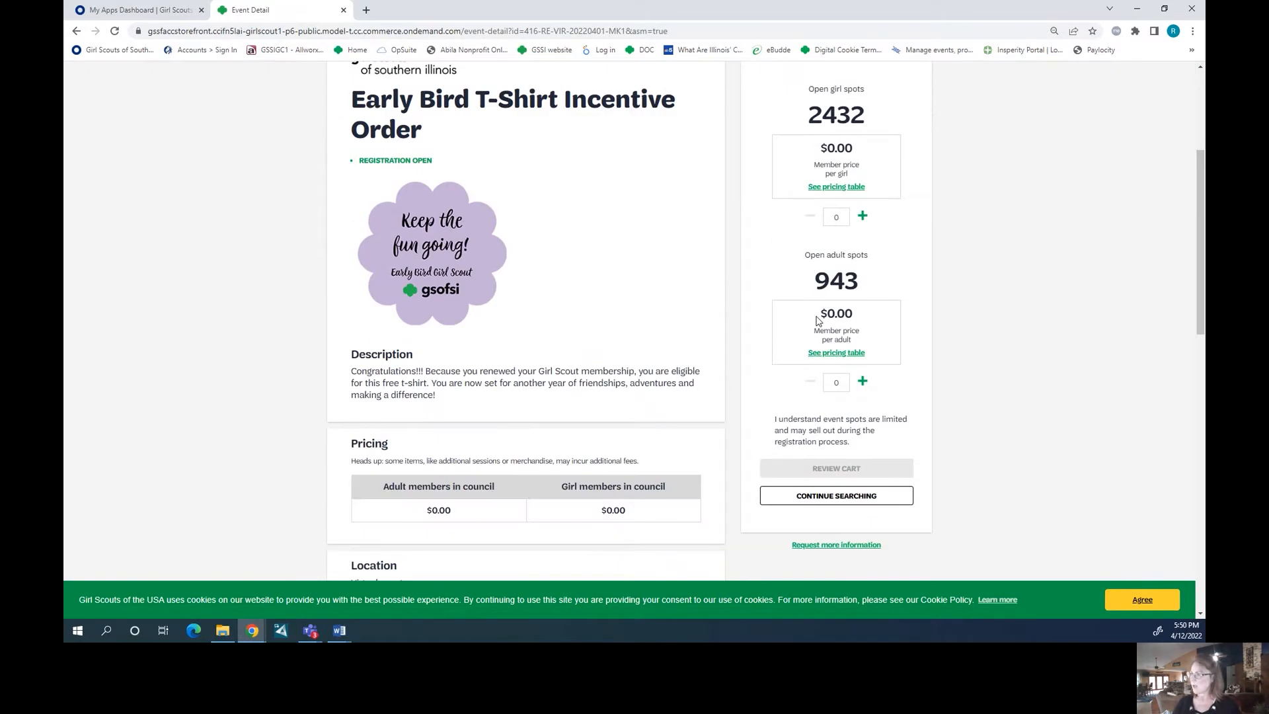
pyautogui.moveTo(541, 307)
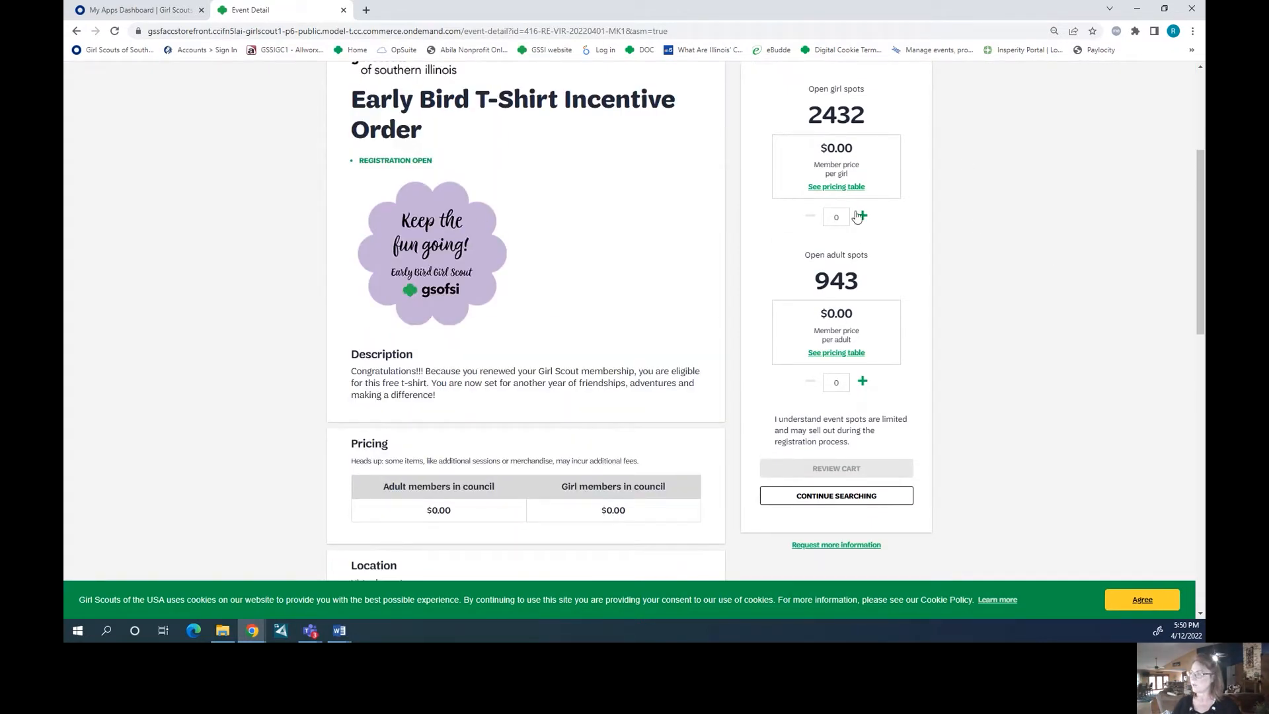
pyautogui.click(862, 216)
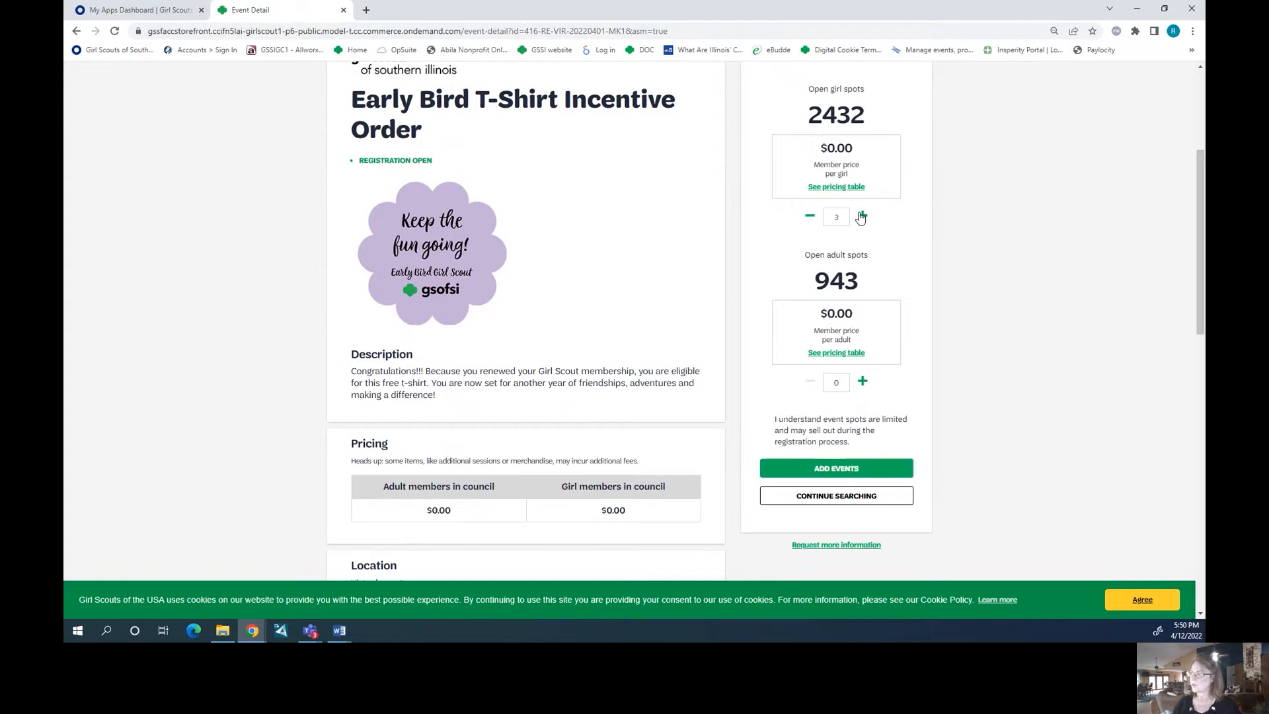
pyautogui.click(861, 216)
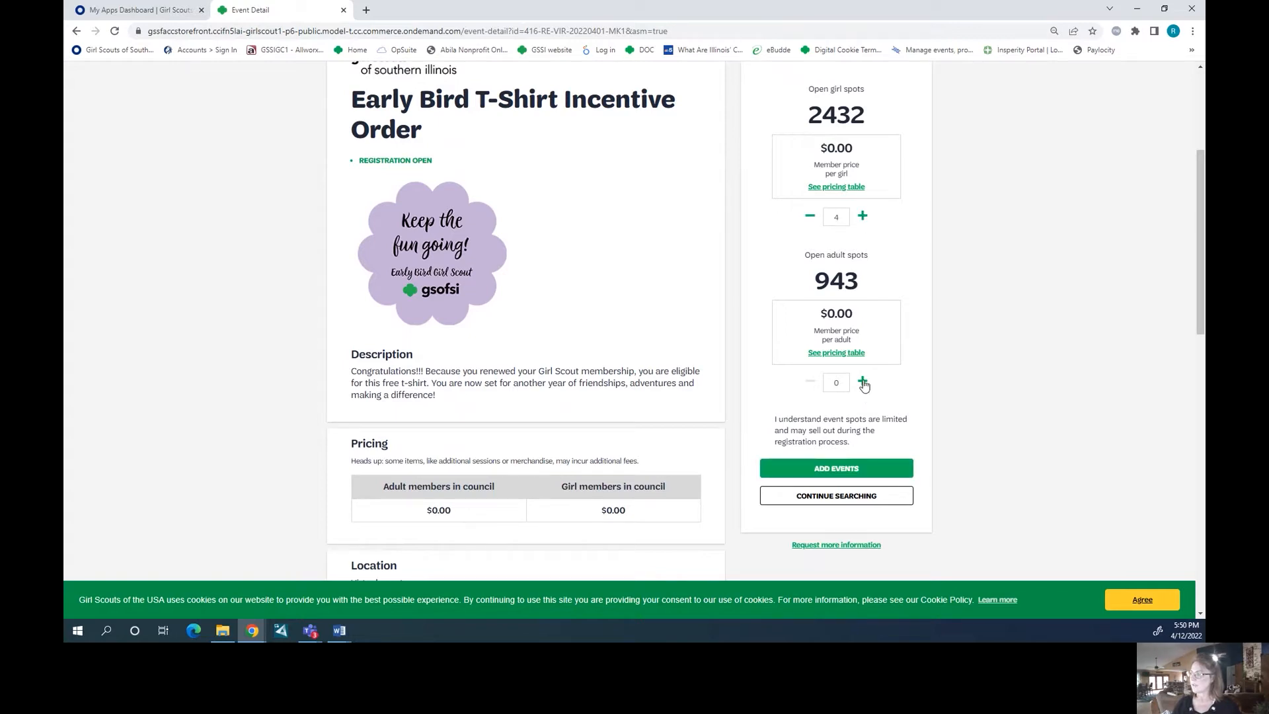
pyautogui.click(862, 381)
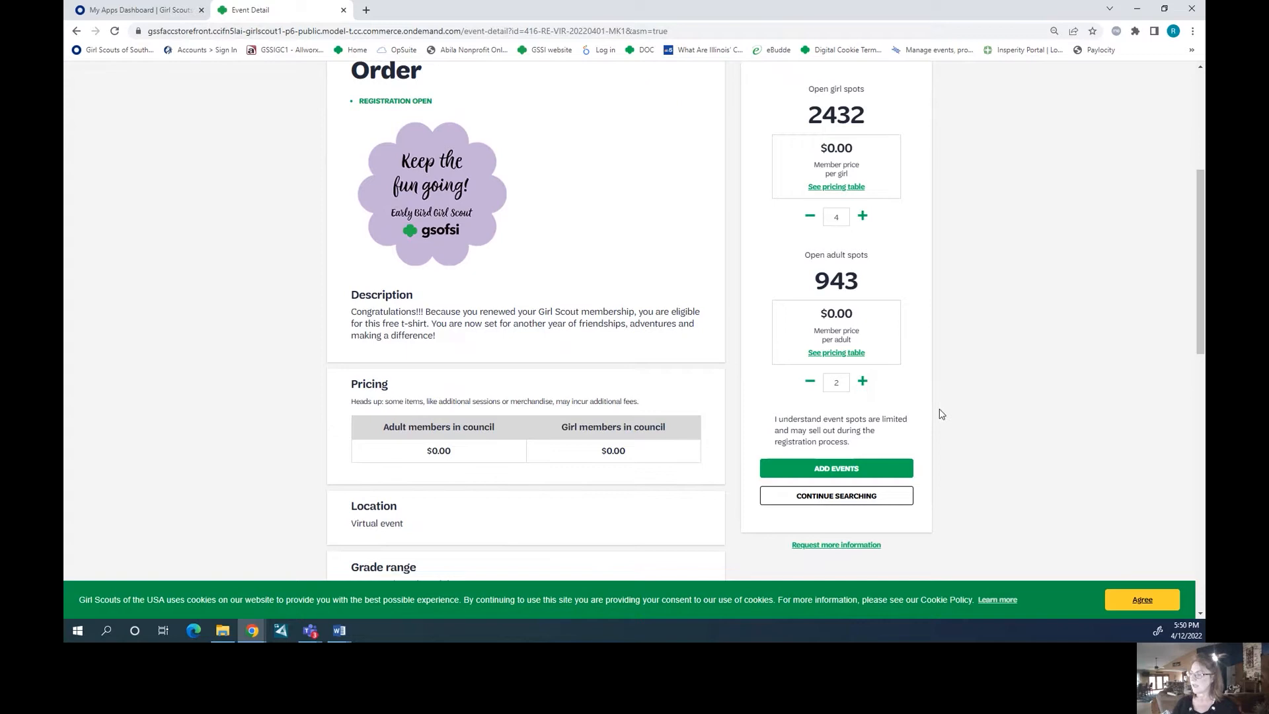
pyautogui.moveTo(518, 341)
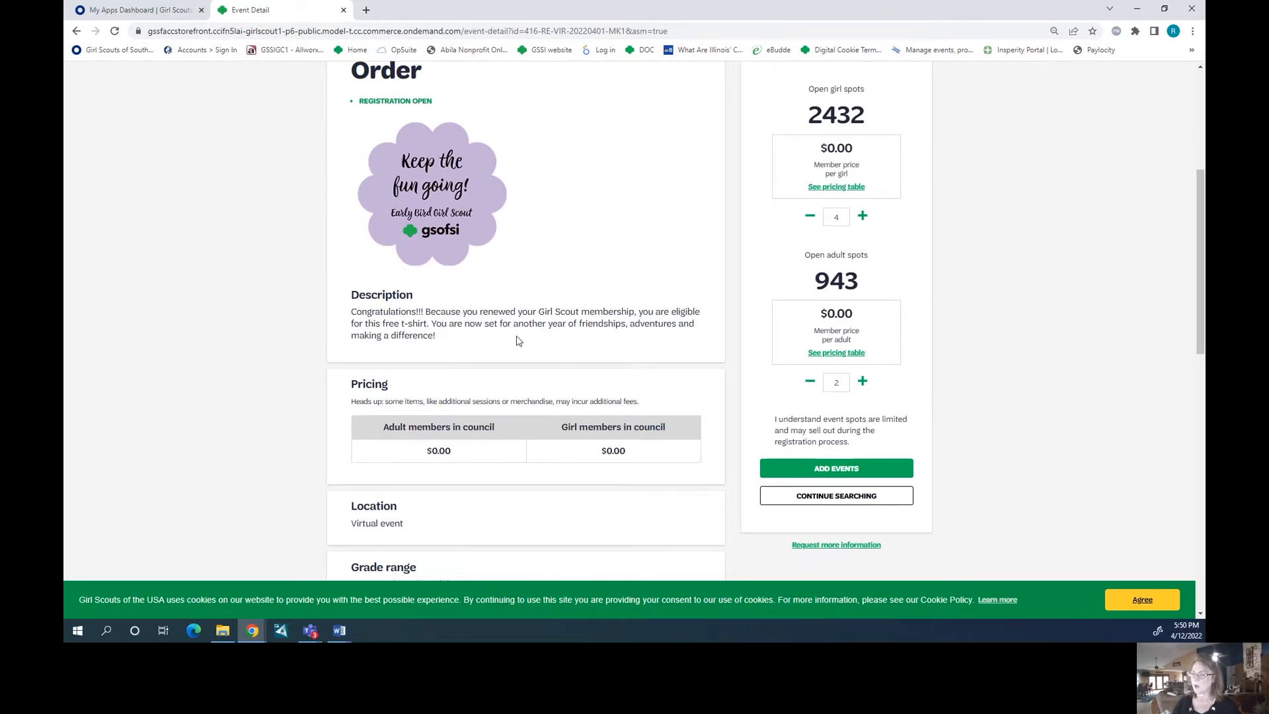
pyautogui.scroll(-3)
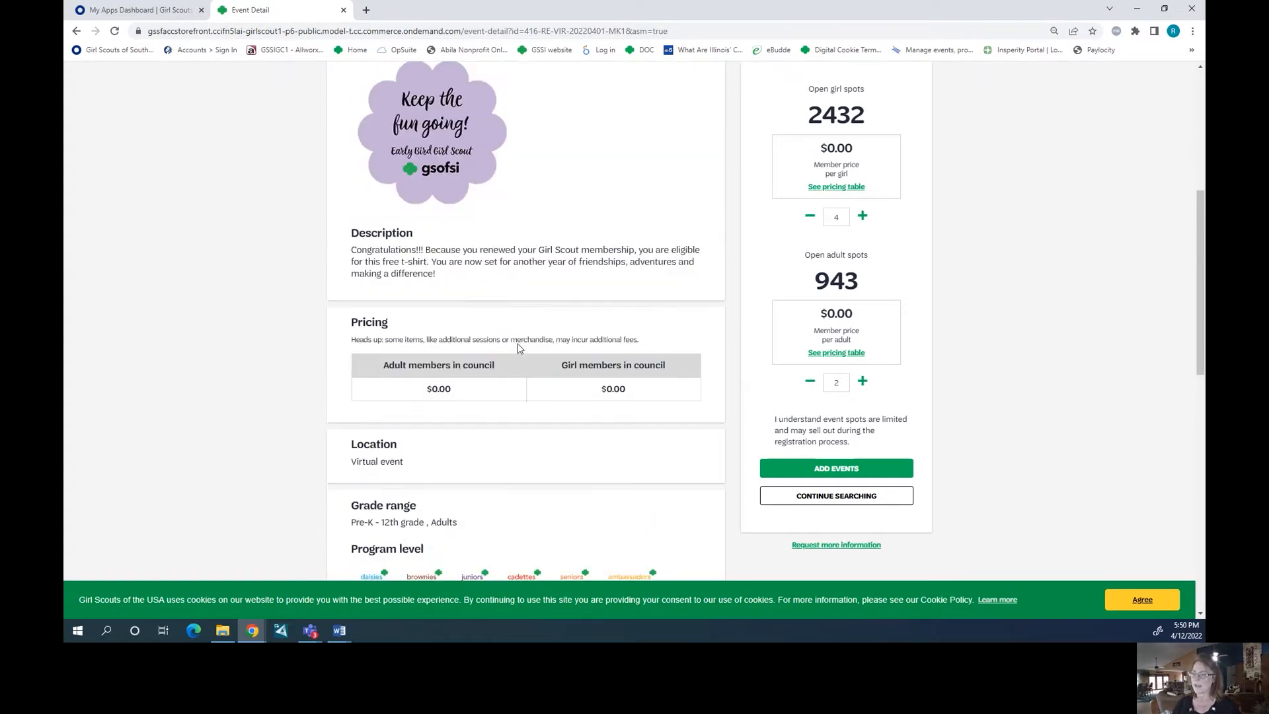
pyautogui.scroll(3)
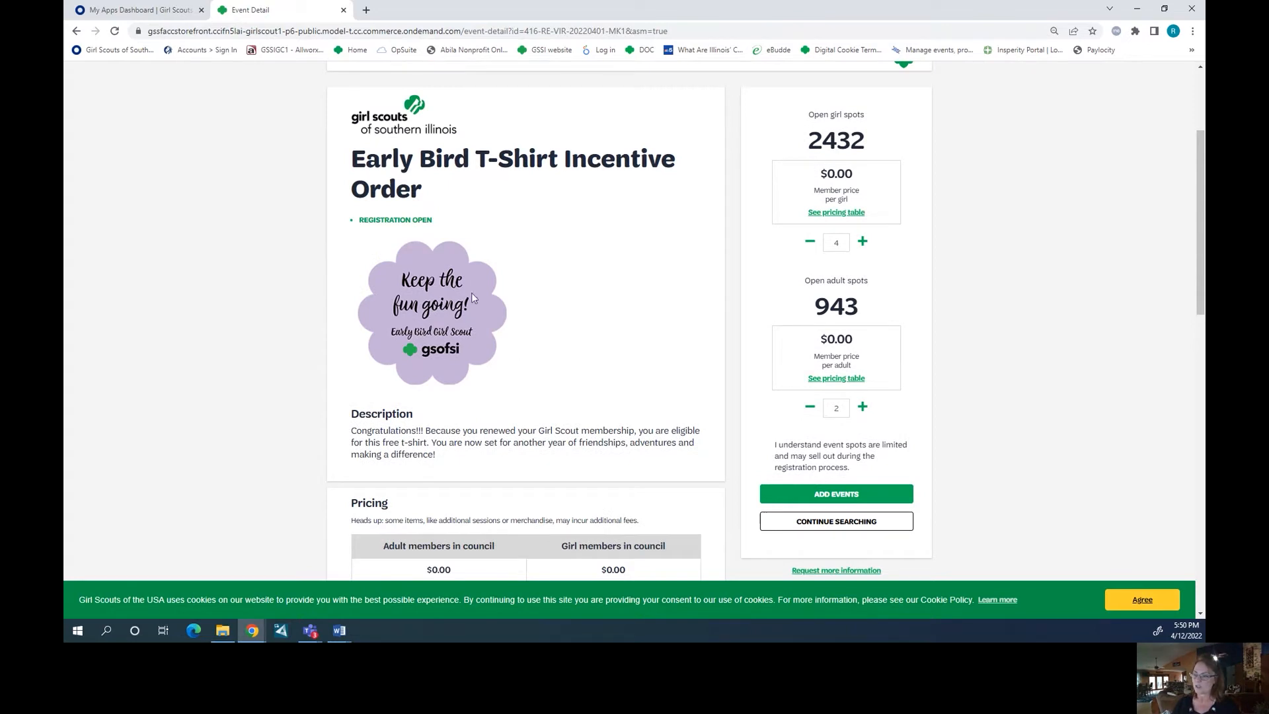
pyautogui.scroll(-3)
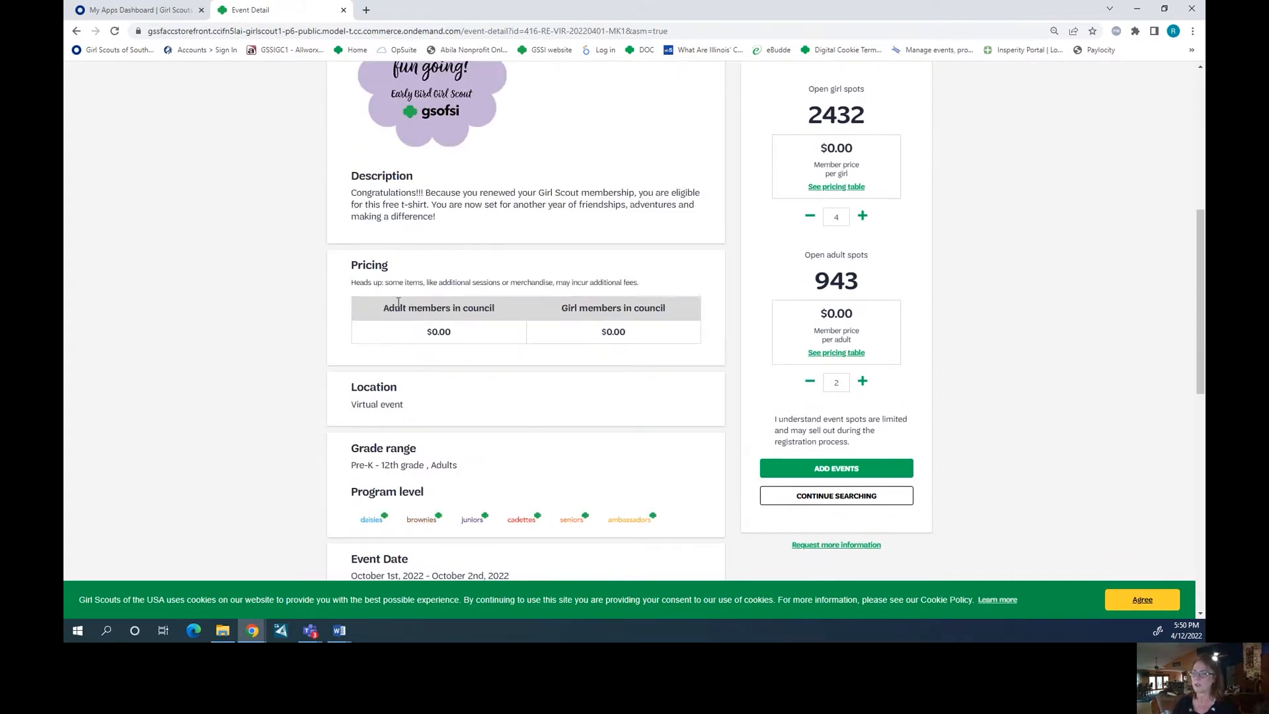
pyautogui.scroll(-3)
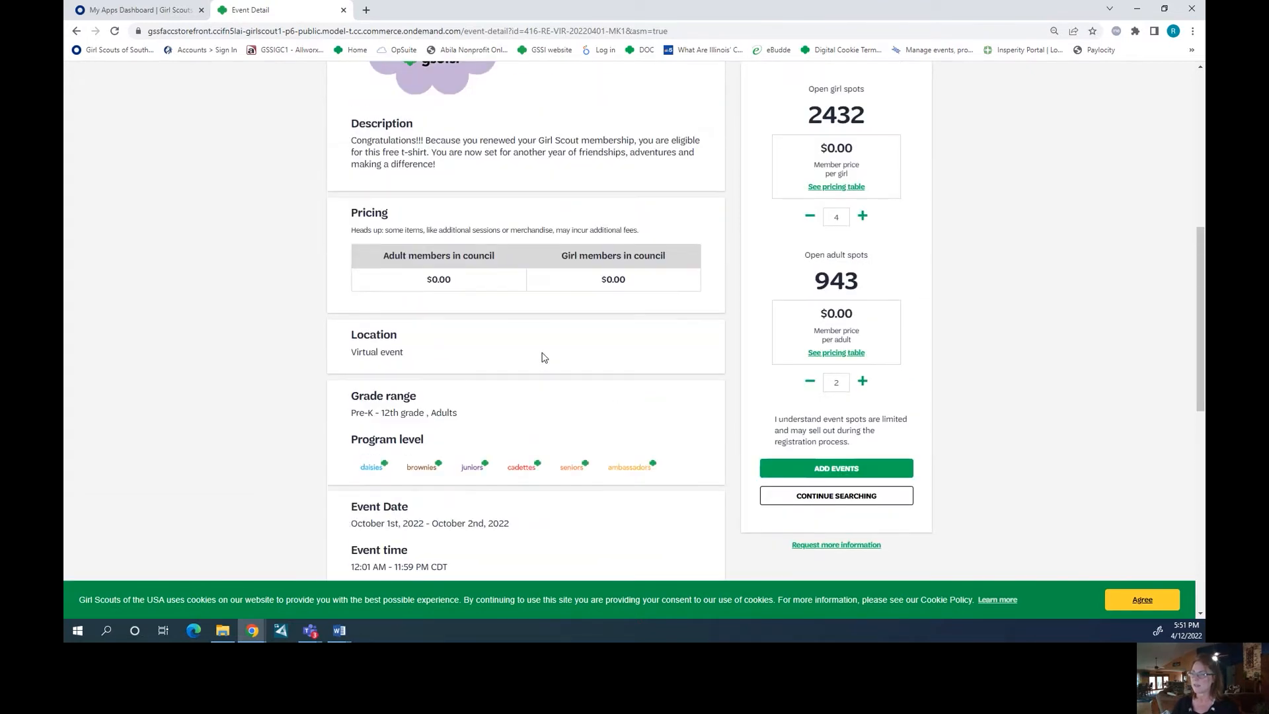
pyautogui.moveTo(612, 278)
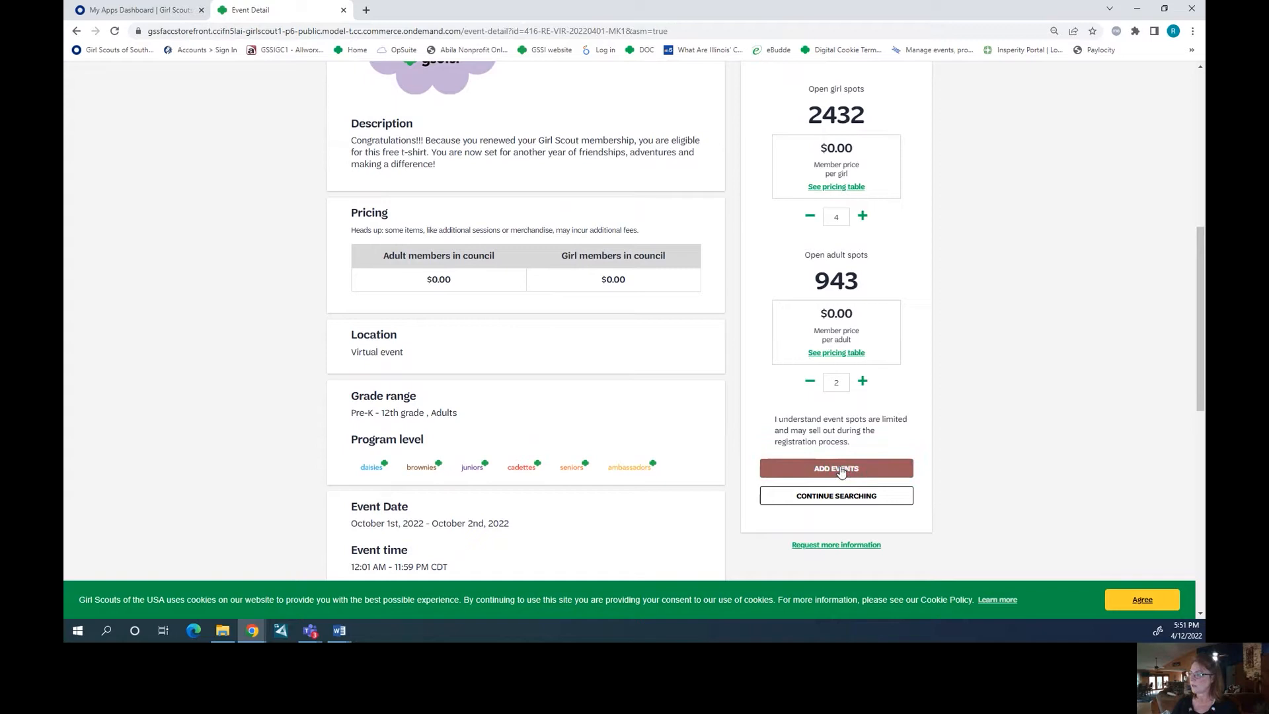
# Add the event spots and choose attendees from troop members, selecting the troop
pyautogui.click(836, 468)
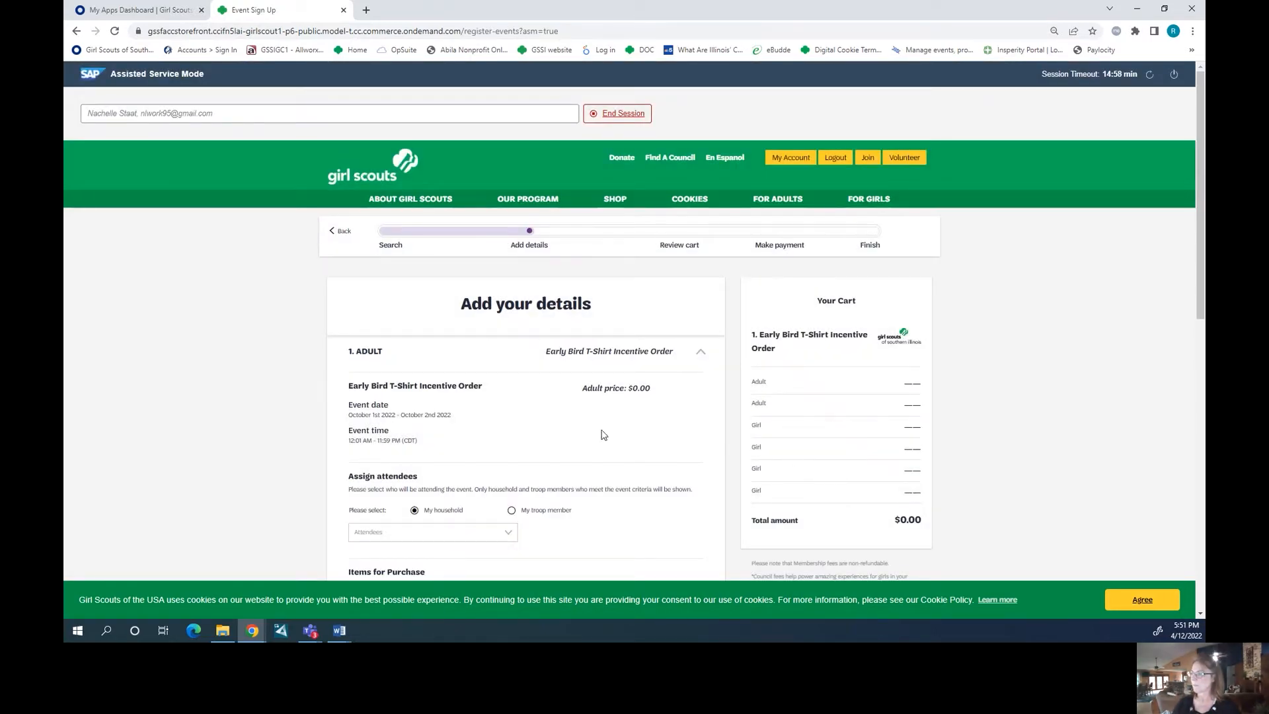
pyautogui.scroll(-3)
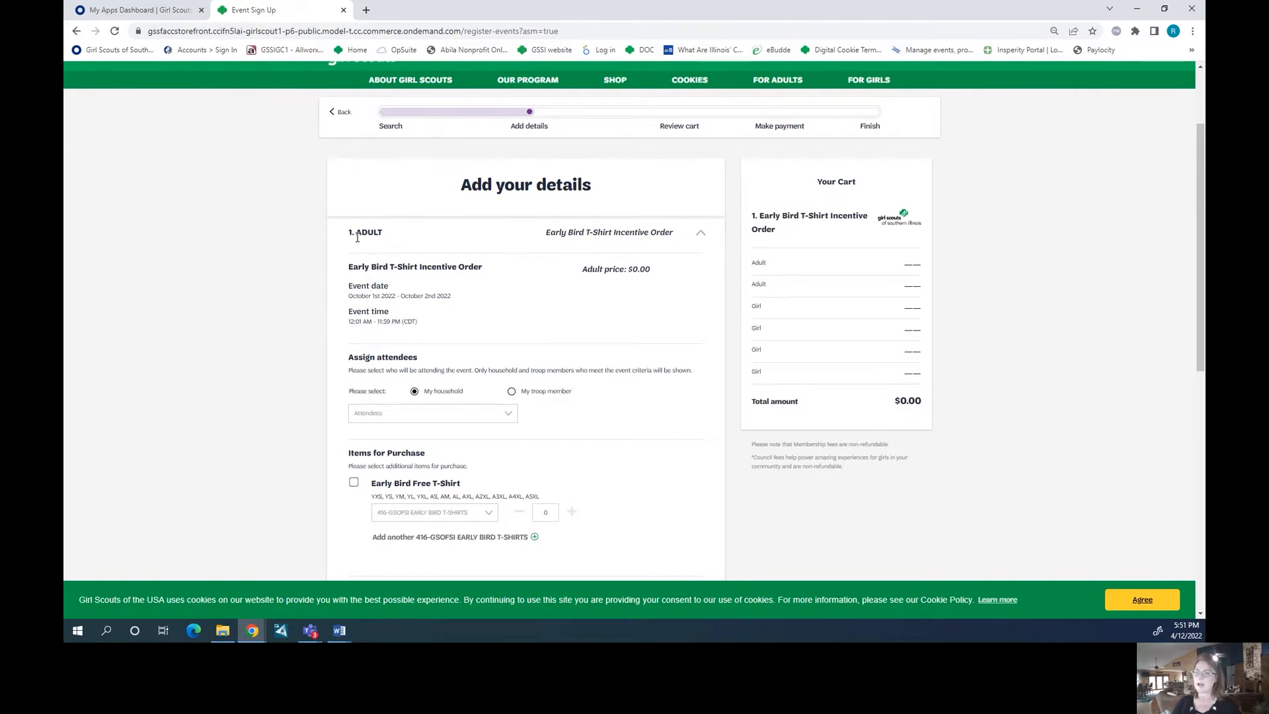
pyautogui.moveTo(395, 404)
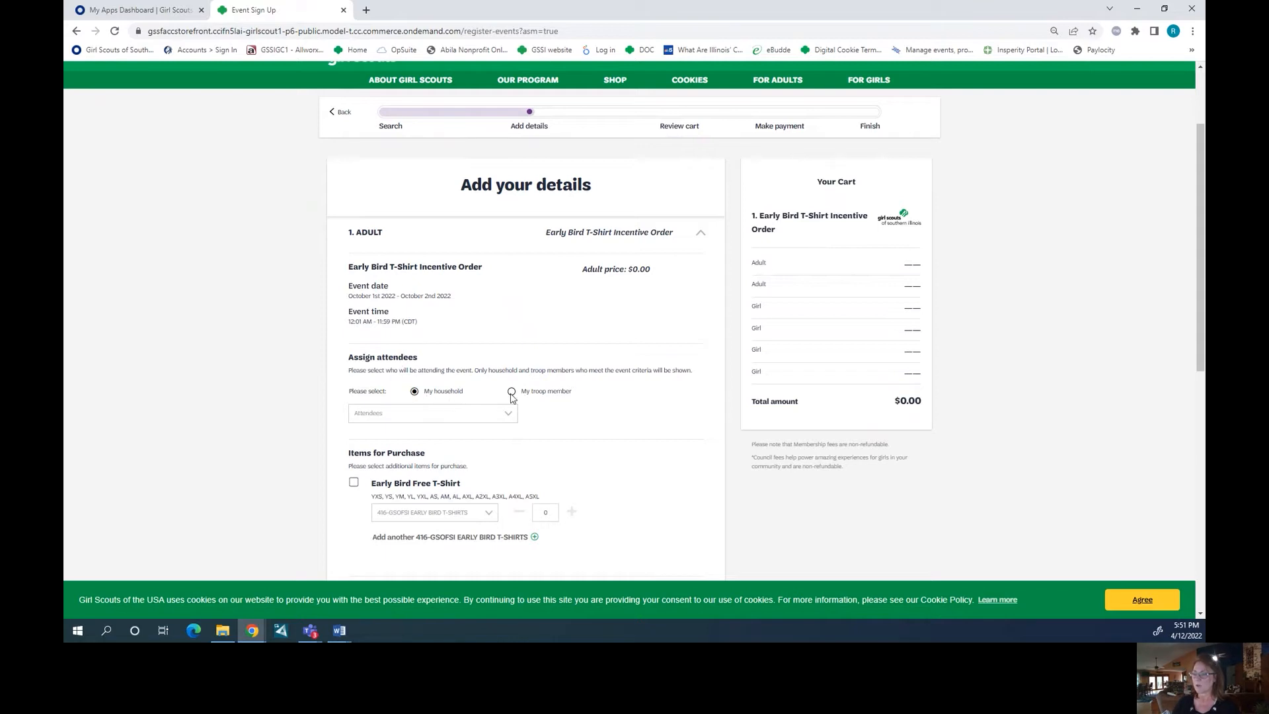
pyautogui.click(511, 391)
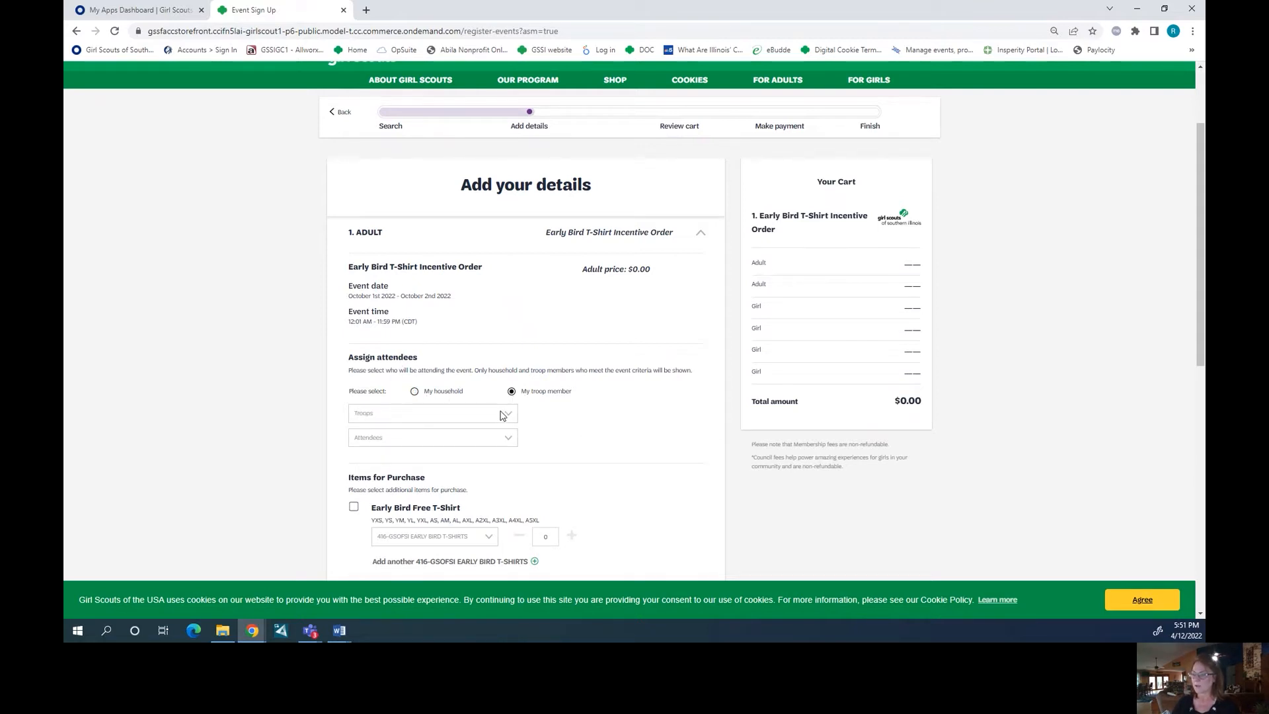
pyautogui.click(432, 412)
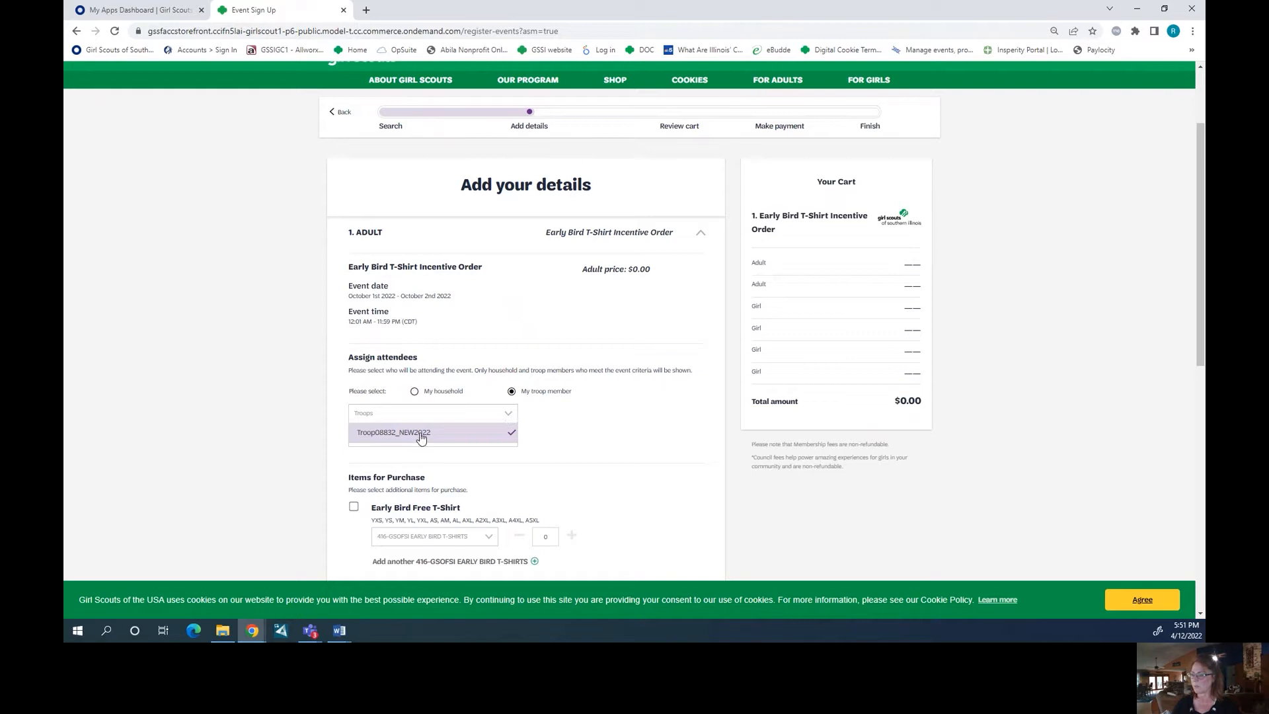
pyautogui.click(419, 432)
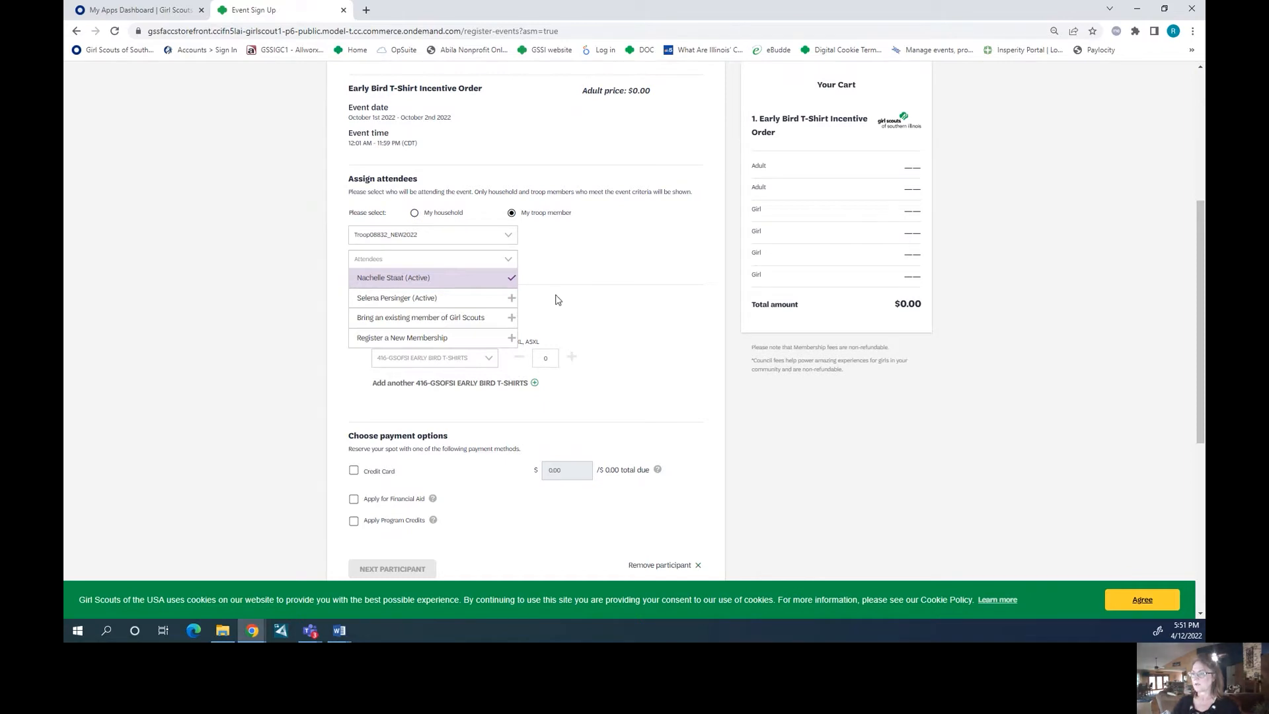
pyautogui.moveTo(424, 289)
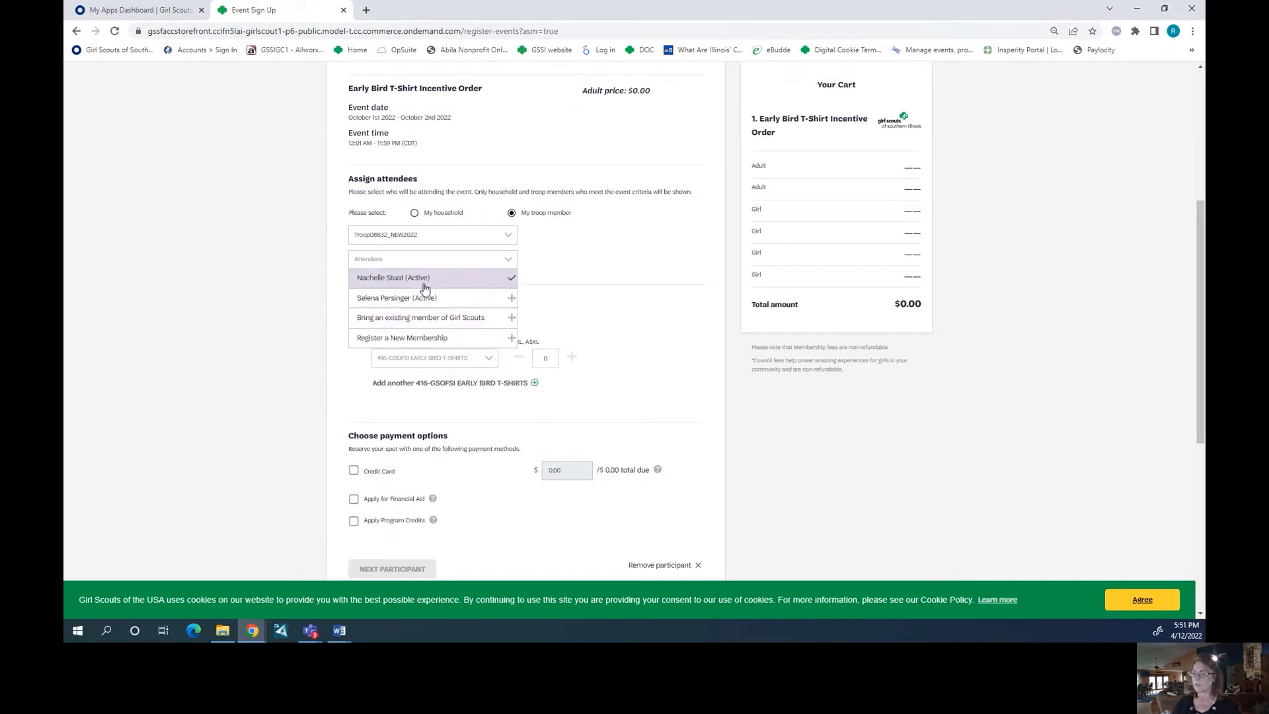
pyautogui.click(393, 277)
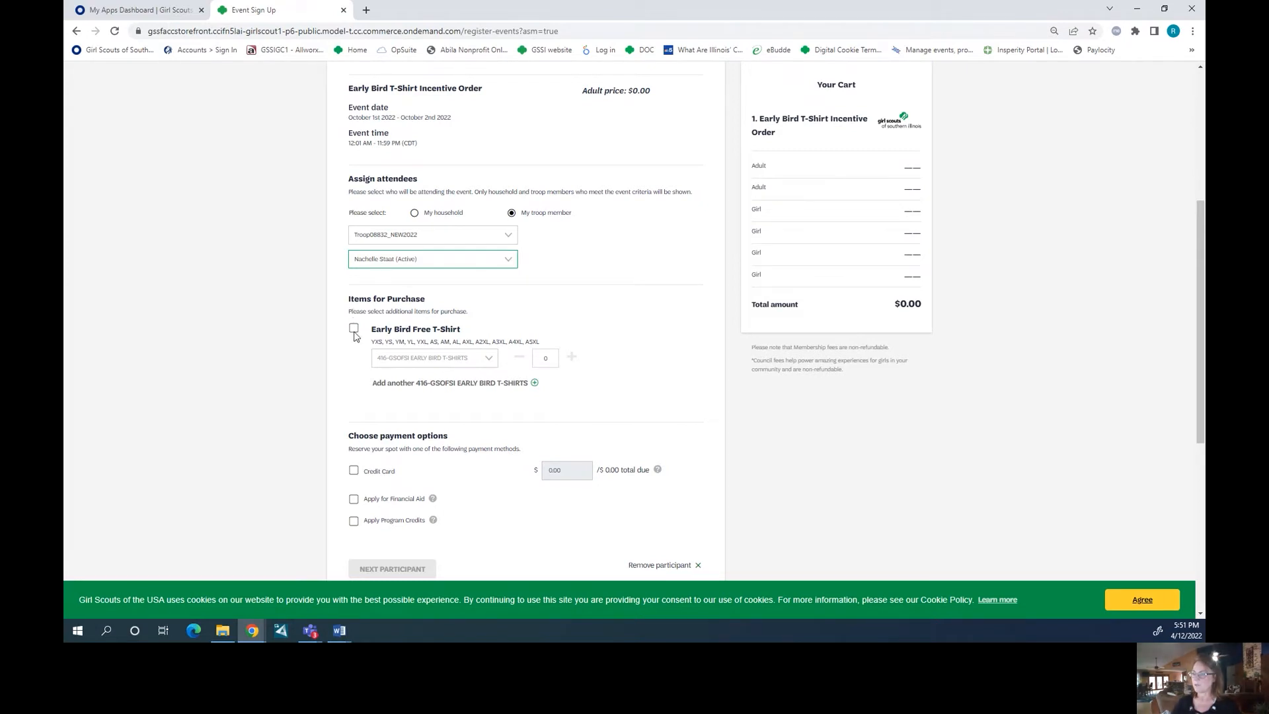
pyautogui.click(354, 329)
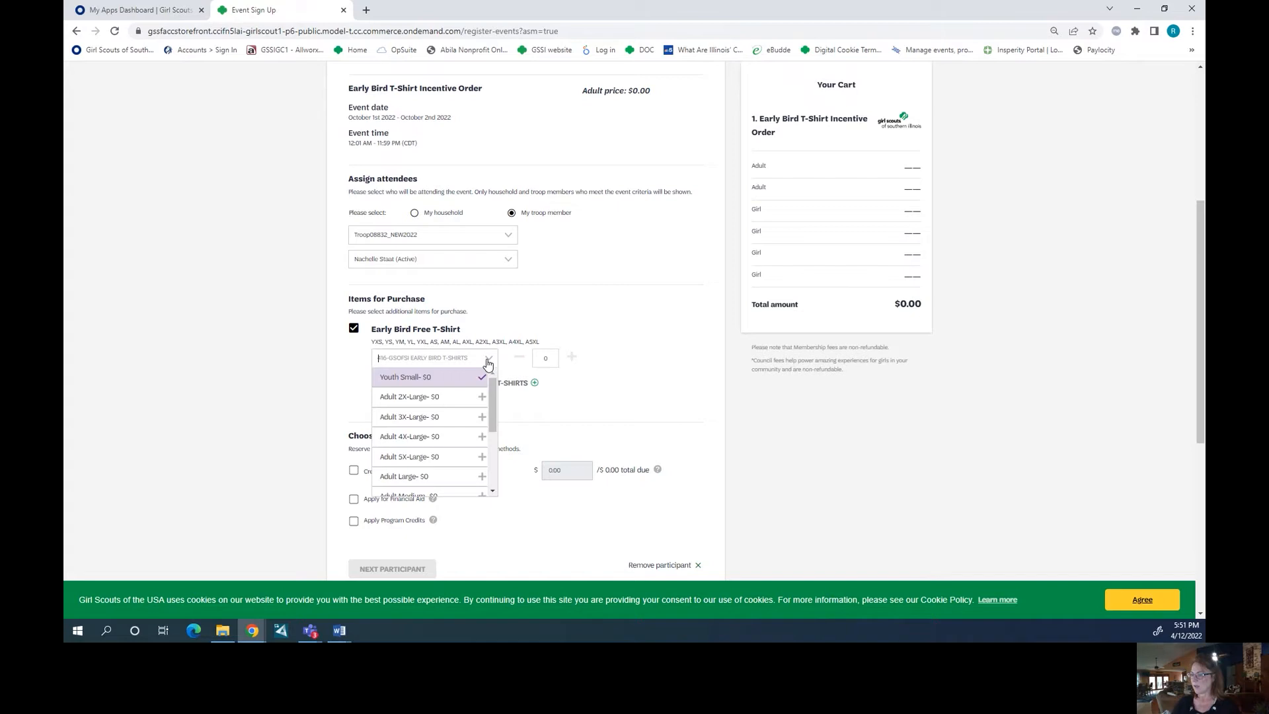
pyautogui.click(410, 397)
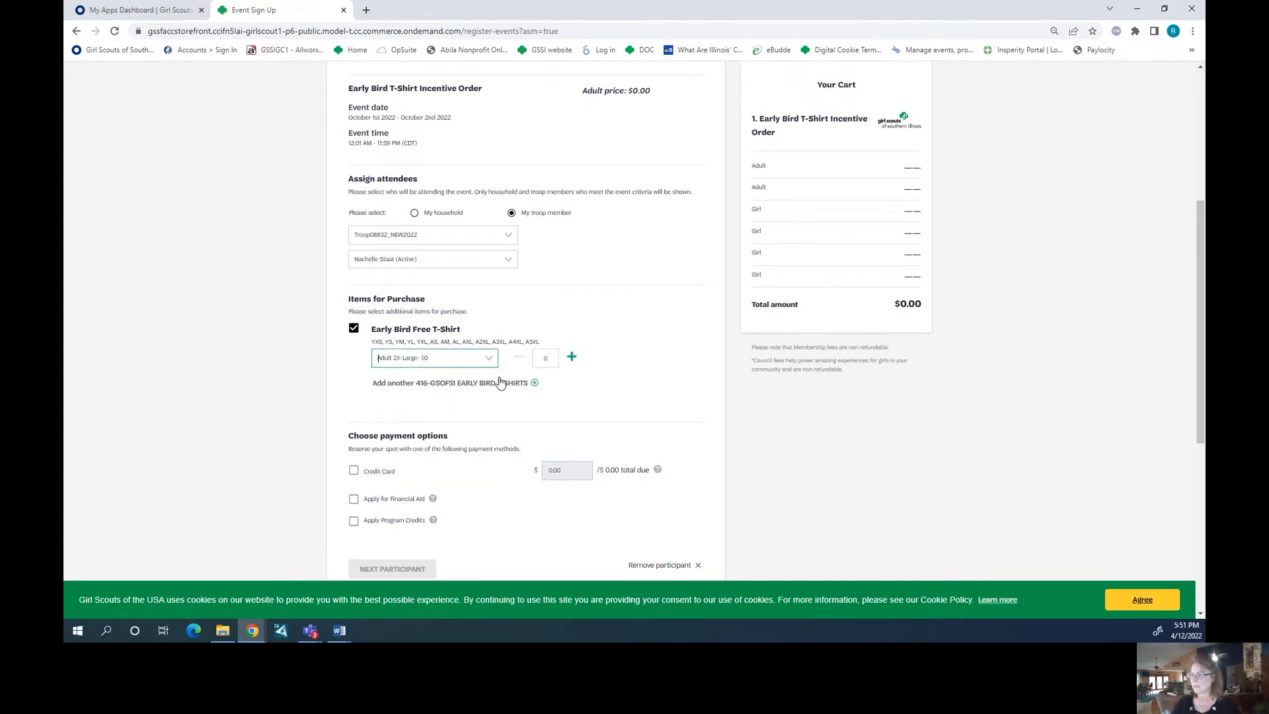
pyautogui.click(571, 357)
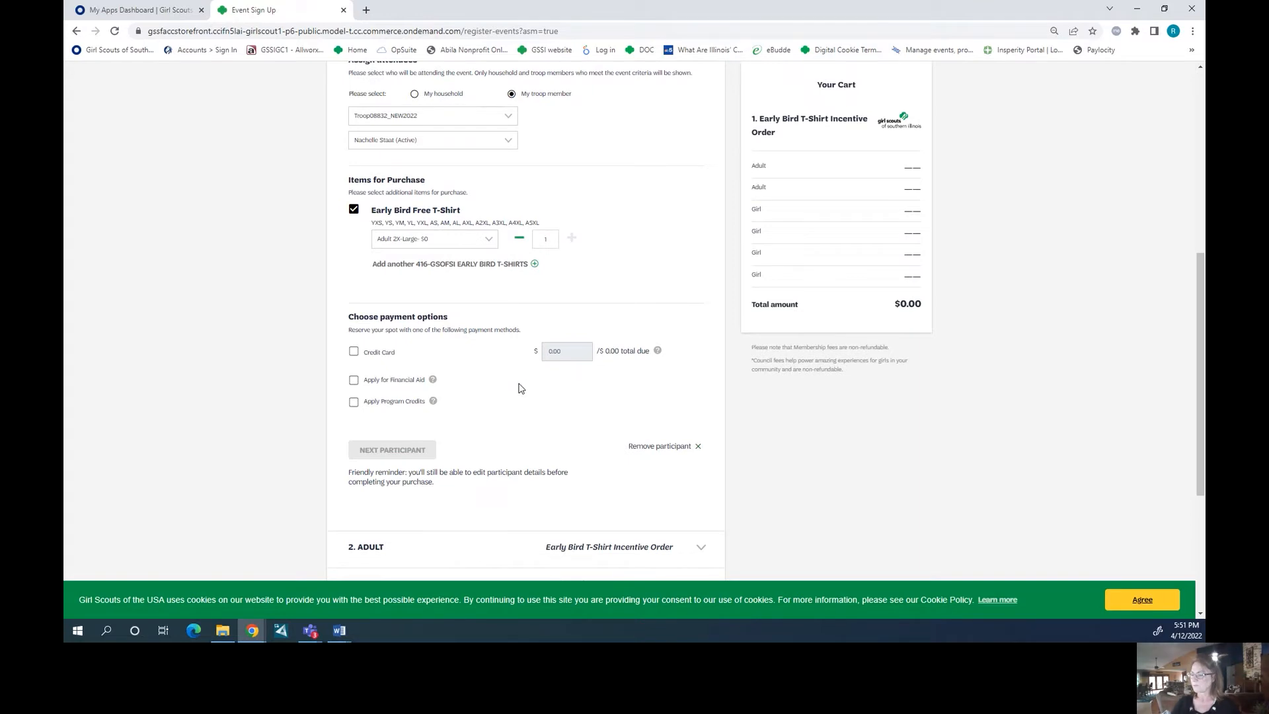
pyautogui.click(354, 351)
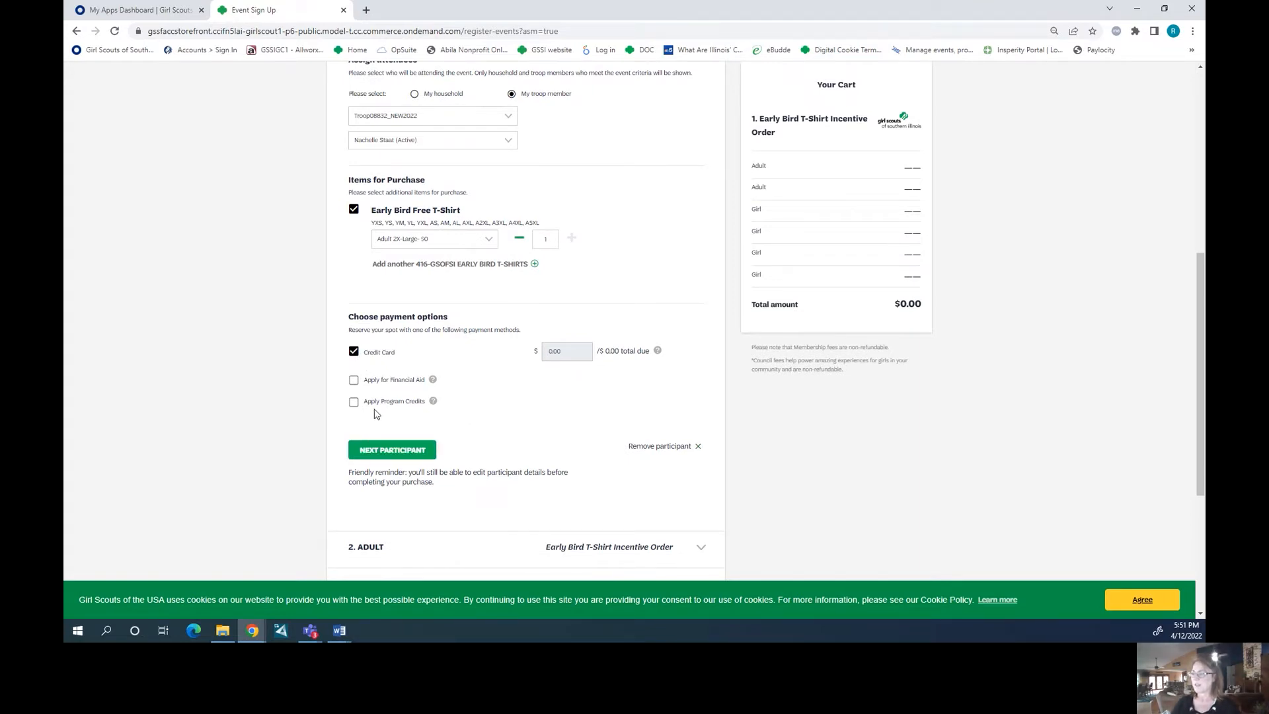
pyautogui.moveTo(597, 371)
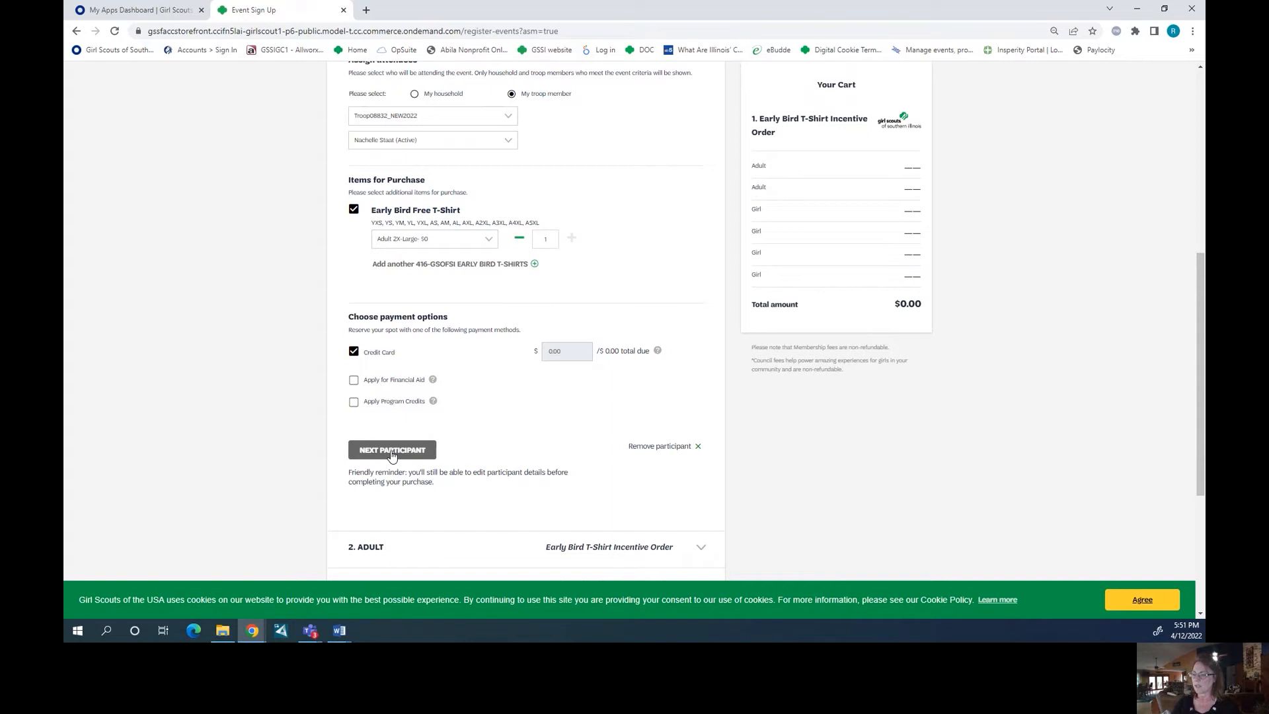
pyautogui.click(392, 449)
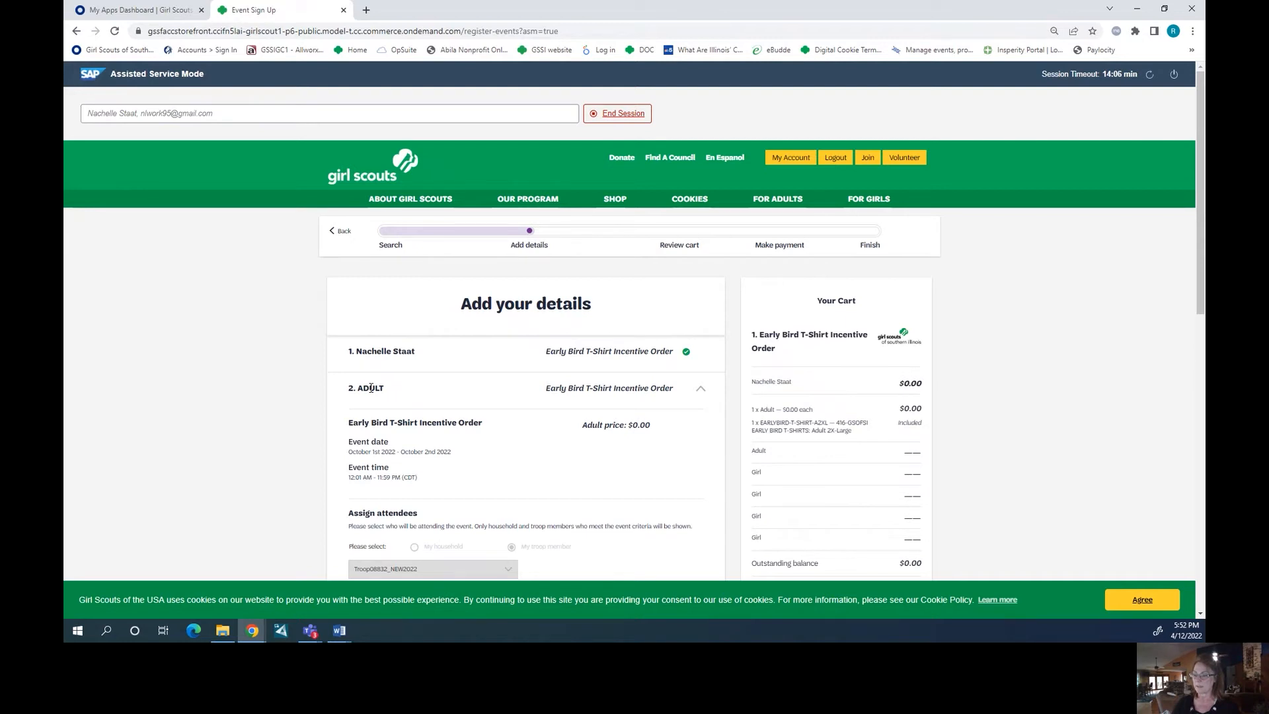
pyautogui.scroll(-3)
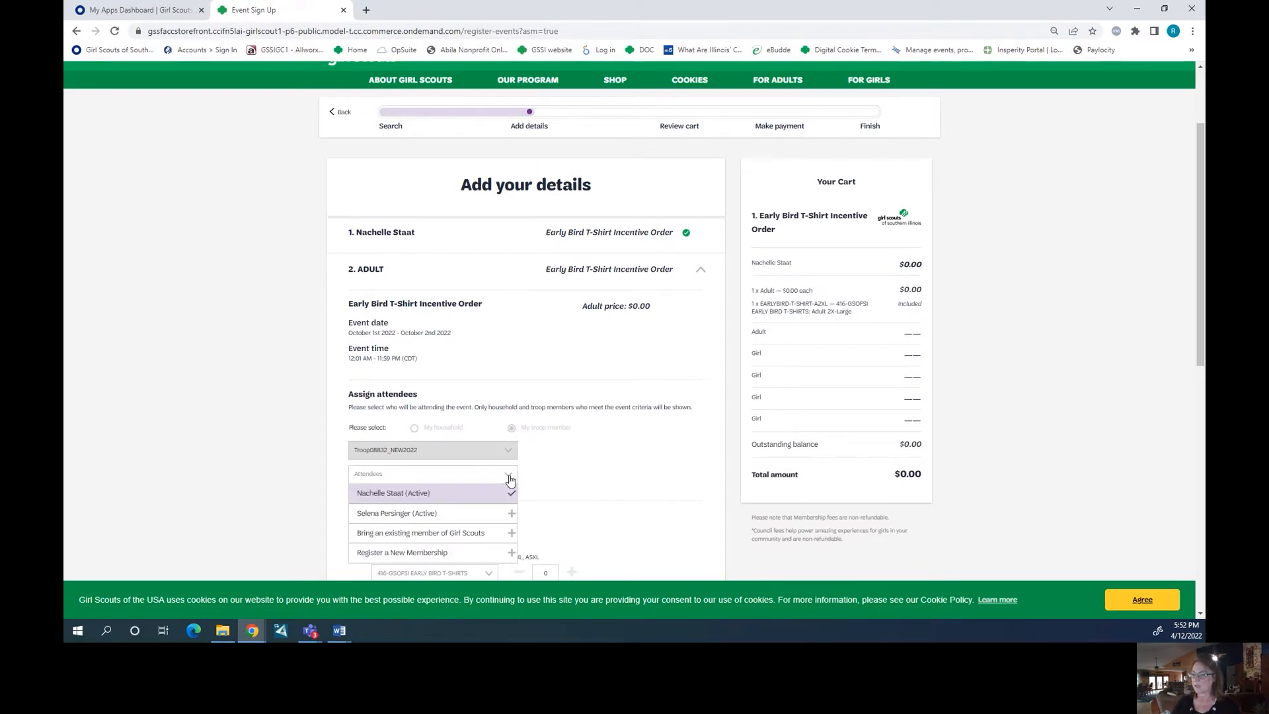
pyautogui.click(396, 513)
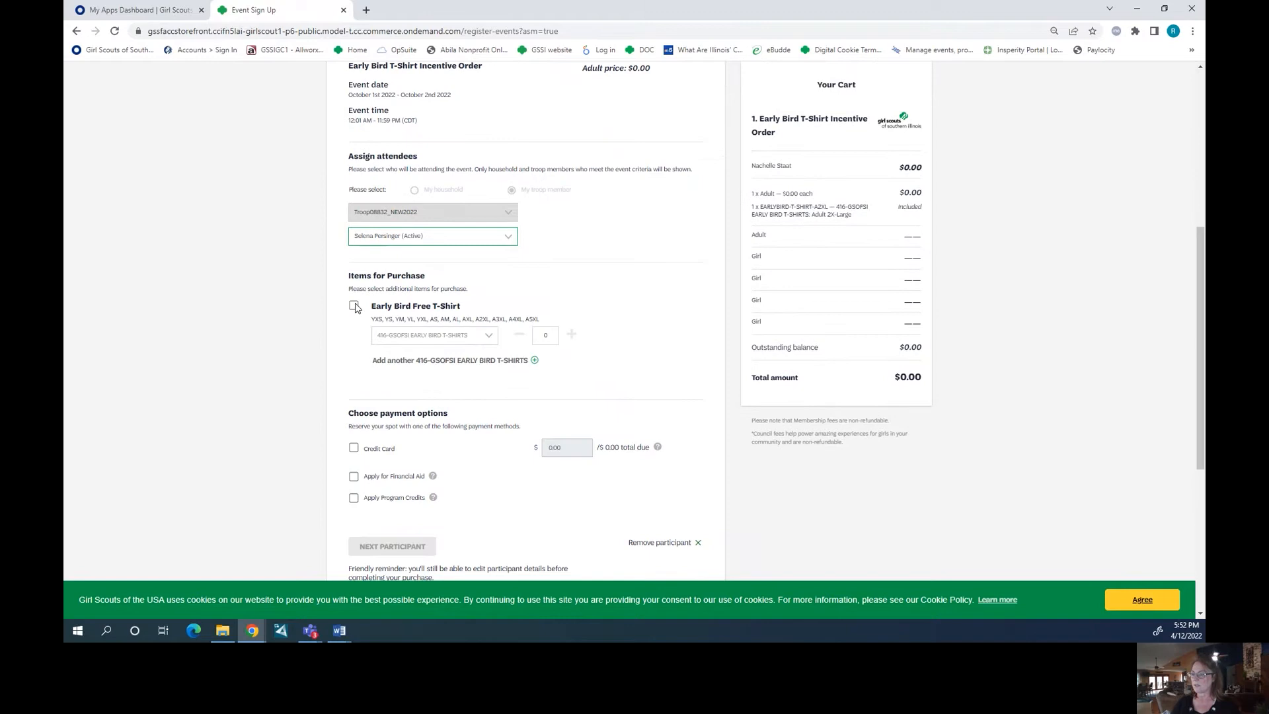
pyautogui.click(353, 305)
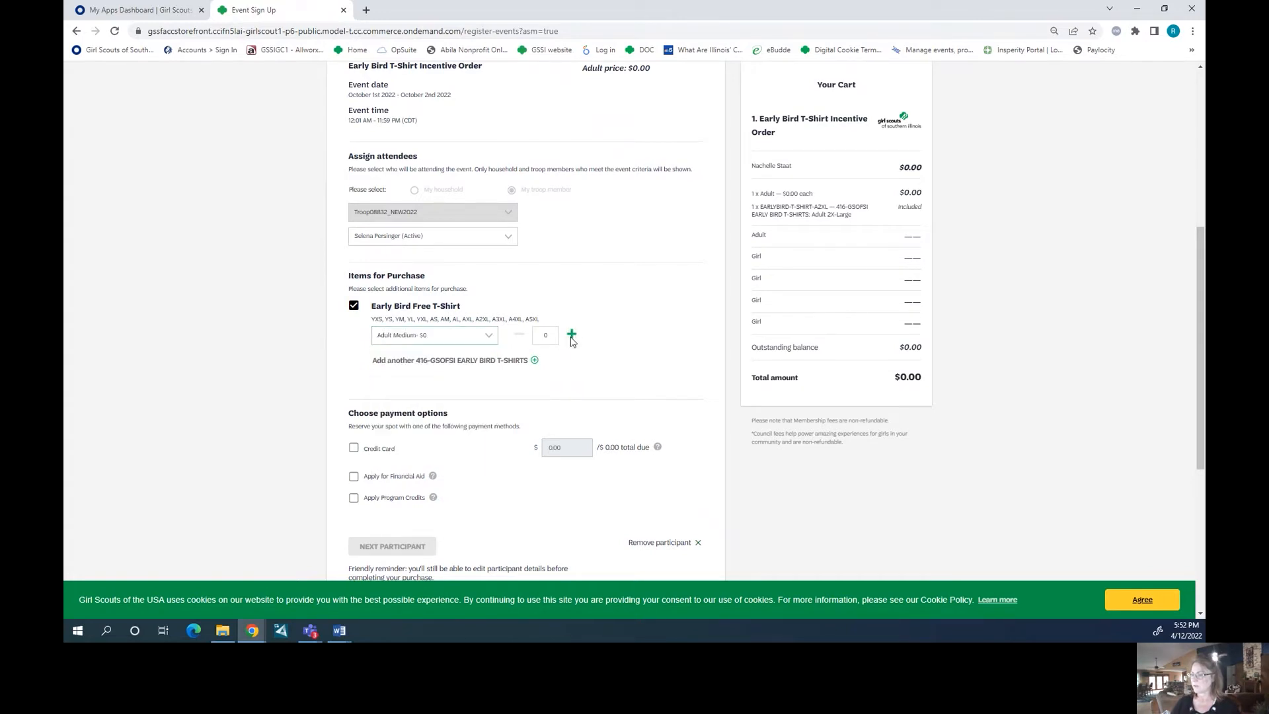
pyautogui.click(571, 334)
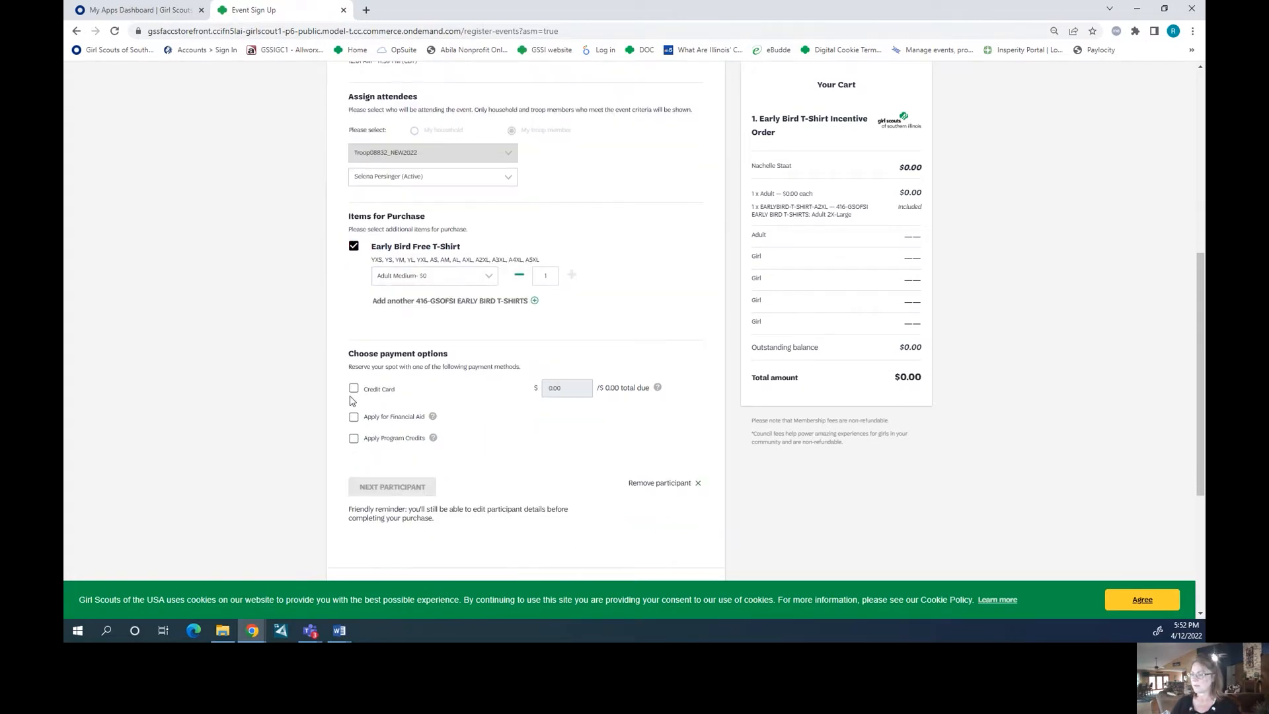
pyautogui.click(354, 389)
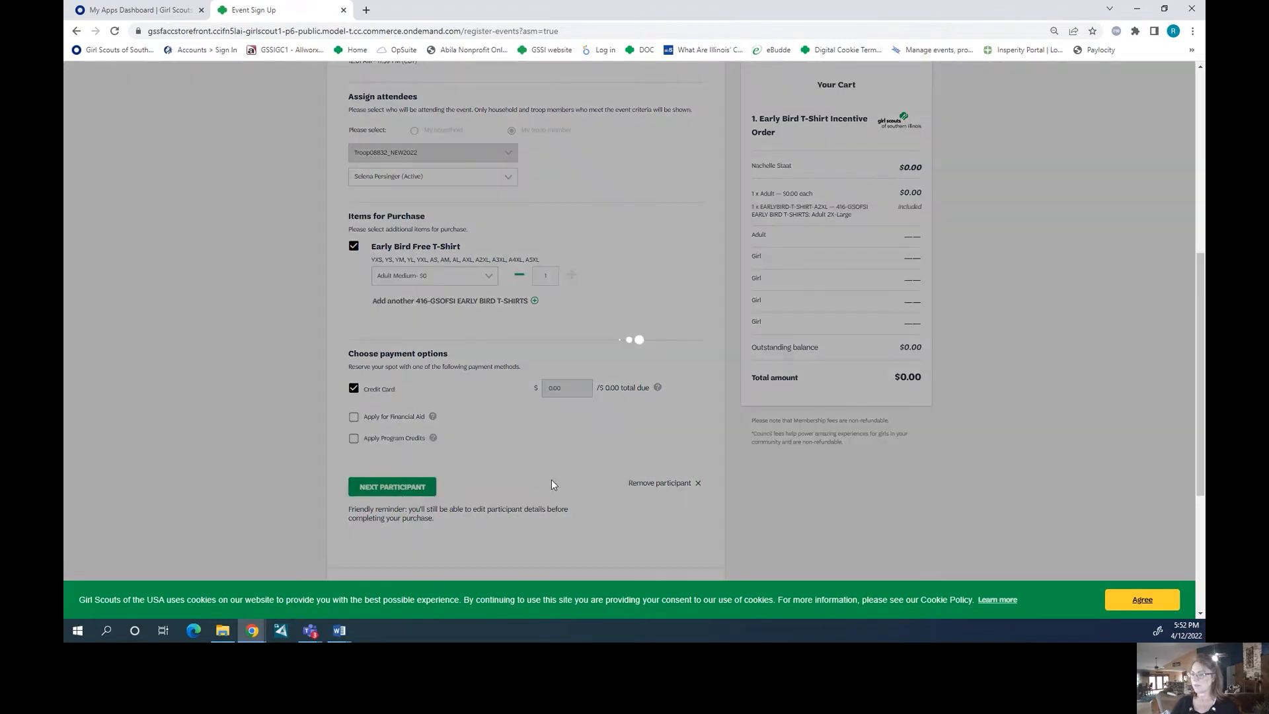
pyautogui.click(392, 486)
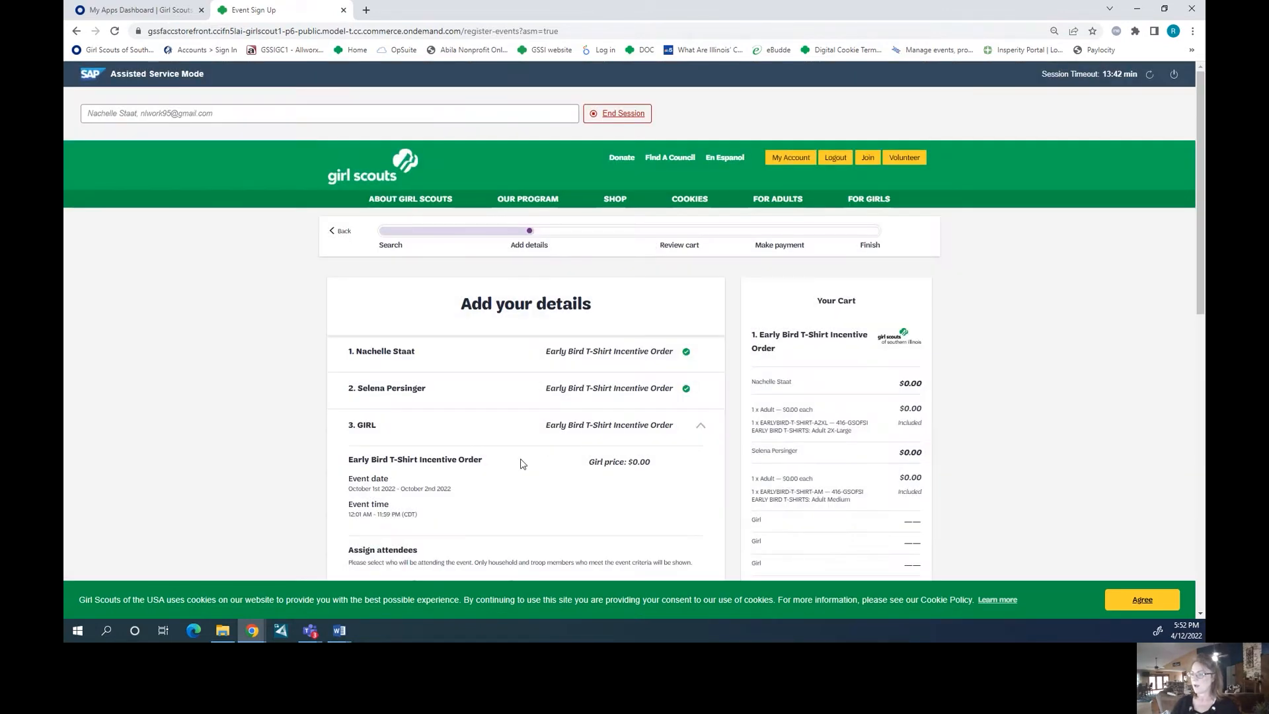
pyautogui.scroll(-3)
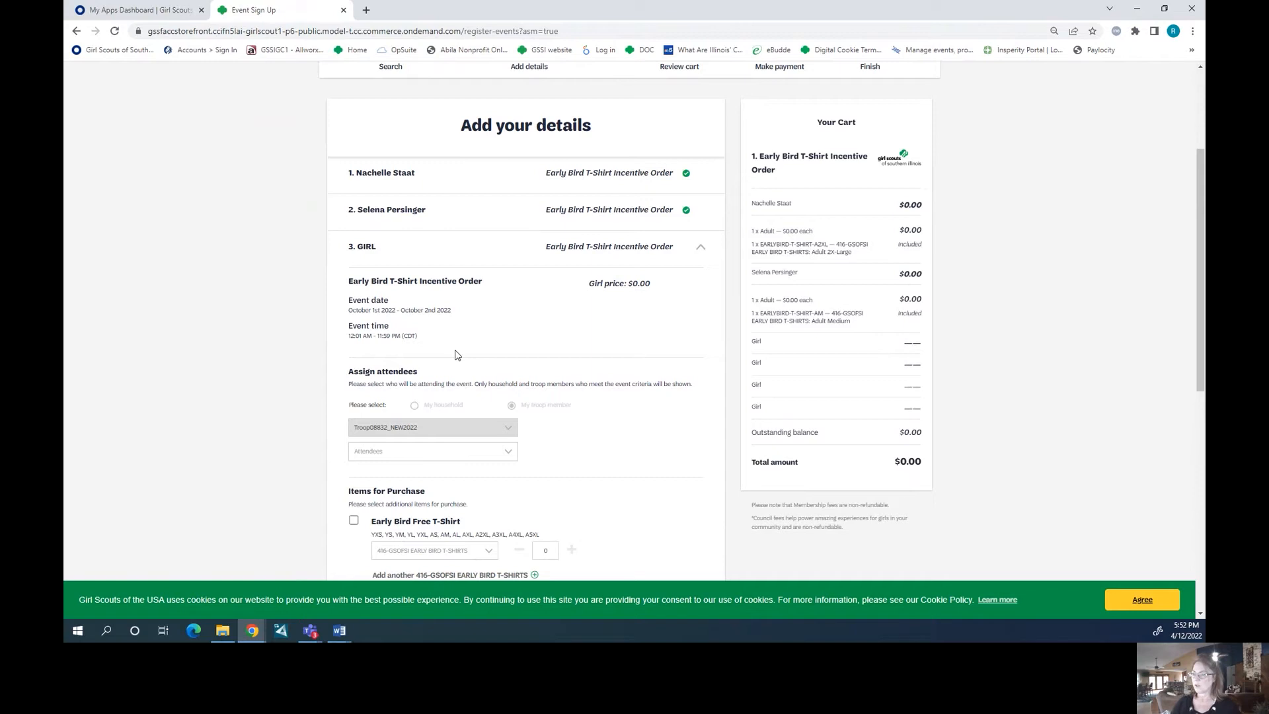
pyautogui.moveTo(558, 234)
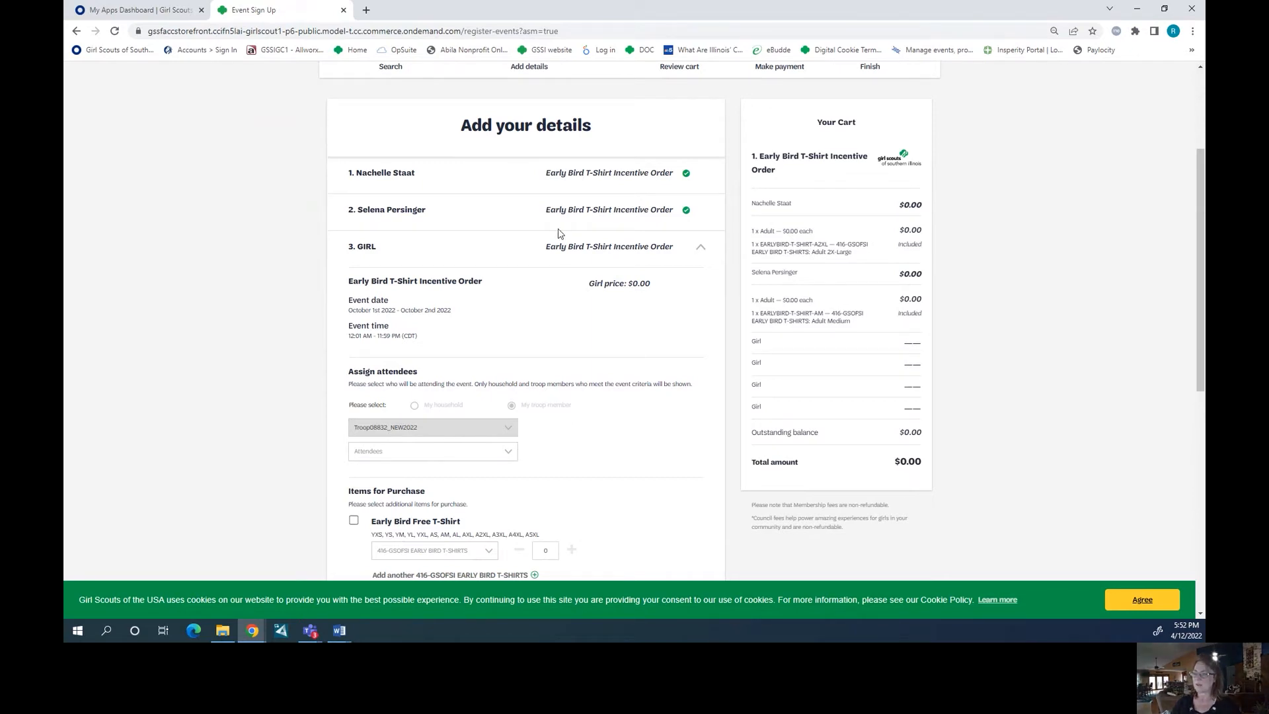
pyautogui.moveTo(498, 501)
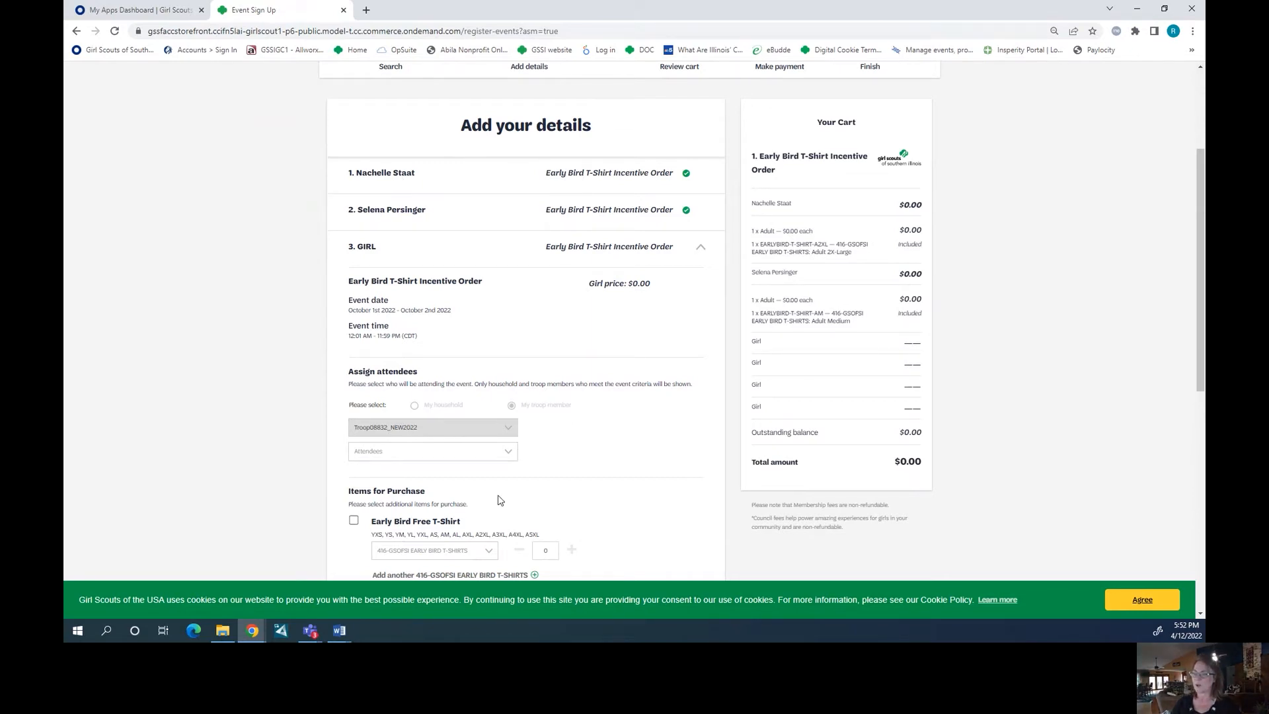
pyautogui.click(432, 451)
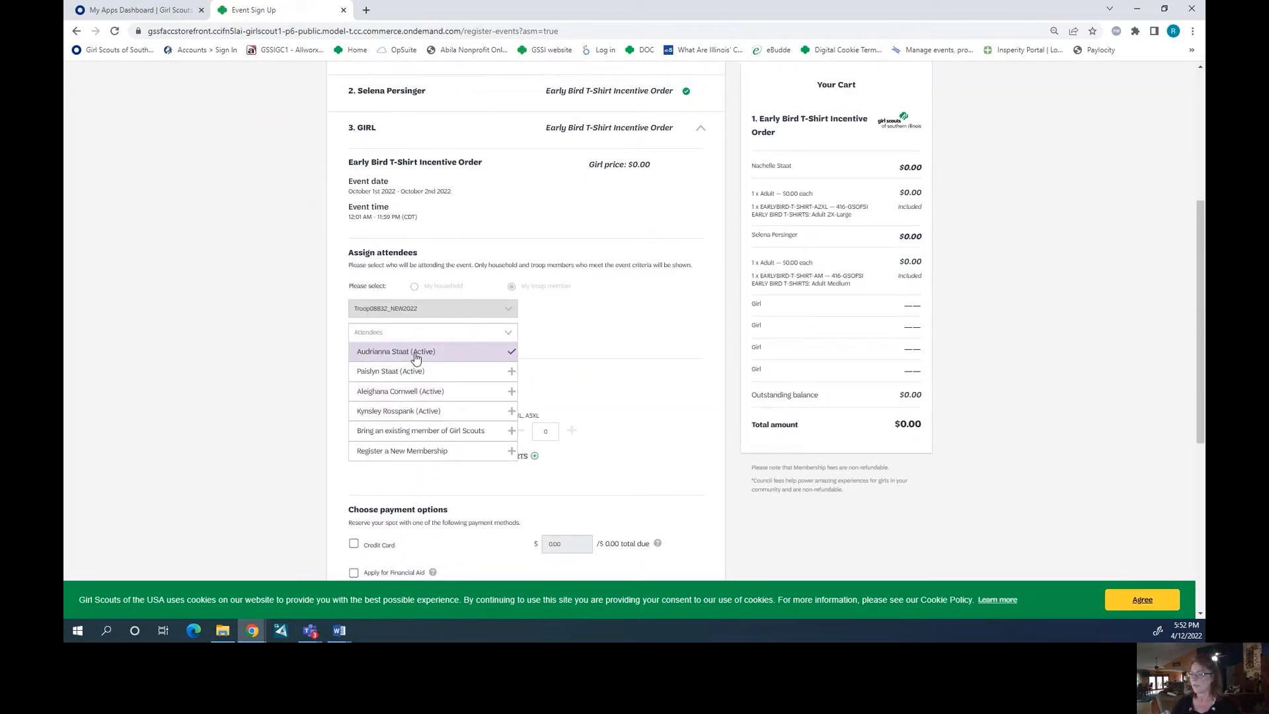
pyautogui.click(395, 350)
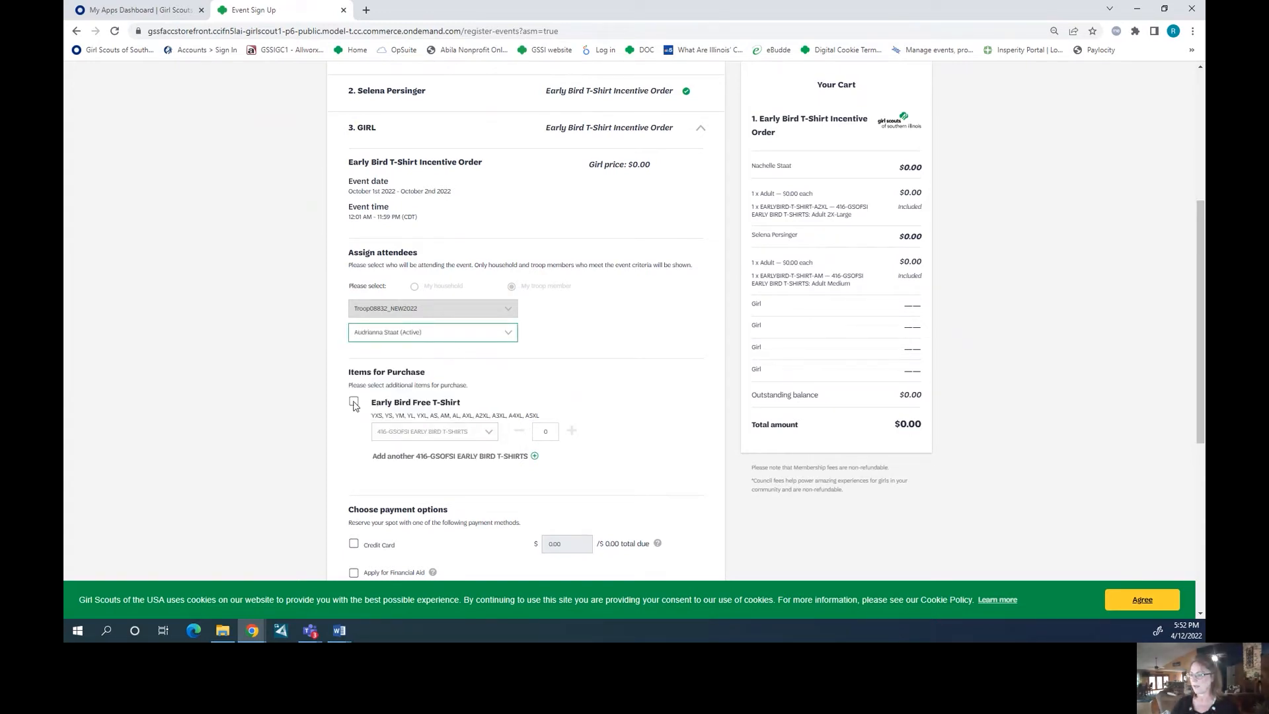
pyautogui.click(353, 401)
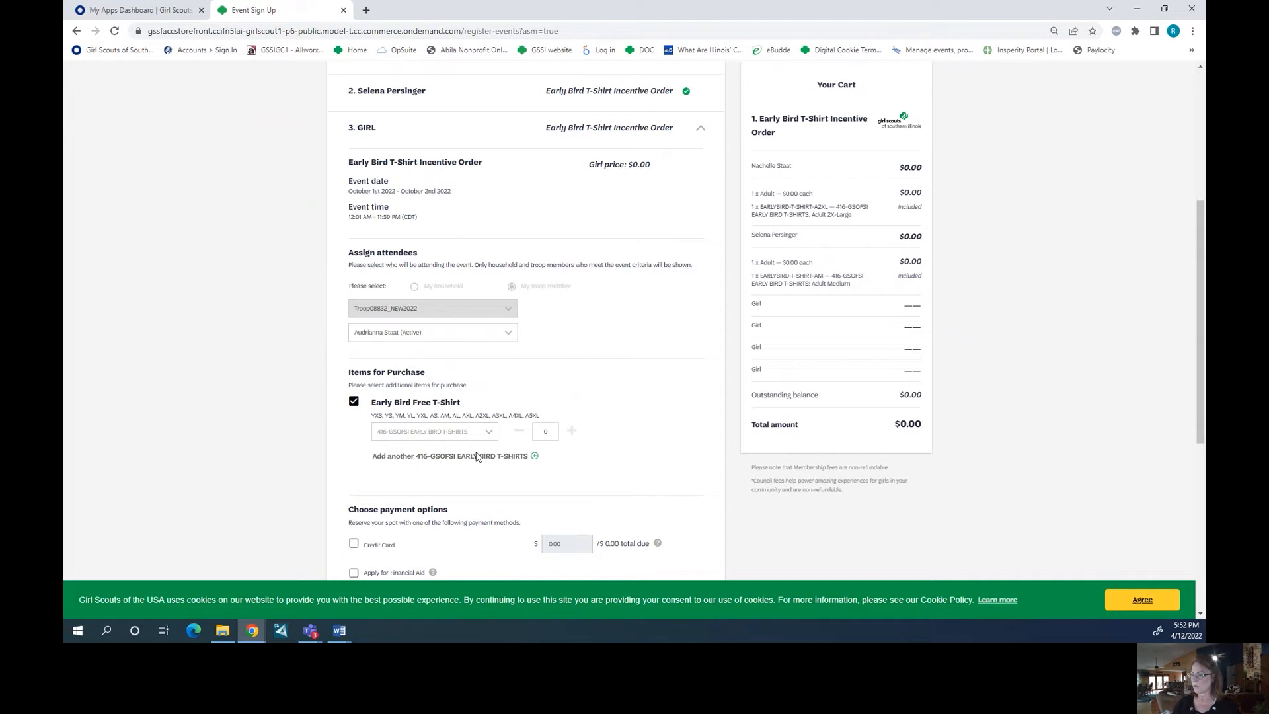
pyautogui.click(432, 430)
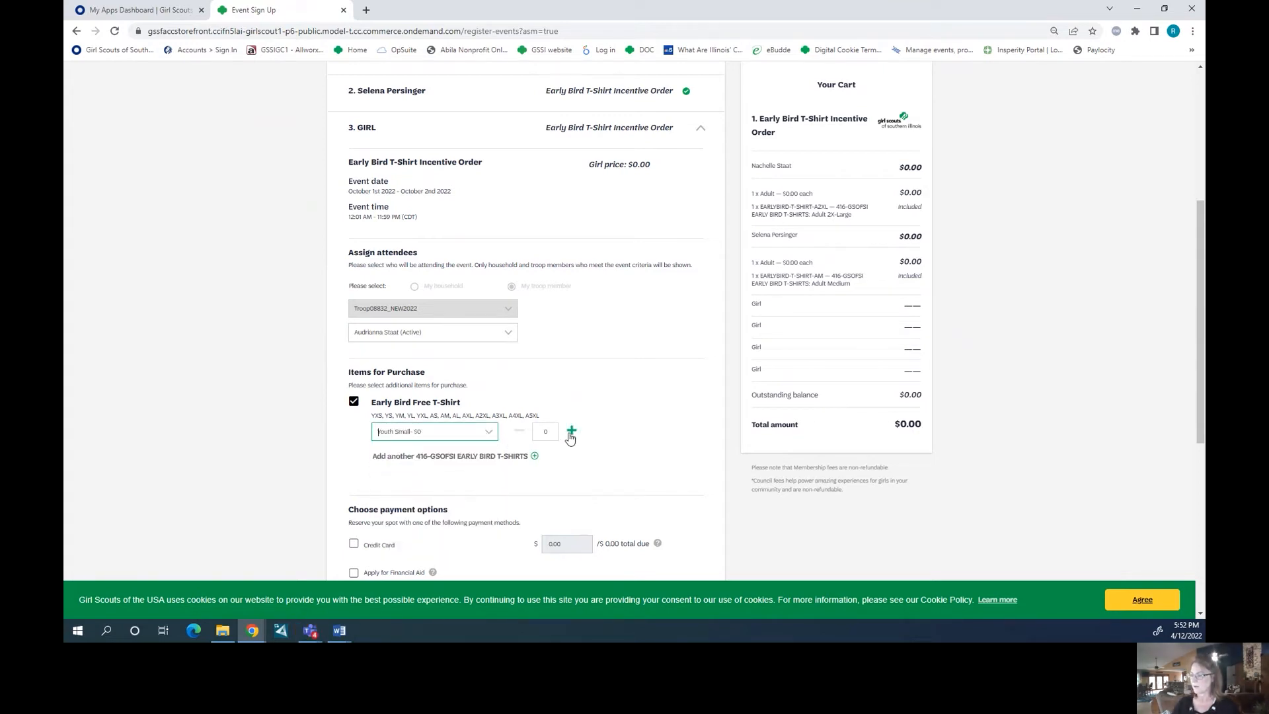
pyautogui.click(571, 430)
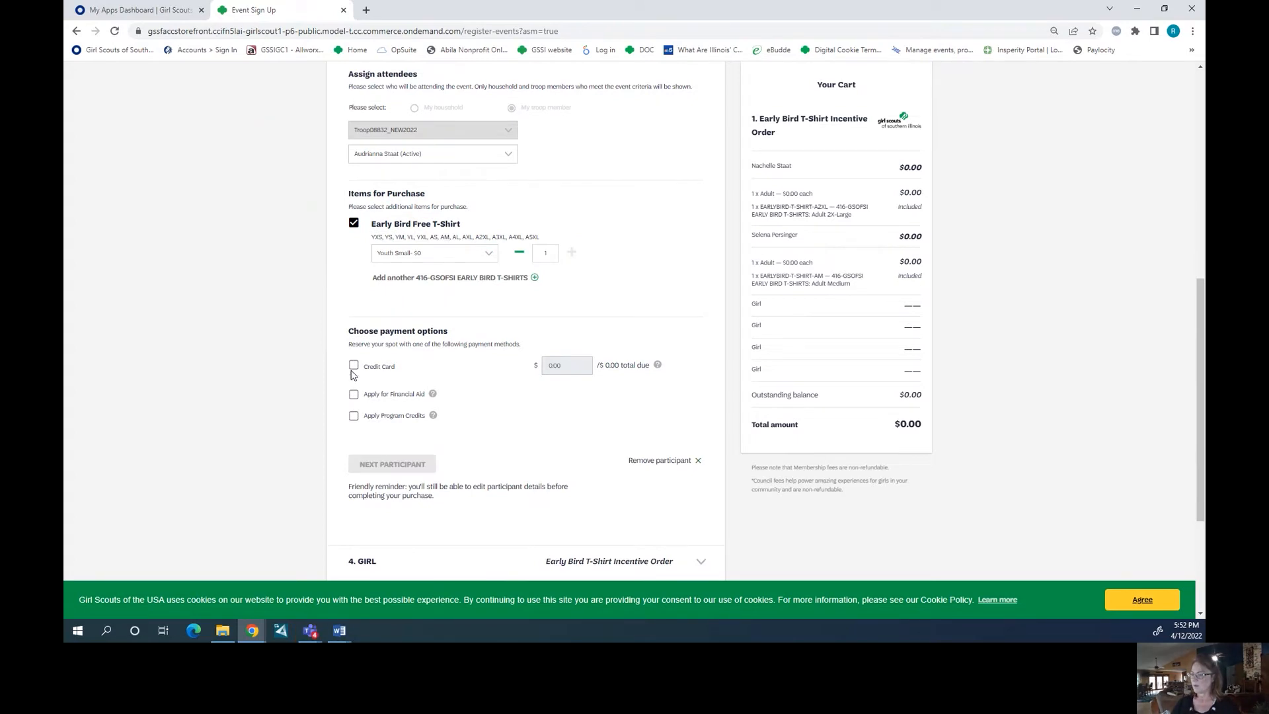
pyautogui.click(354, 365)
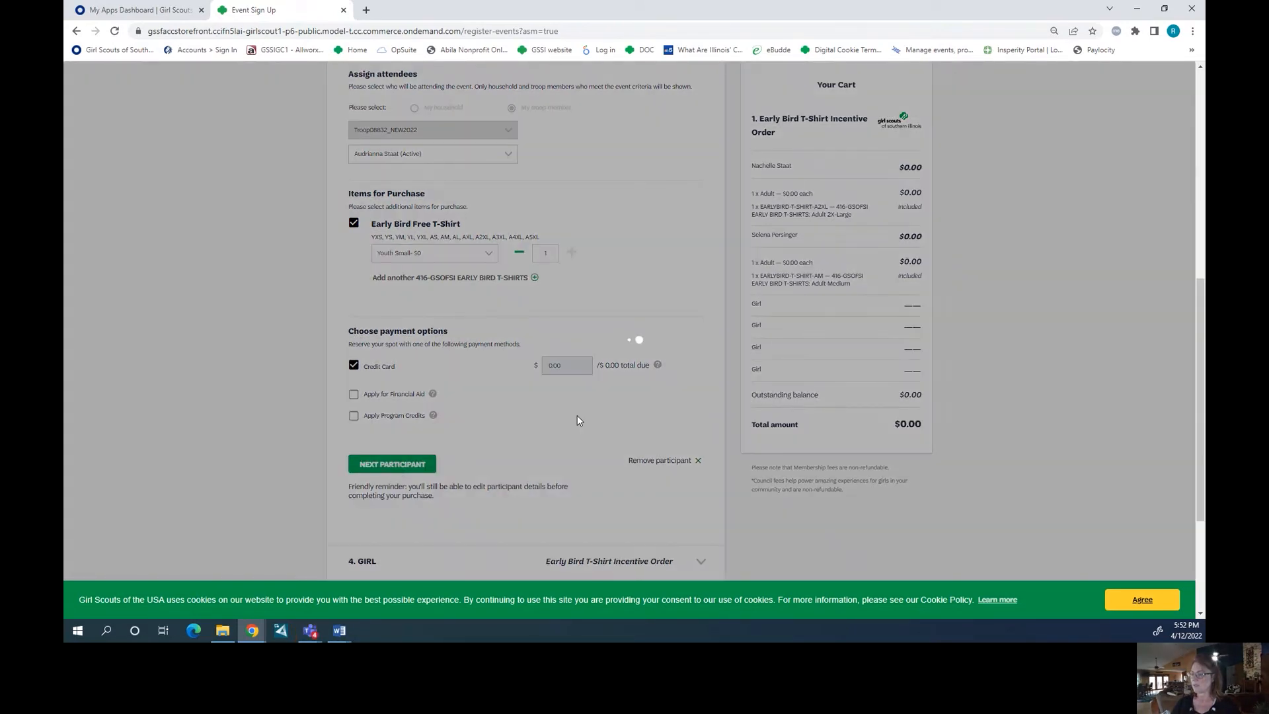
pyautogui.click(391, 464)
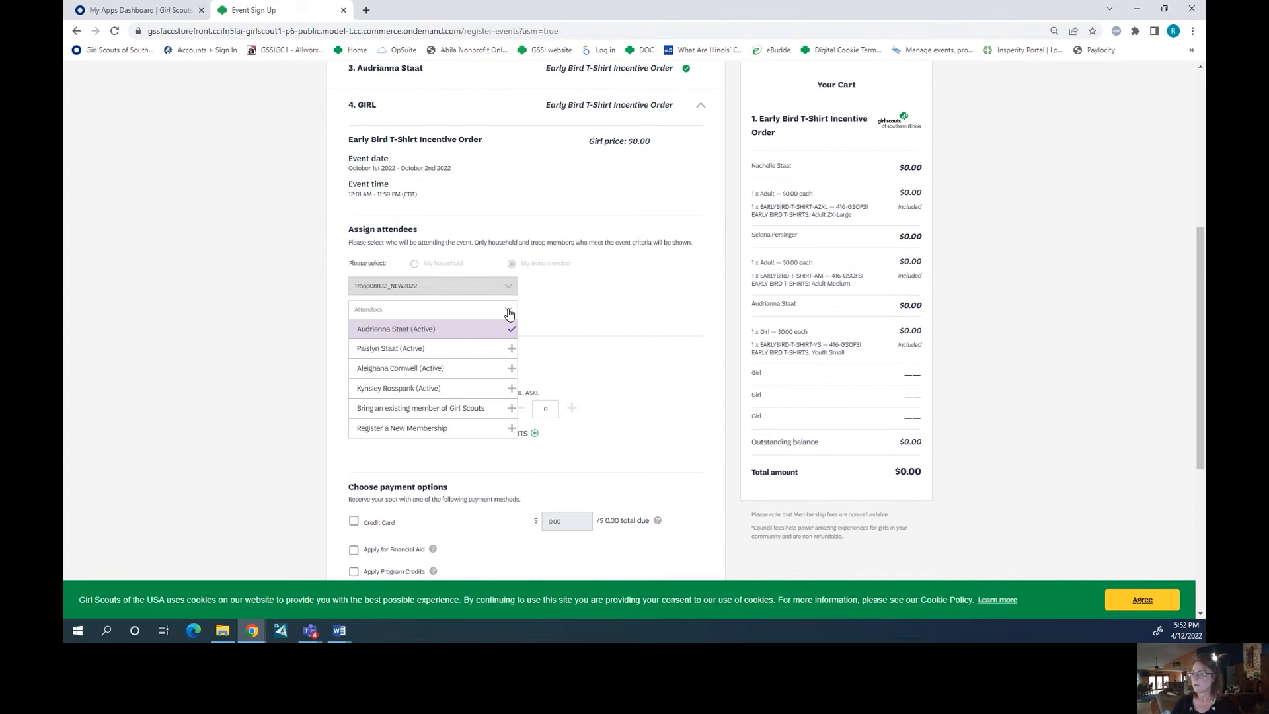
pyautogui.click(391, 349)
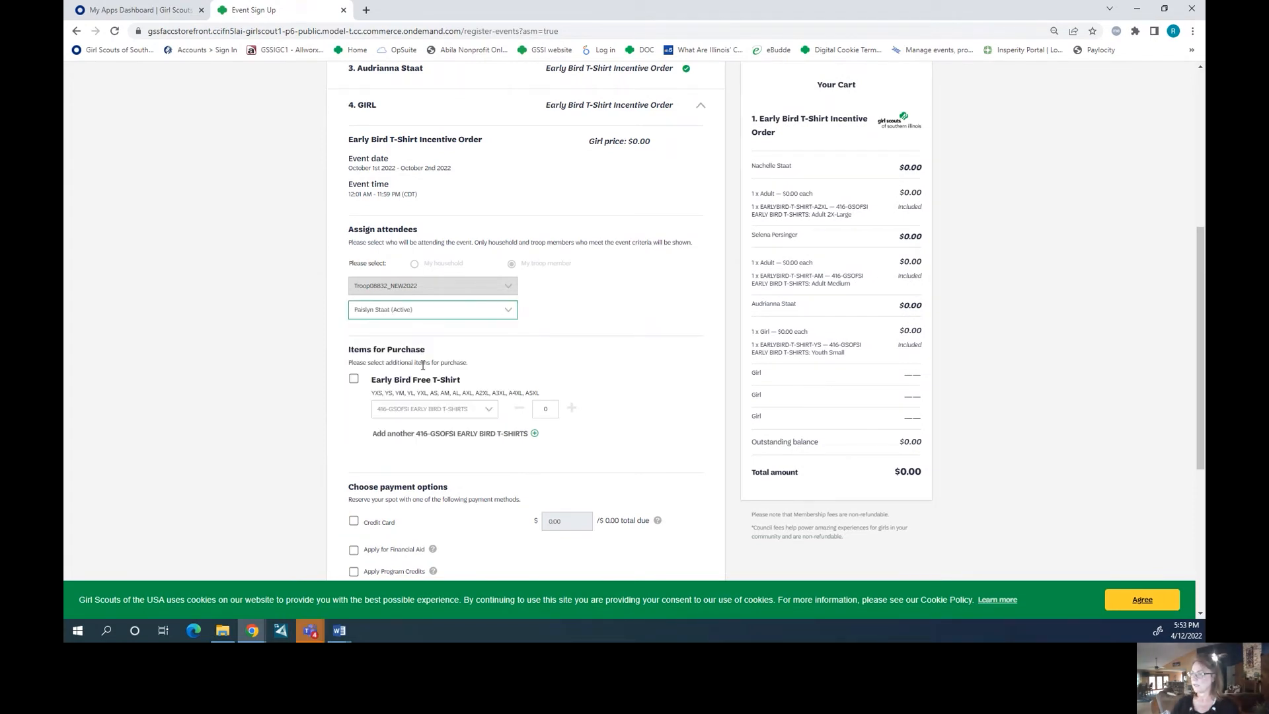
pyautogui.click(354, 379)
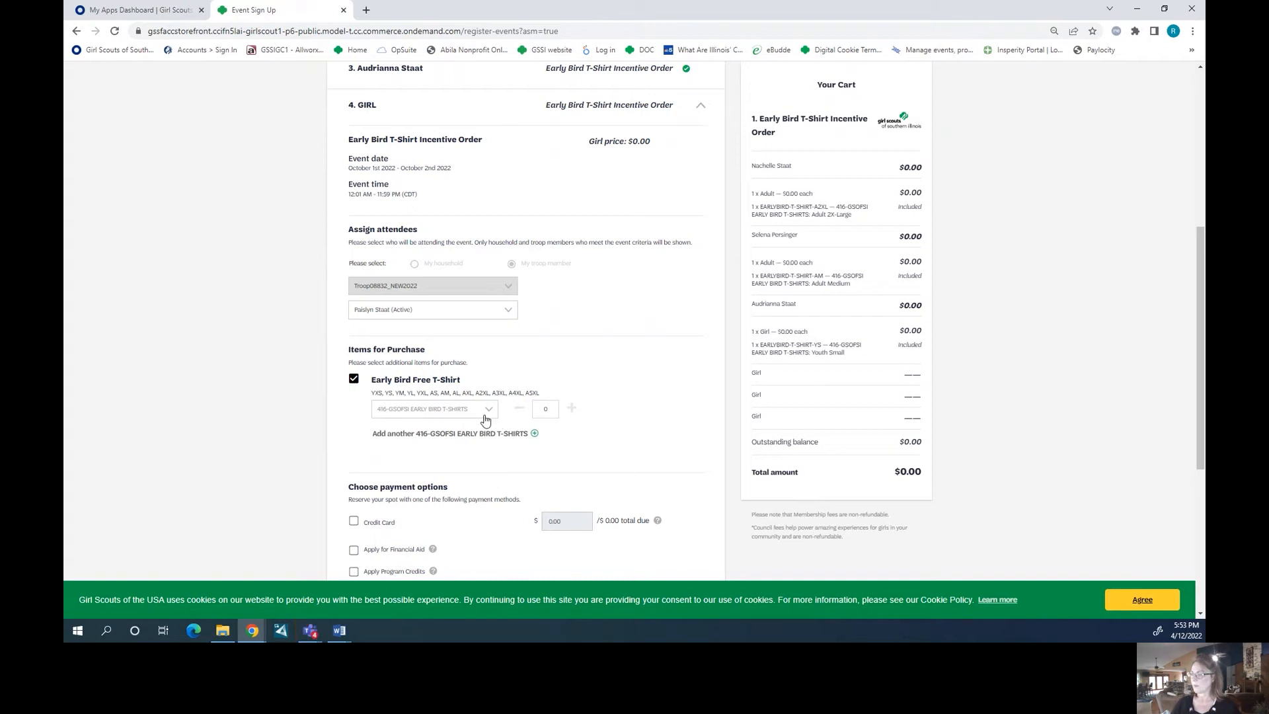
pyautogui.click(433, 408)
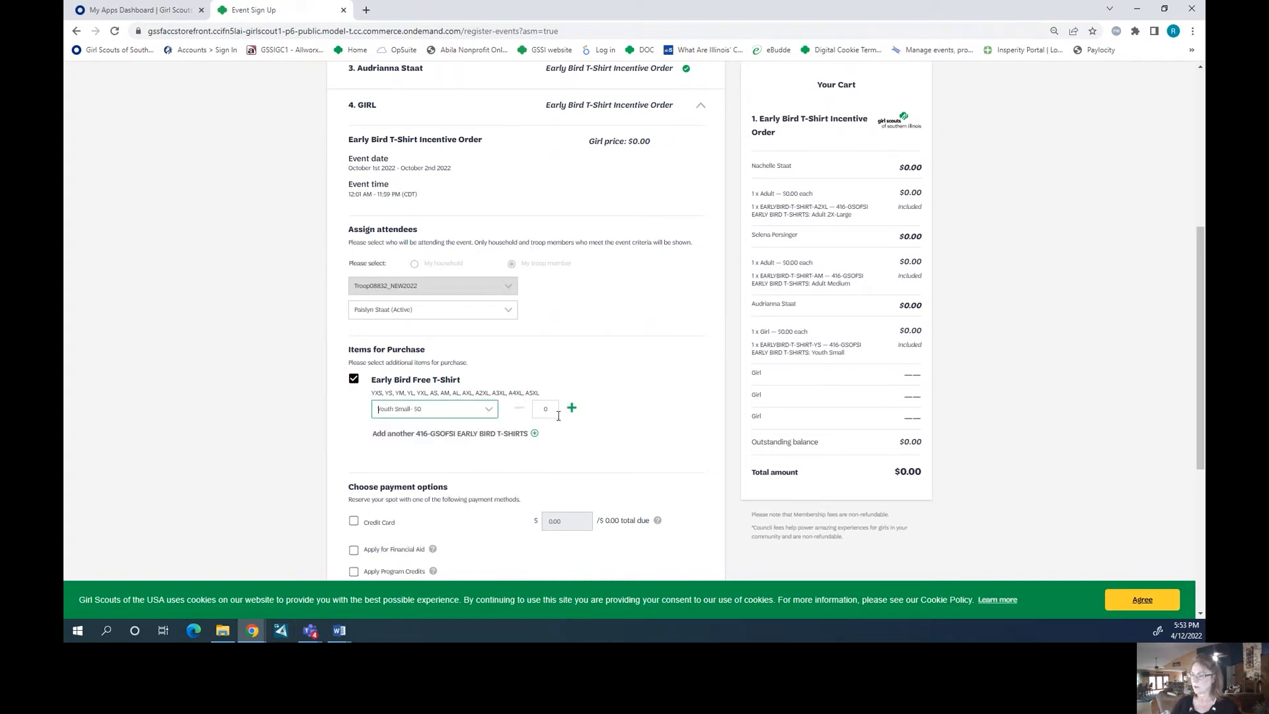
pyautogui.click(571, 408)
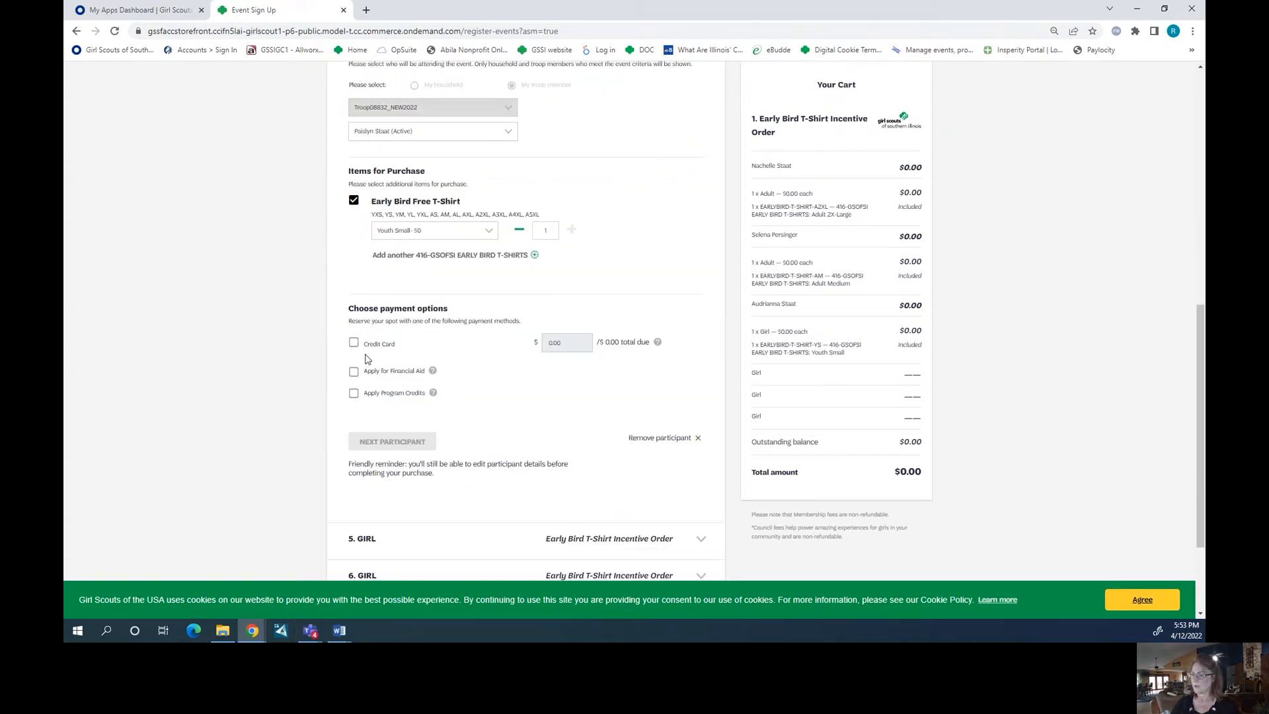
pyautogui.click(353, 343)
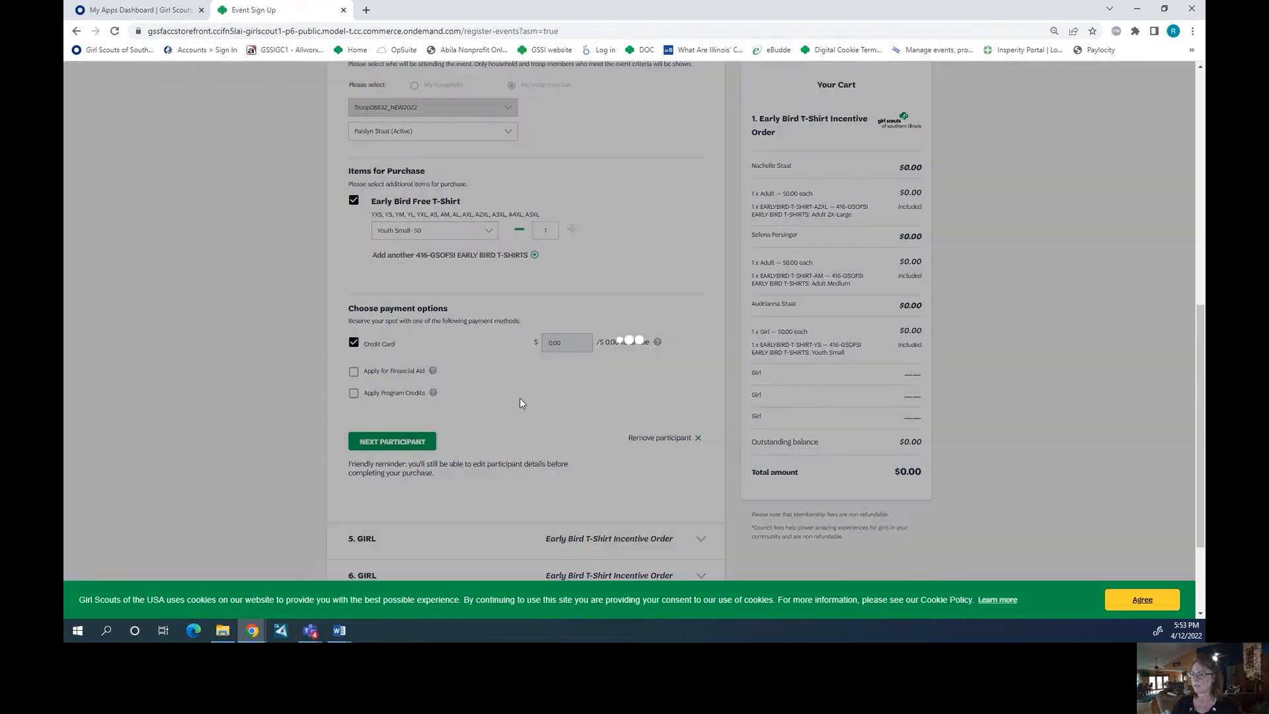
pyautogui.click(391, 441)
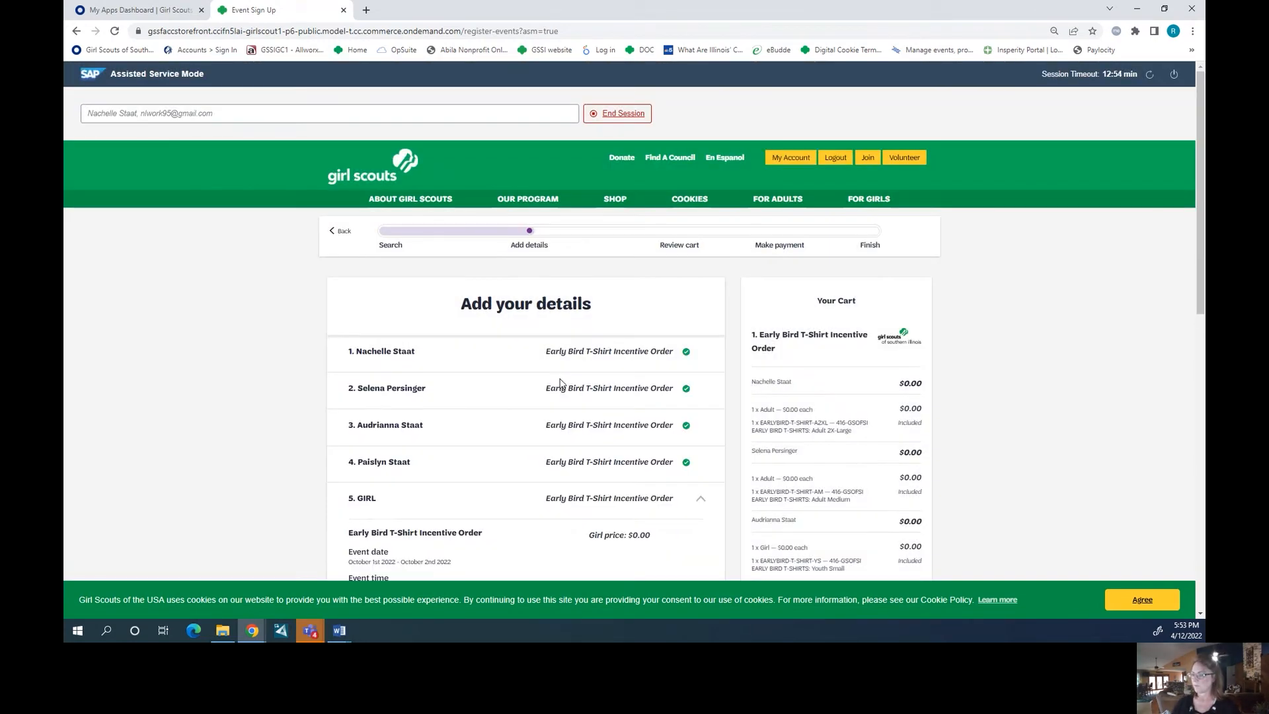
pyautogui.scroll(-3)
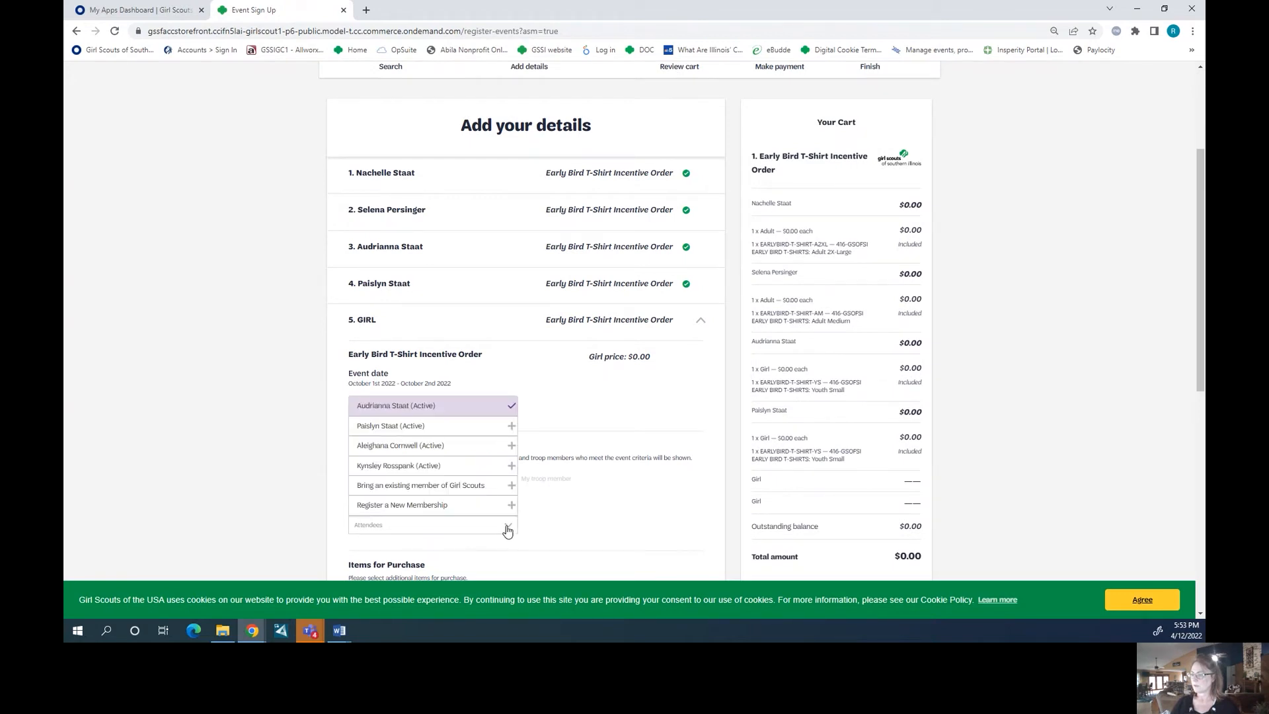
pyautogui.click(399, 445)
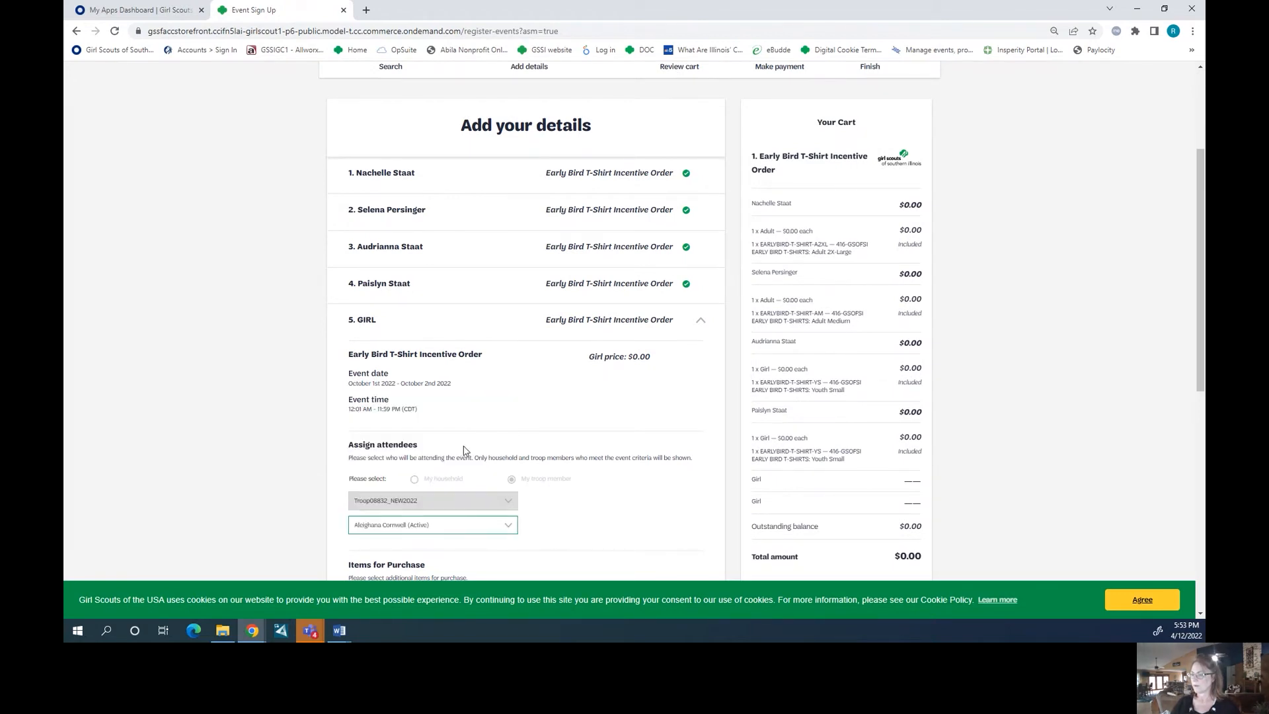
pyautogui.scroll(-3)
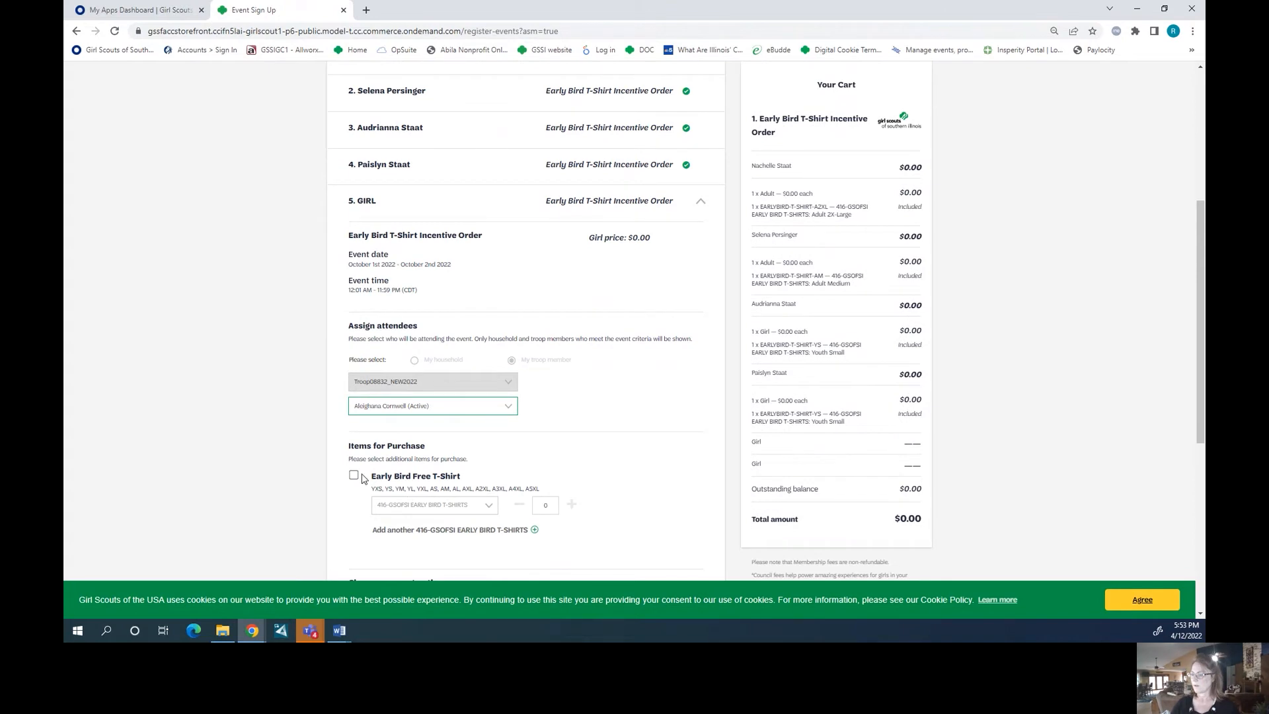
pyautogui.click(354, 475)
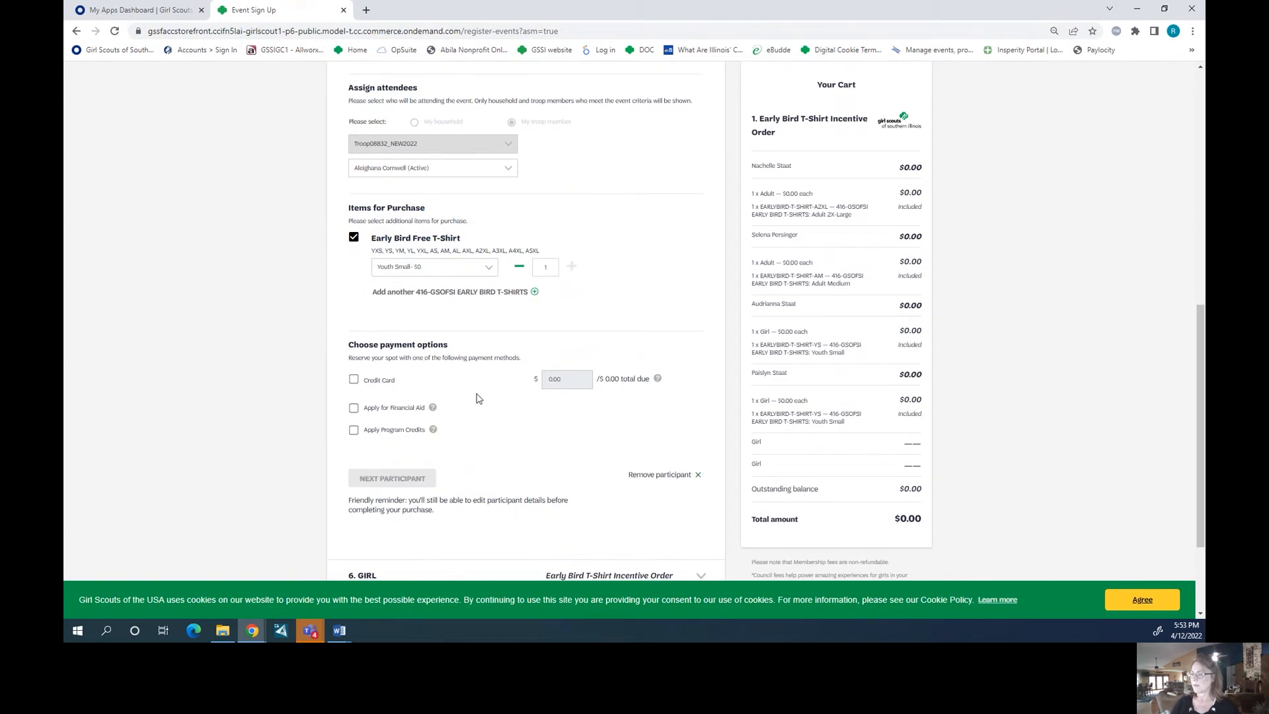
pyautogui.click(354, 379)
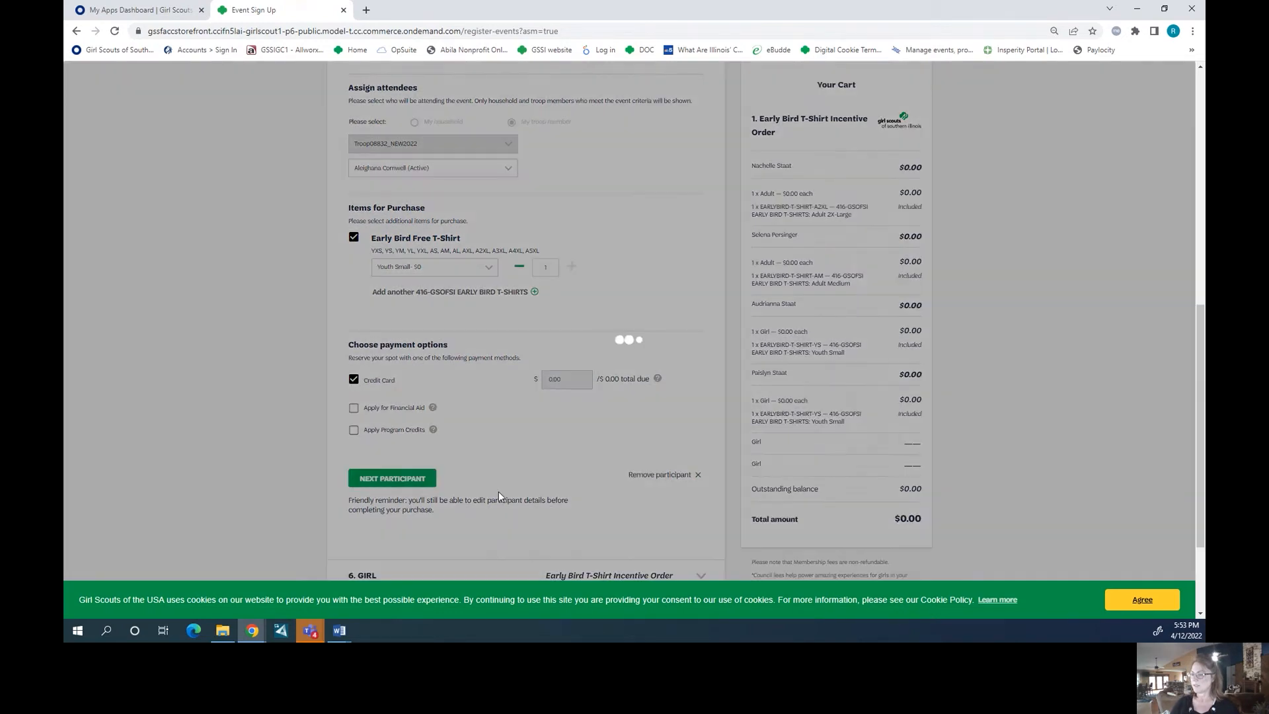
pyautogui.click(392, 477)
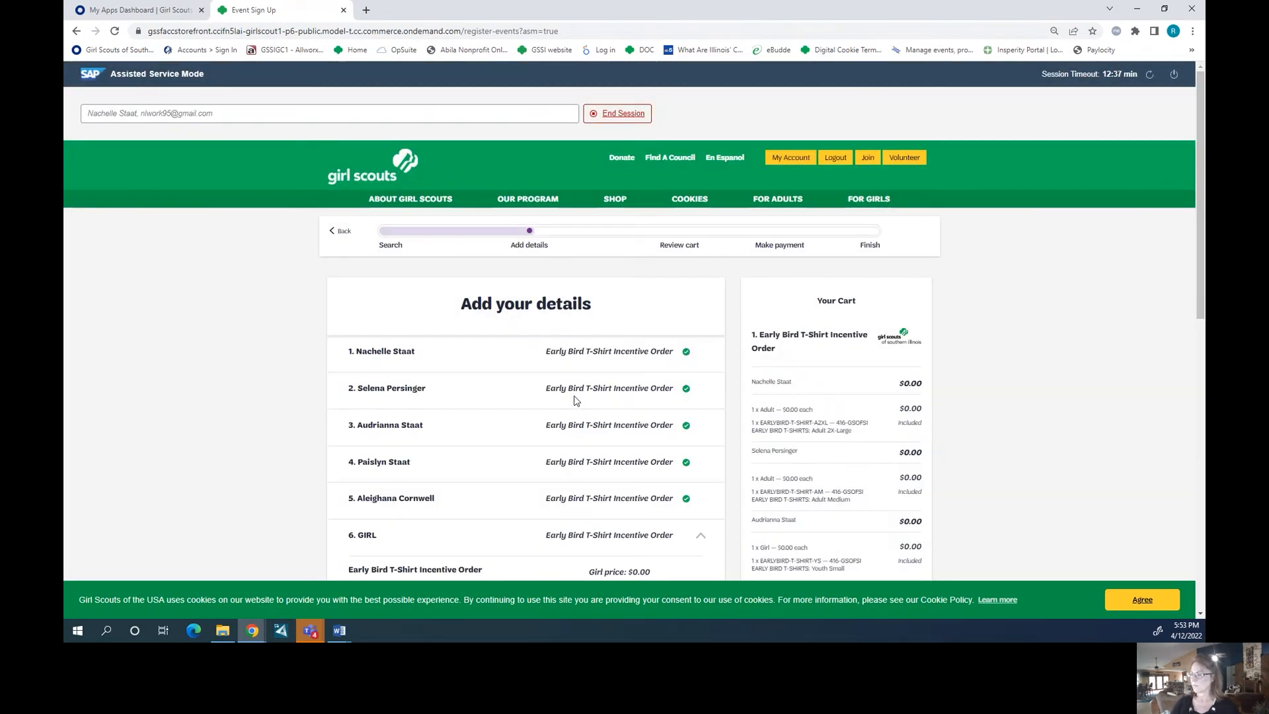
pyautogui.scroll(-3)
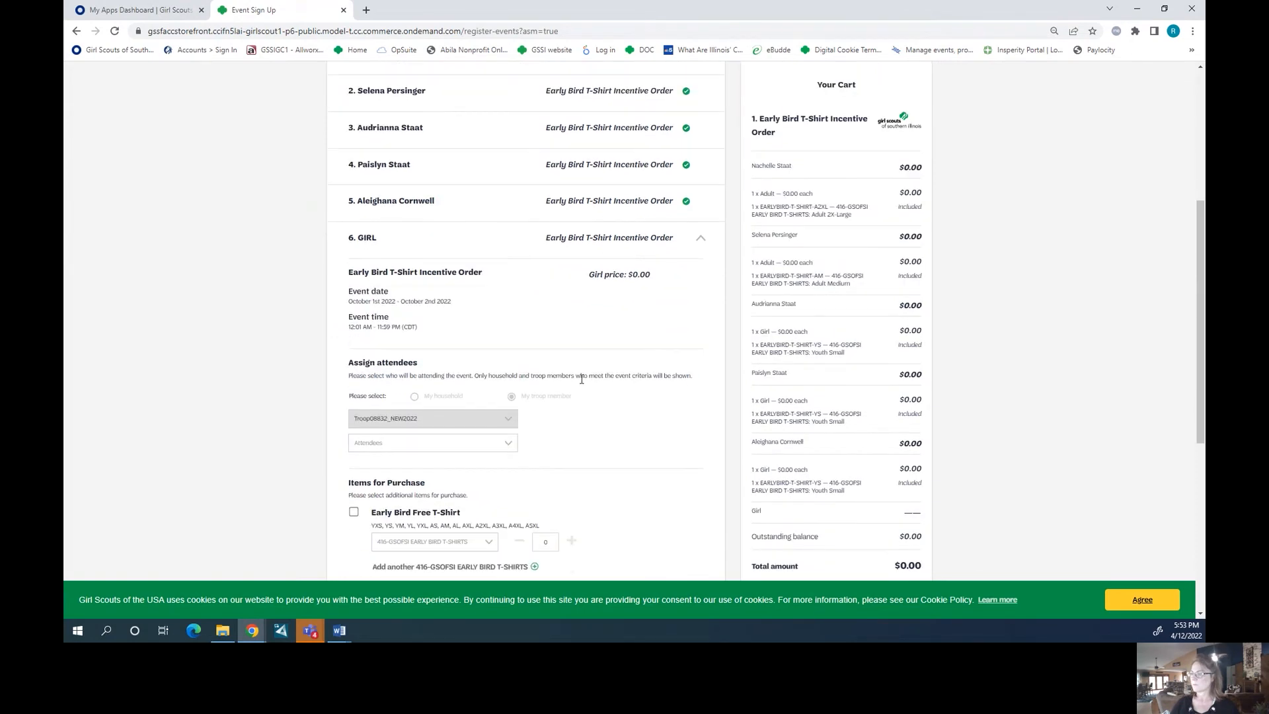
pyautogui.click(432, 443)
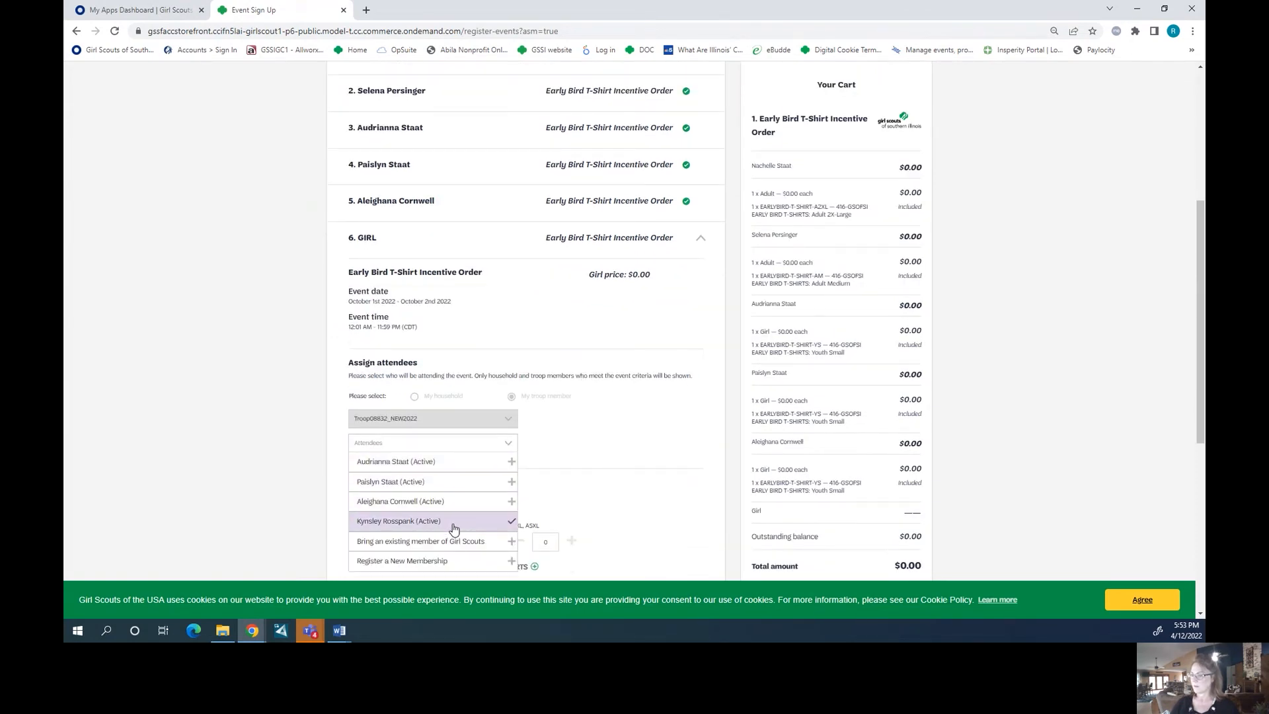
pyautogui.click(398, 520)
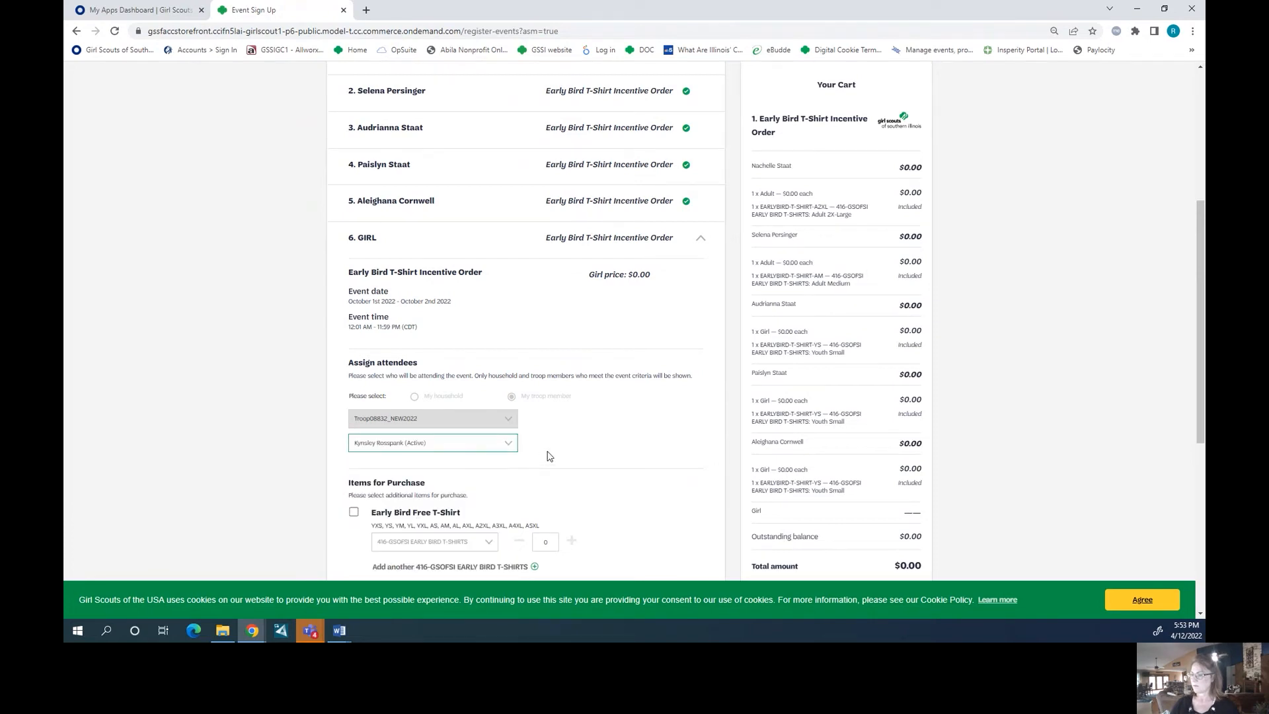
pyautogui.click(353, 511)
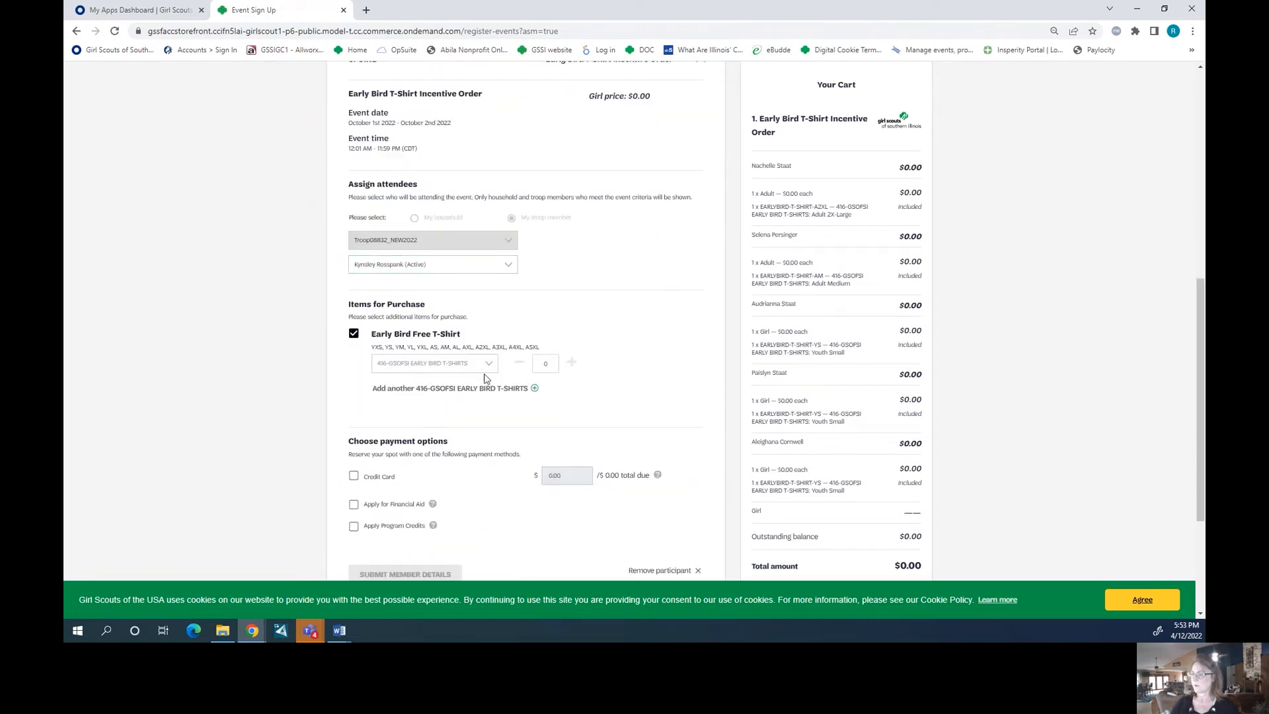
pyautogui.click(433, 363)
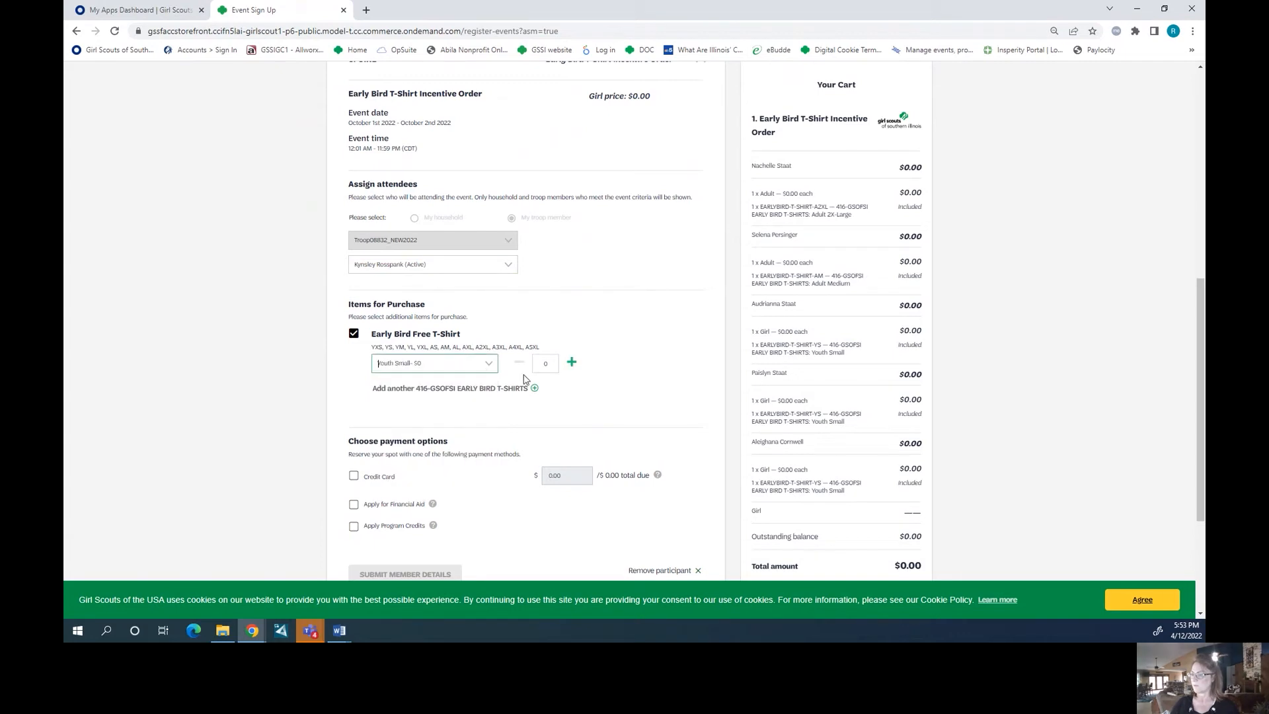
pyautogui.click(570, 362)
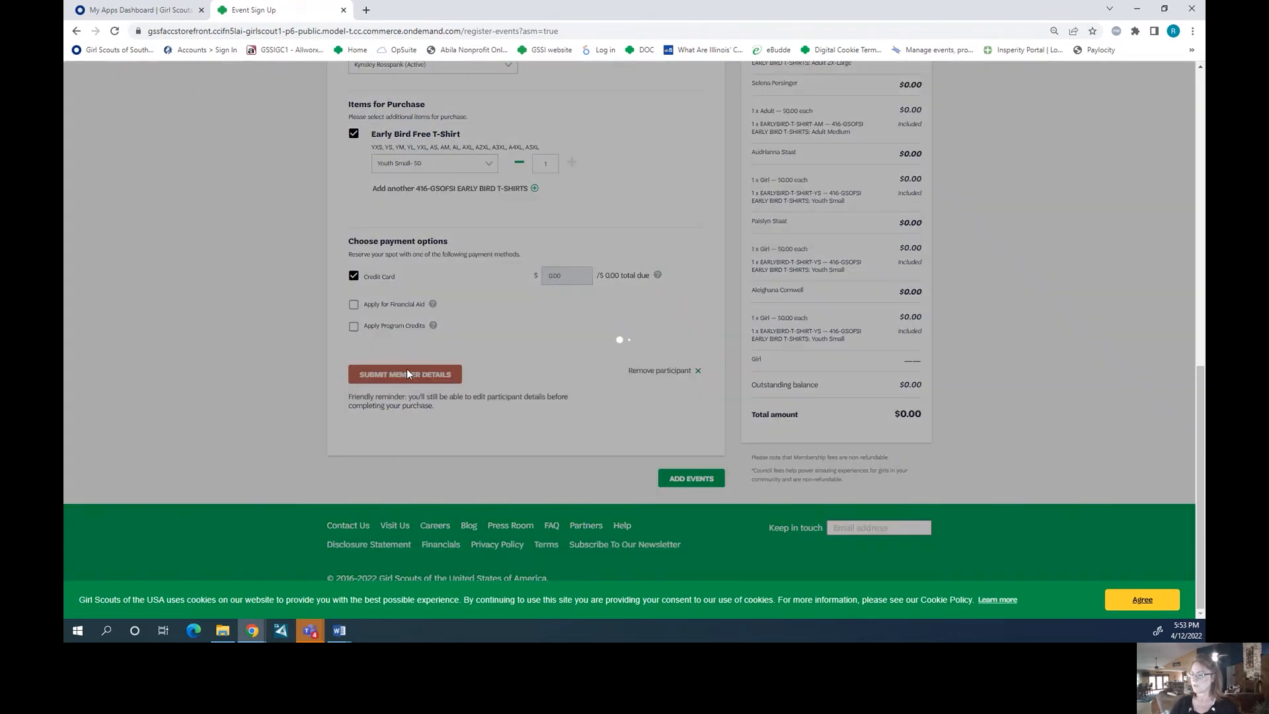
pyautogui.click(405, 373)
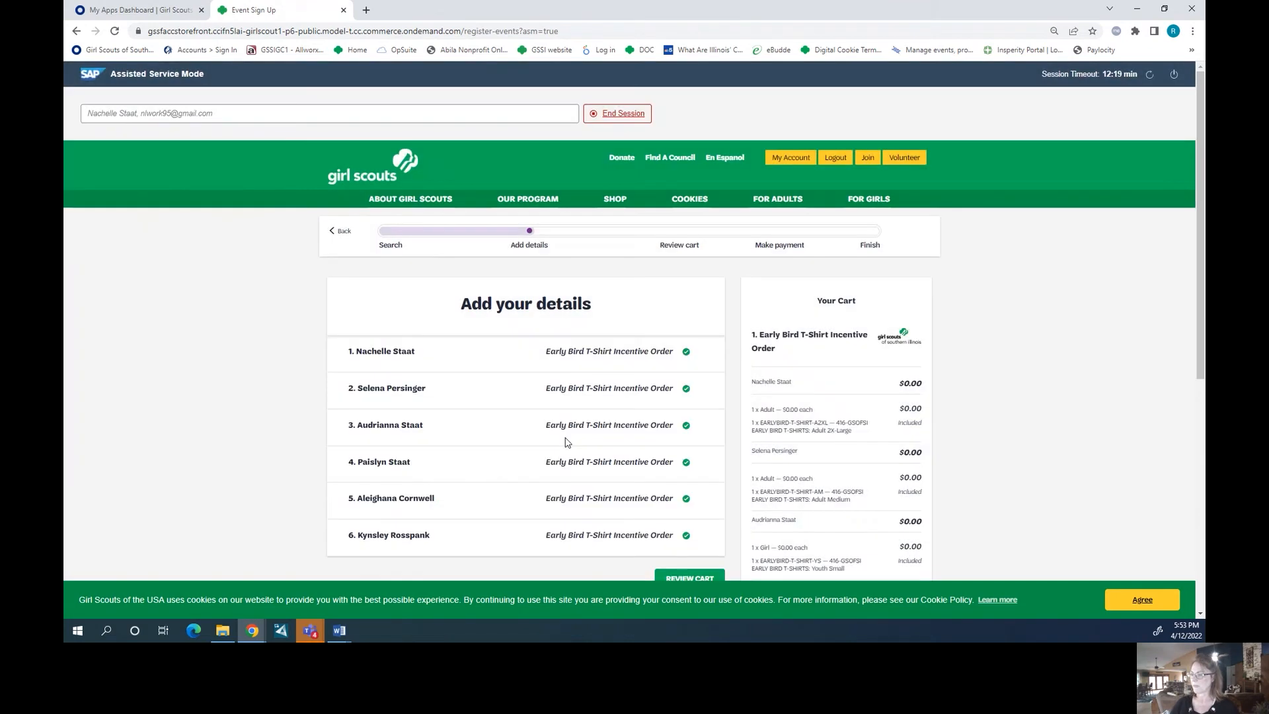
# Check that all six participants are complete, then proceed to the cart review
pyautogui.scroll(-3)
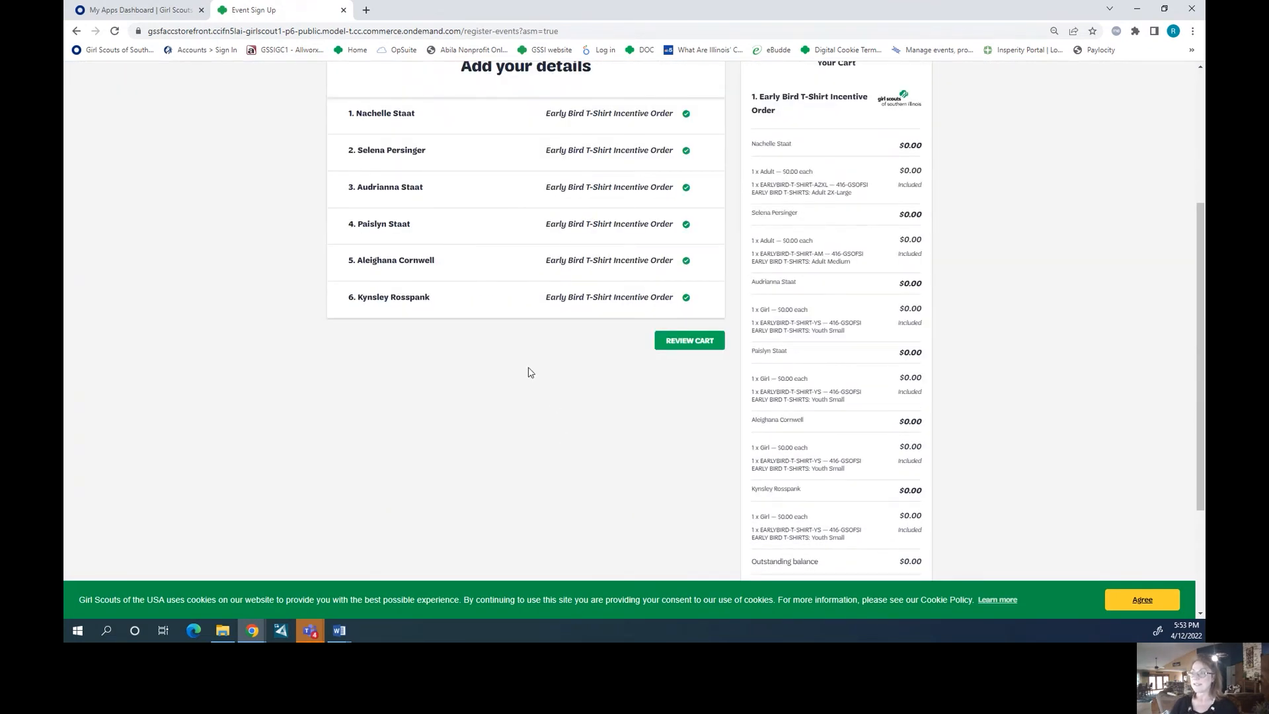
pyautogui.moveTo(477, 253)
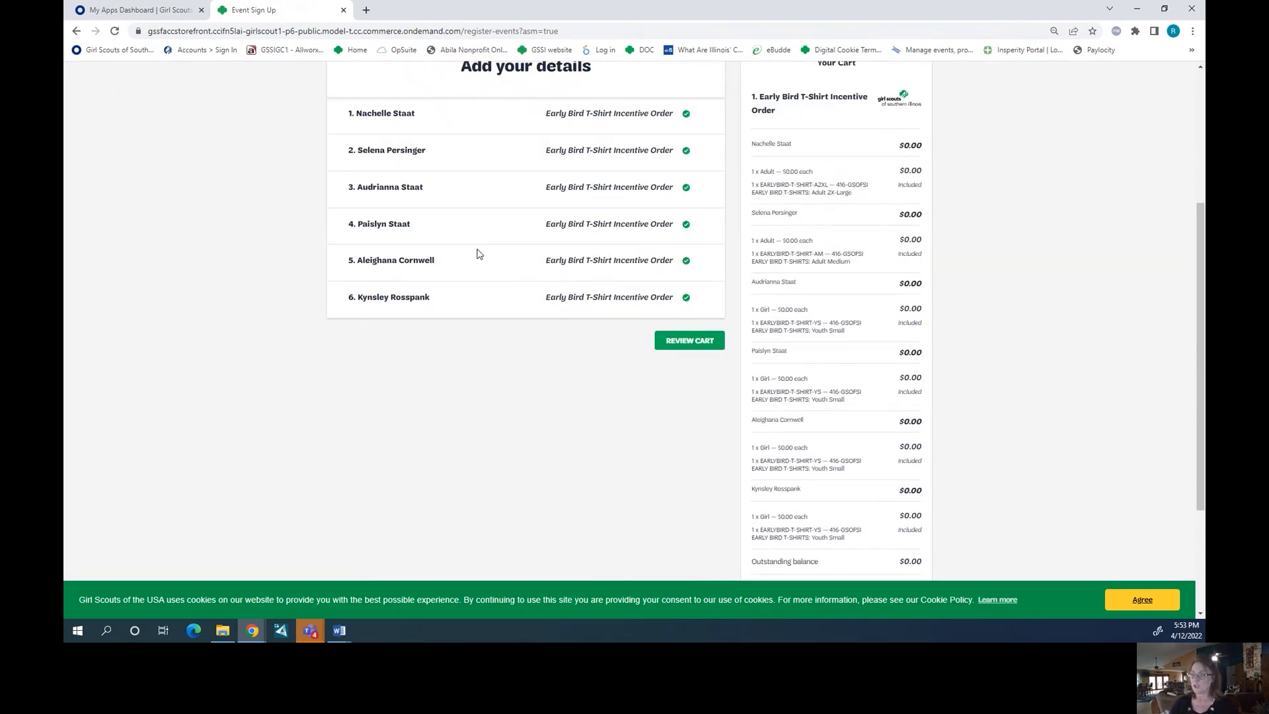
pyautogui.moveTo(542, 242)
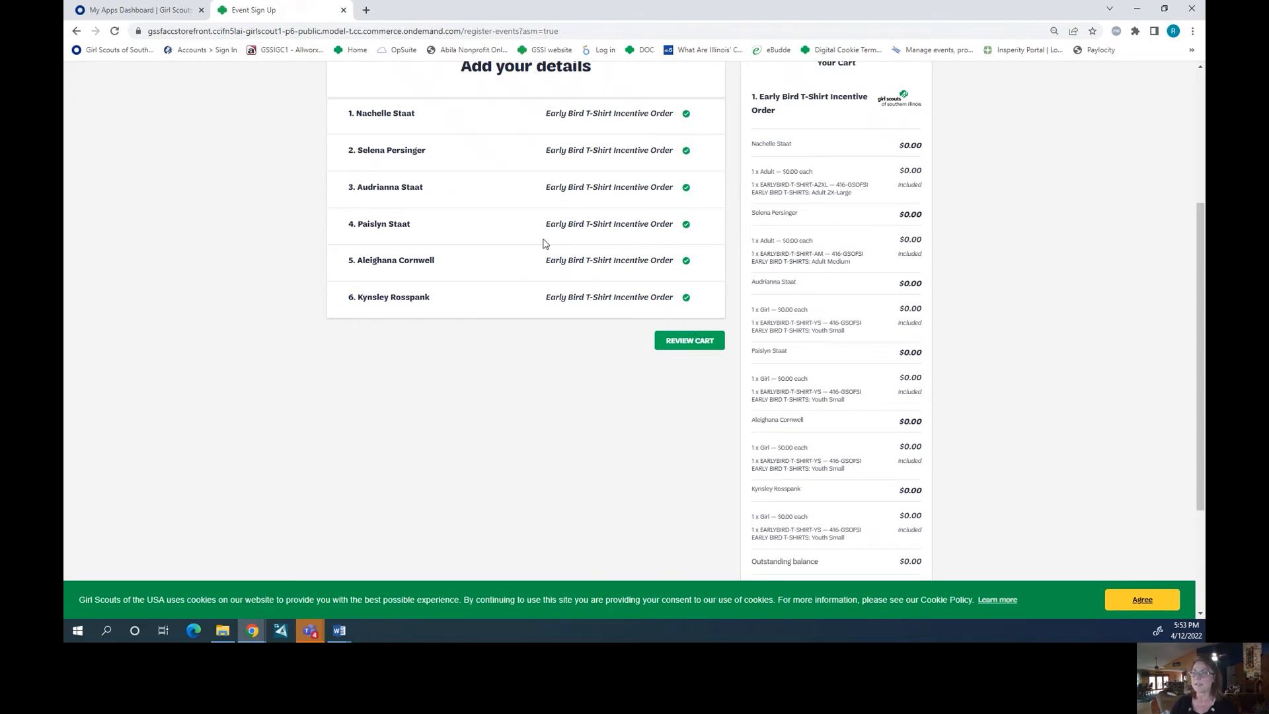
pyautogui.moveTo(633, 382)
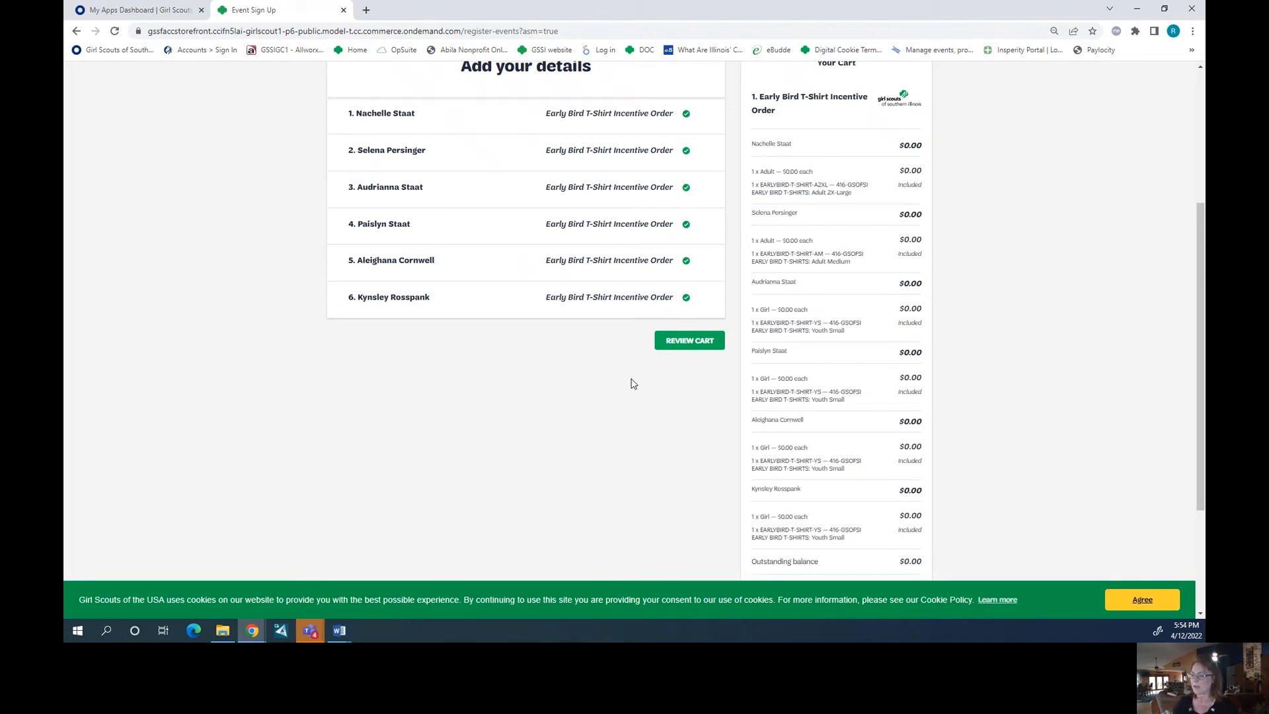
pyautogui.moveTo(689, 339)
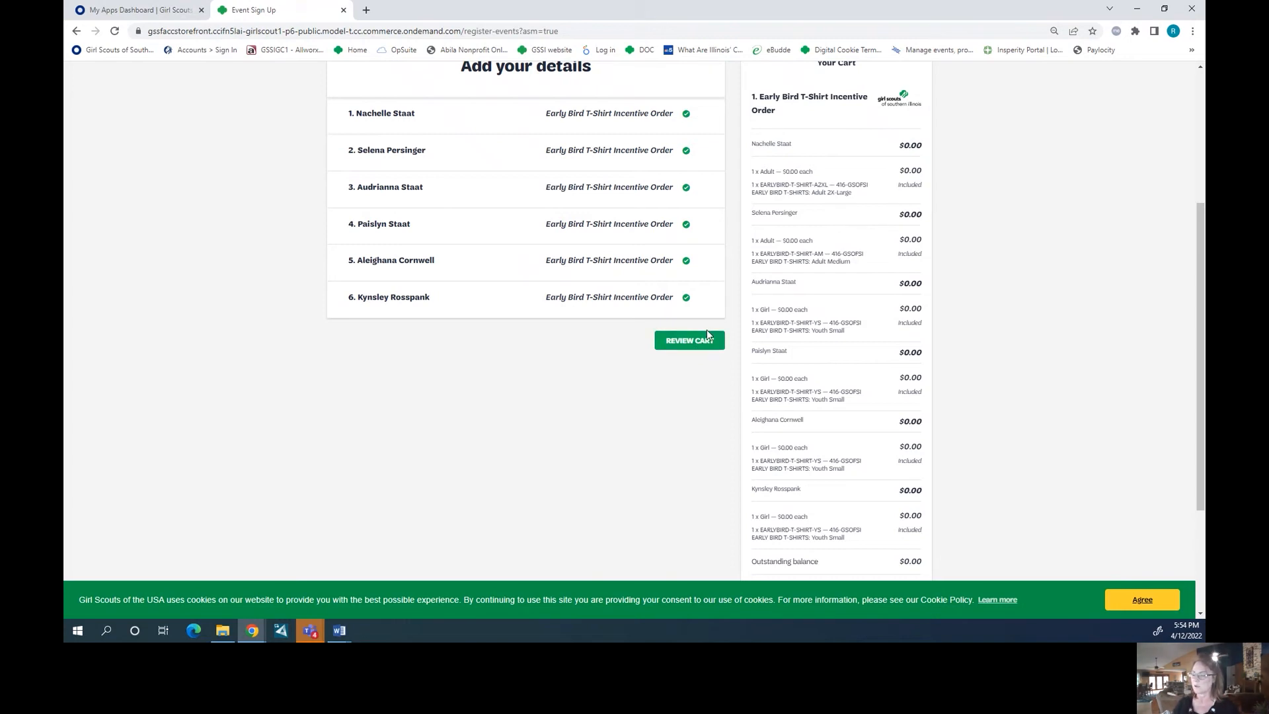
pyautogui.moveTo(703, 376)
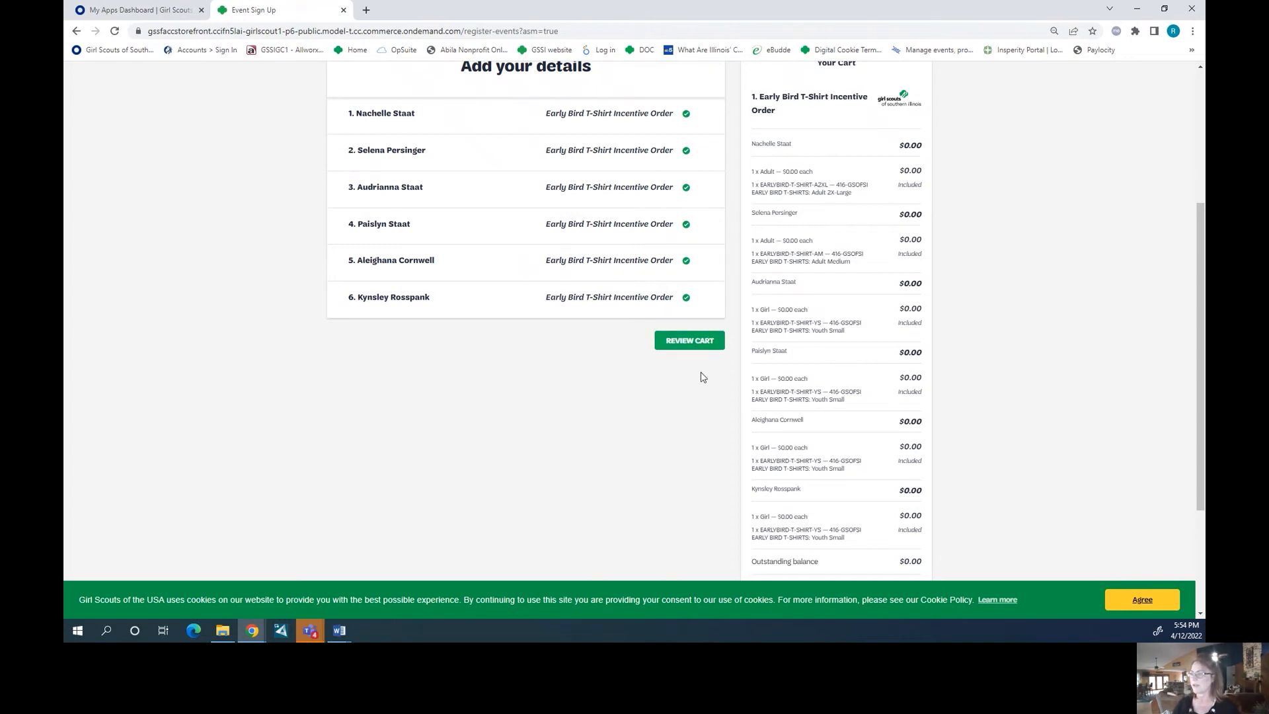
pyautogui.click(688, 340)
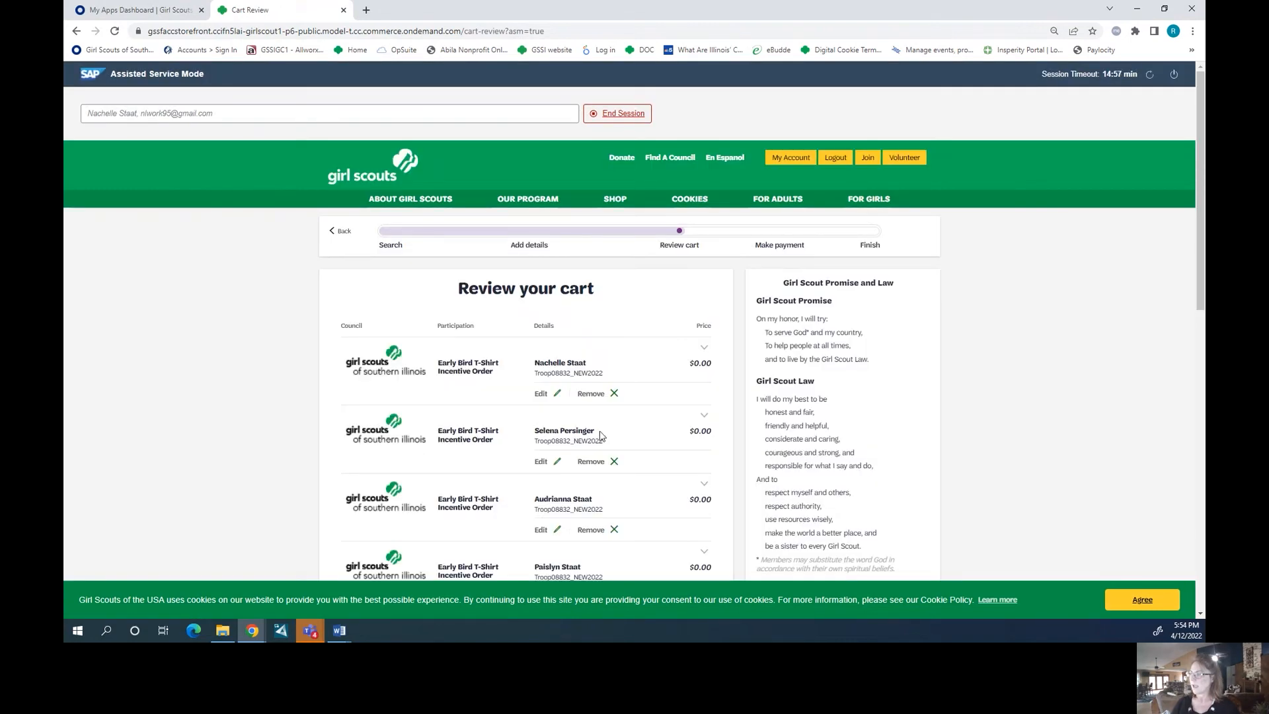
# Agree to the Girl Scout Promise and Law and submit the $0.00 order
pyautogui.scroll(-3)
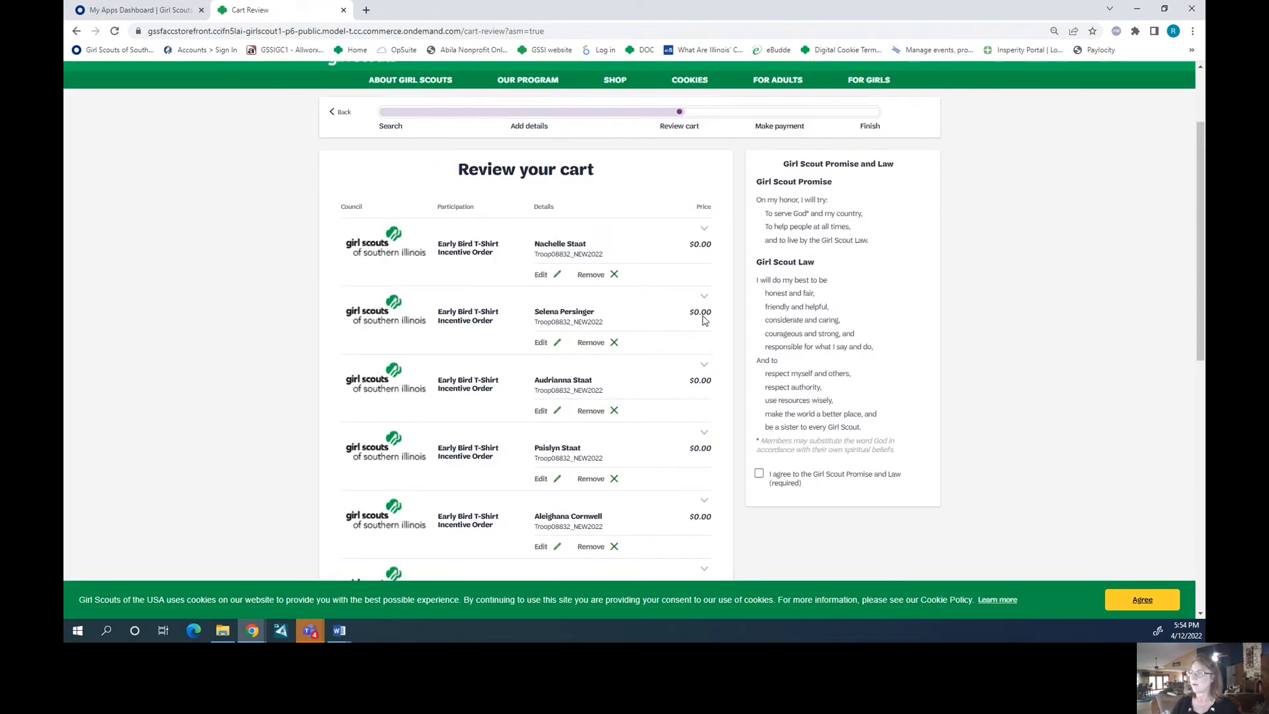
pyautogui.moveTo(705, 241)
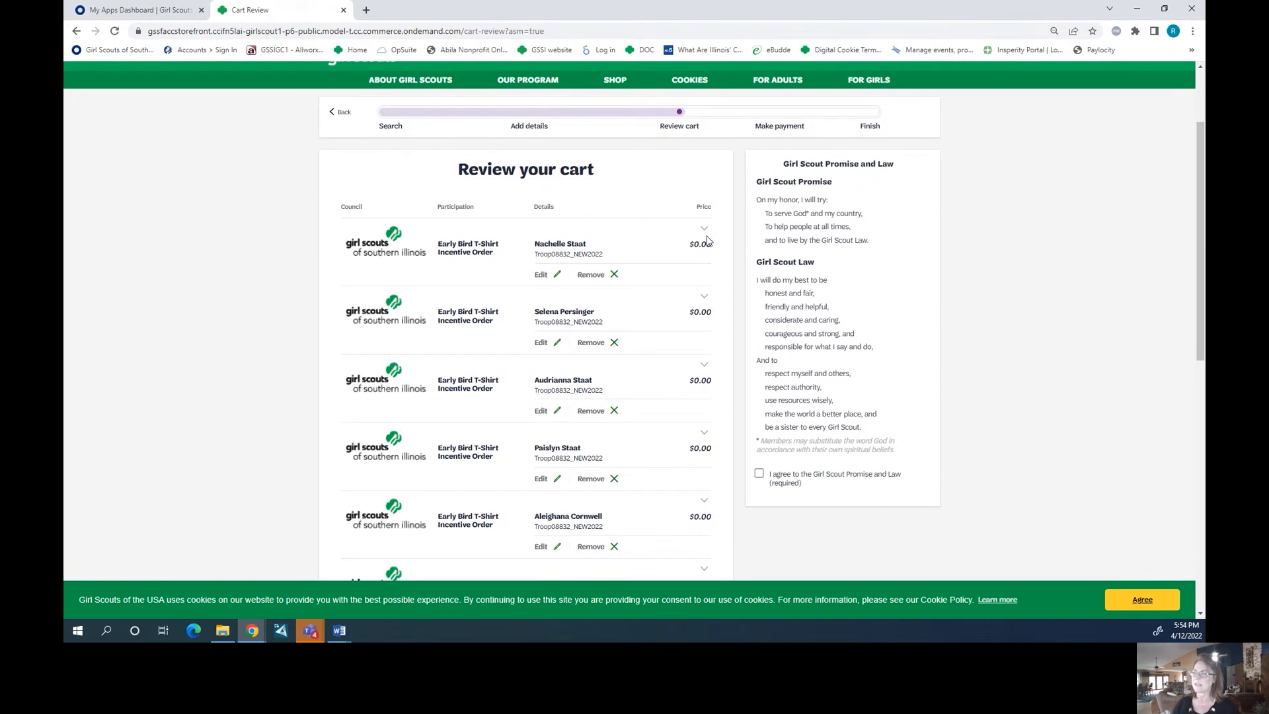
pyautogui.moveTo(627, 321)
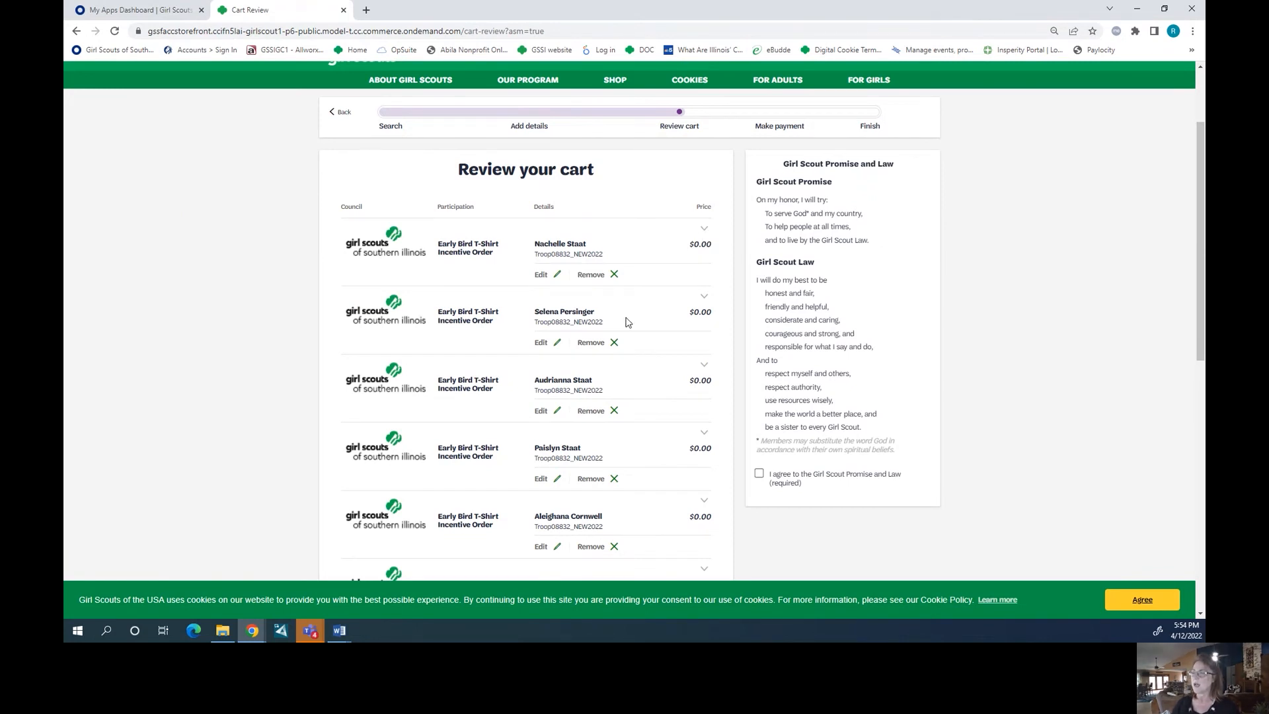
pyautogui.moveTo(608, 279)
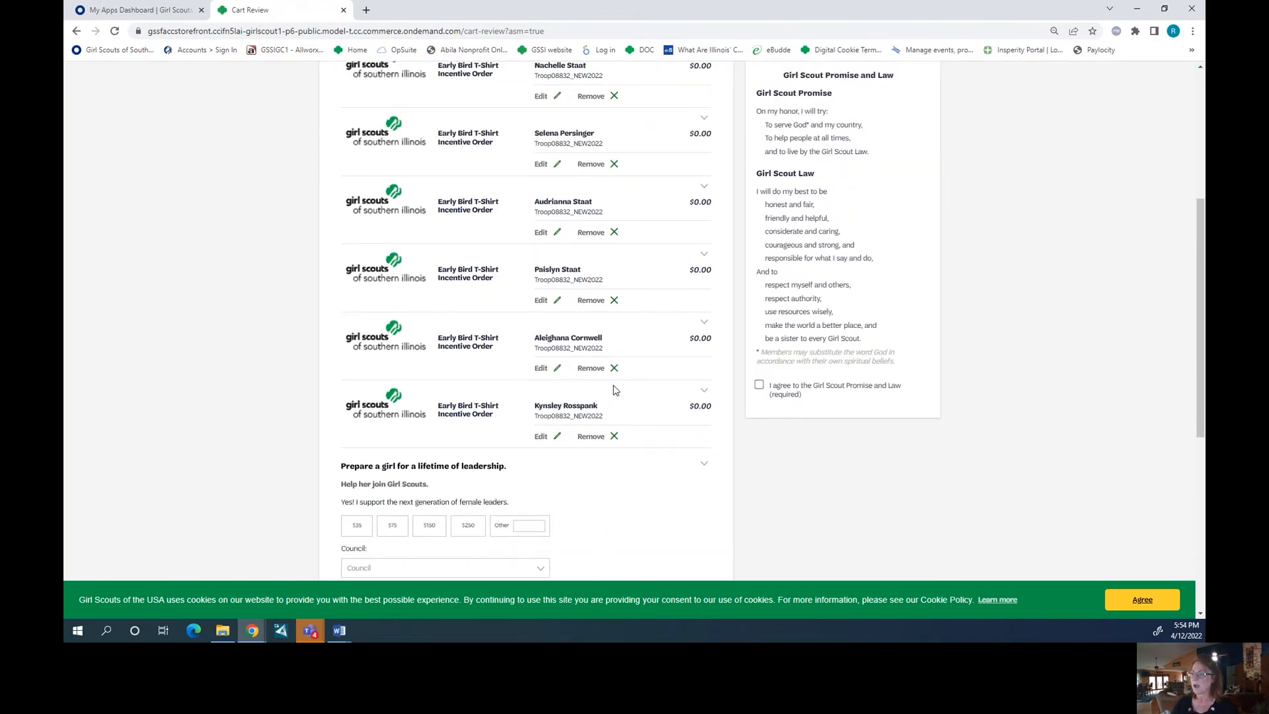
pyautogui.scroll(-3)
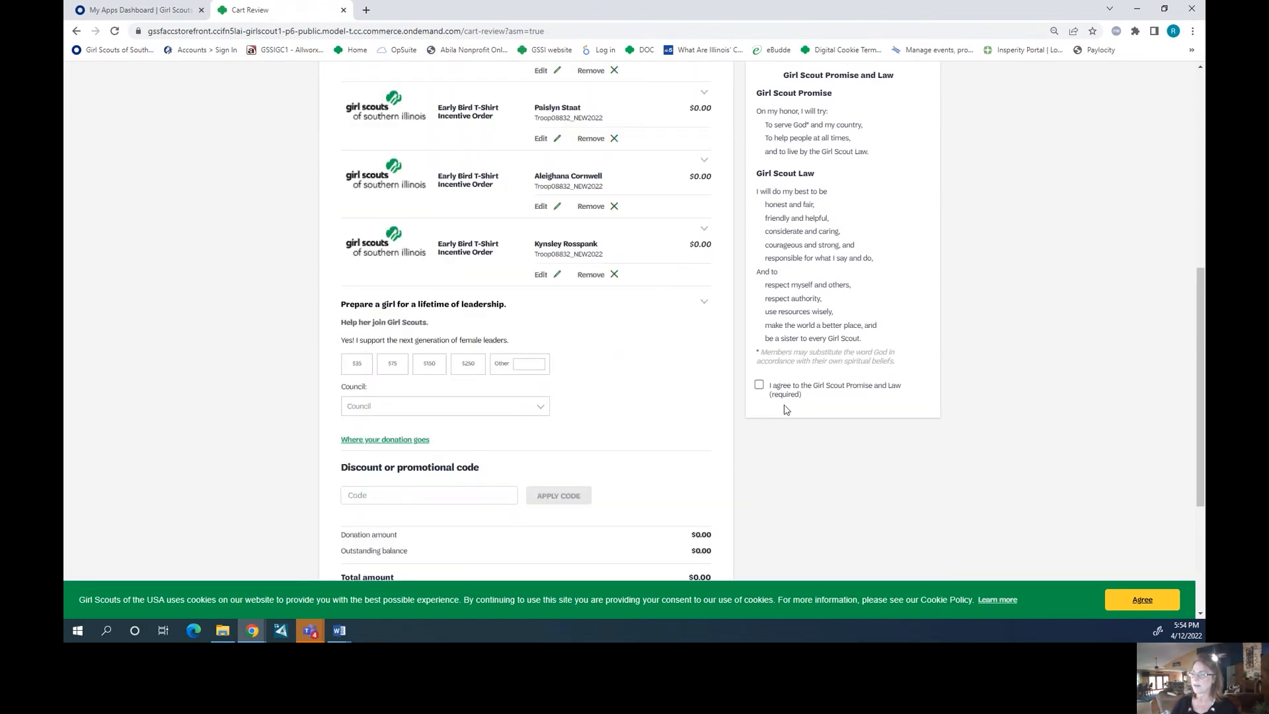
pyautogui.click(758, 384)
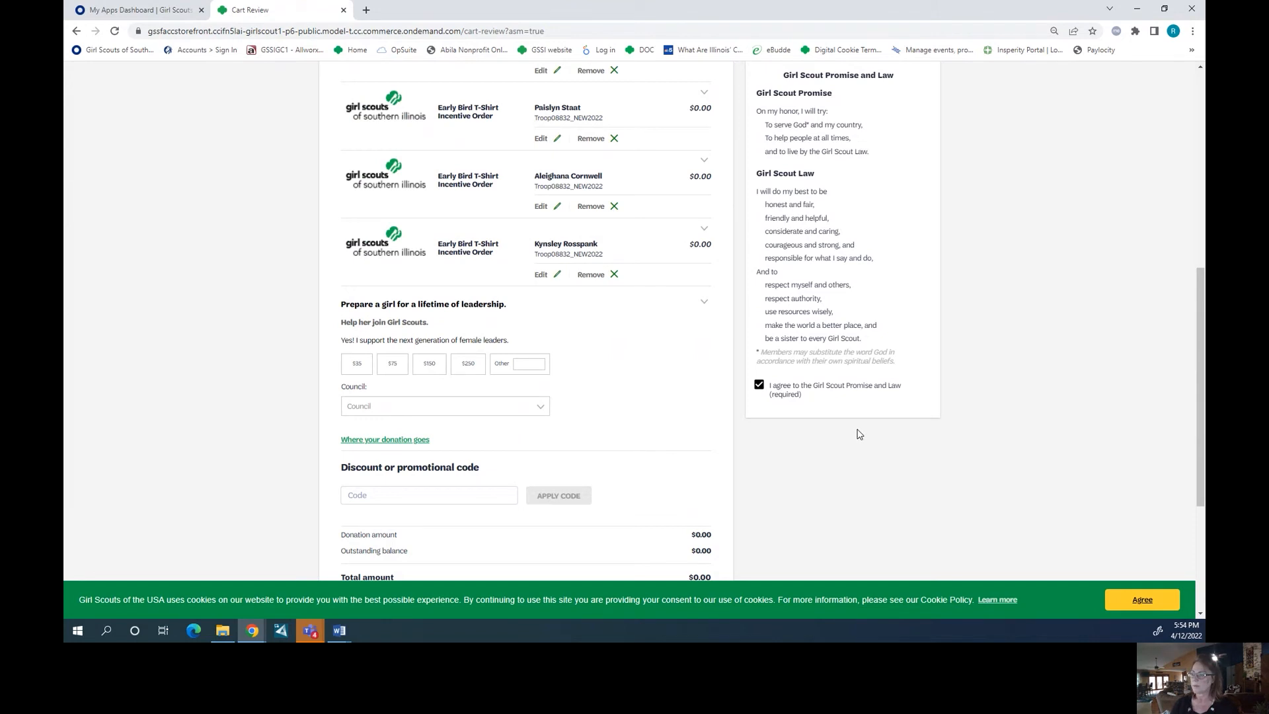
pyautogui.scroll(-3)
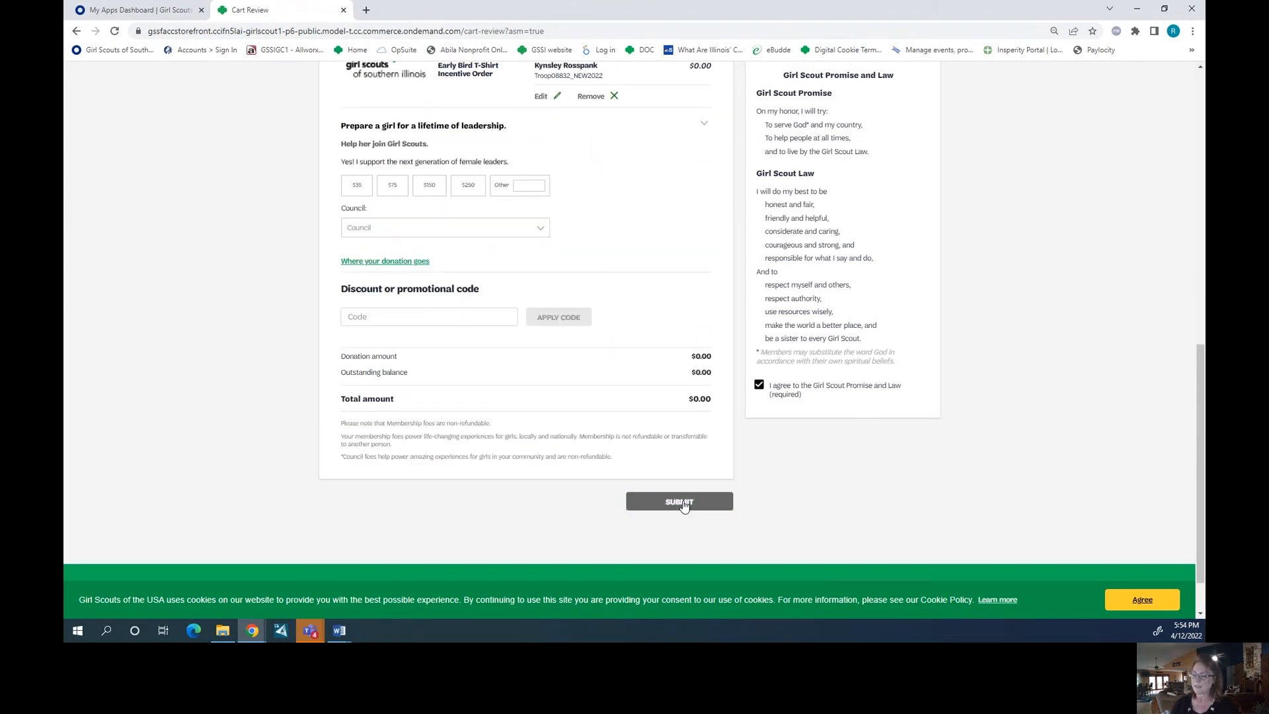
pyautogui.click(678, 501)
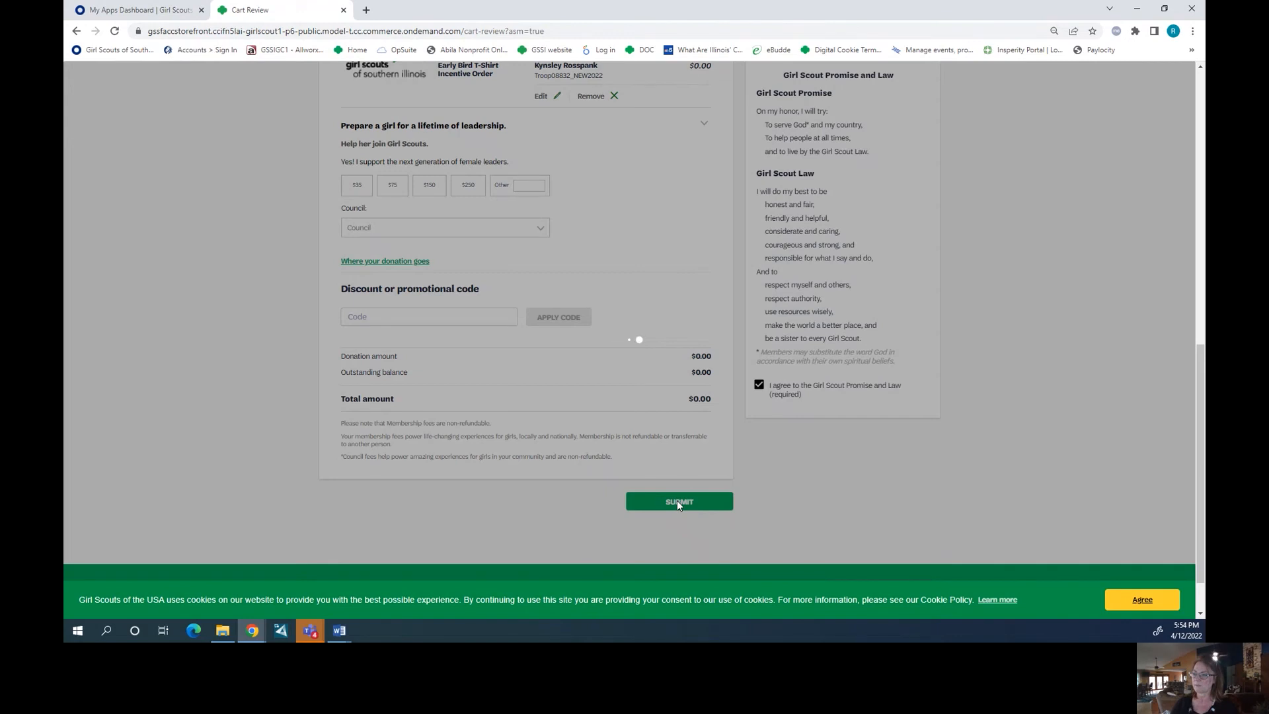
pyautogui.click(678, 501)
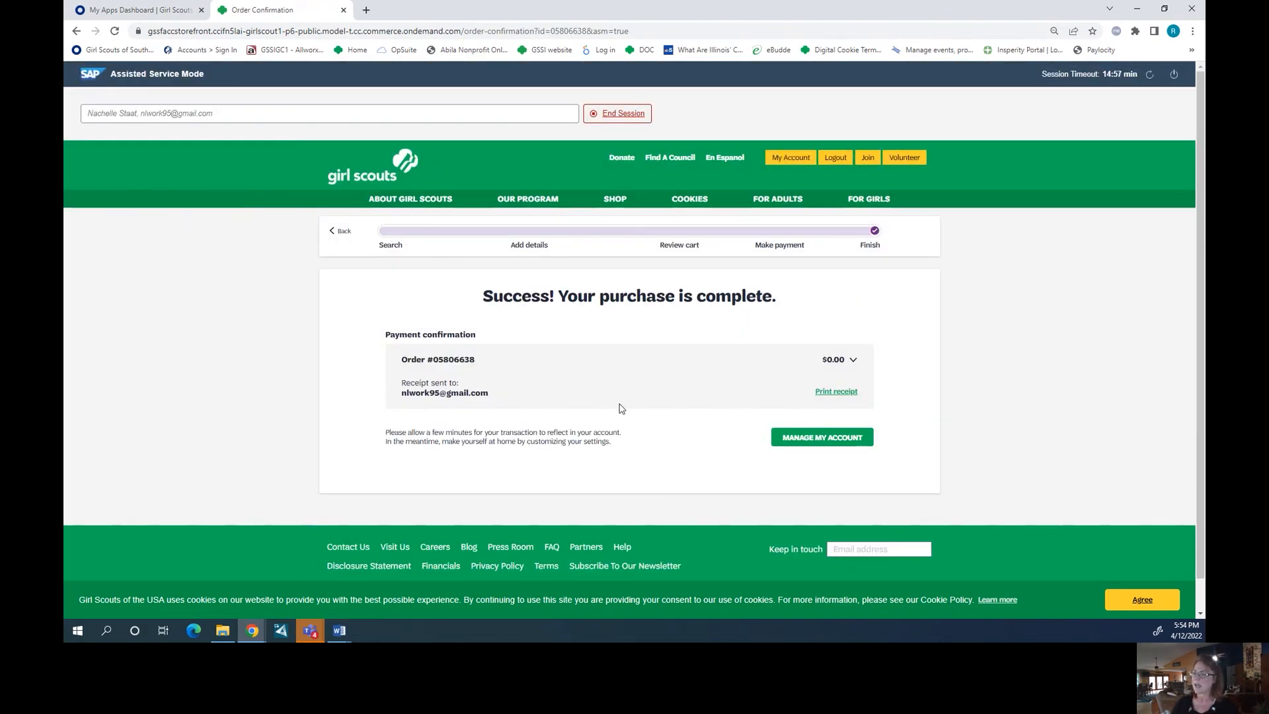
pyautogui.moveTo(450, 403)
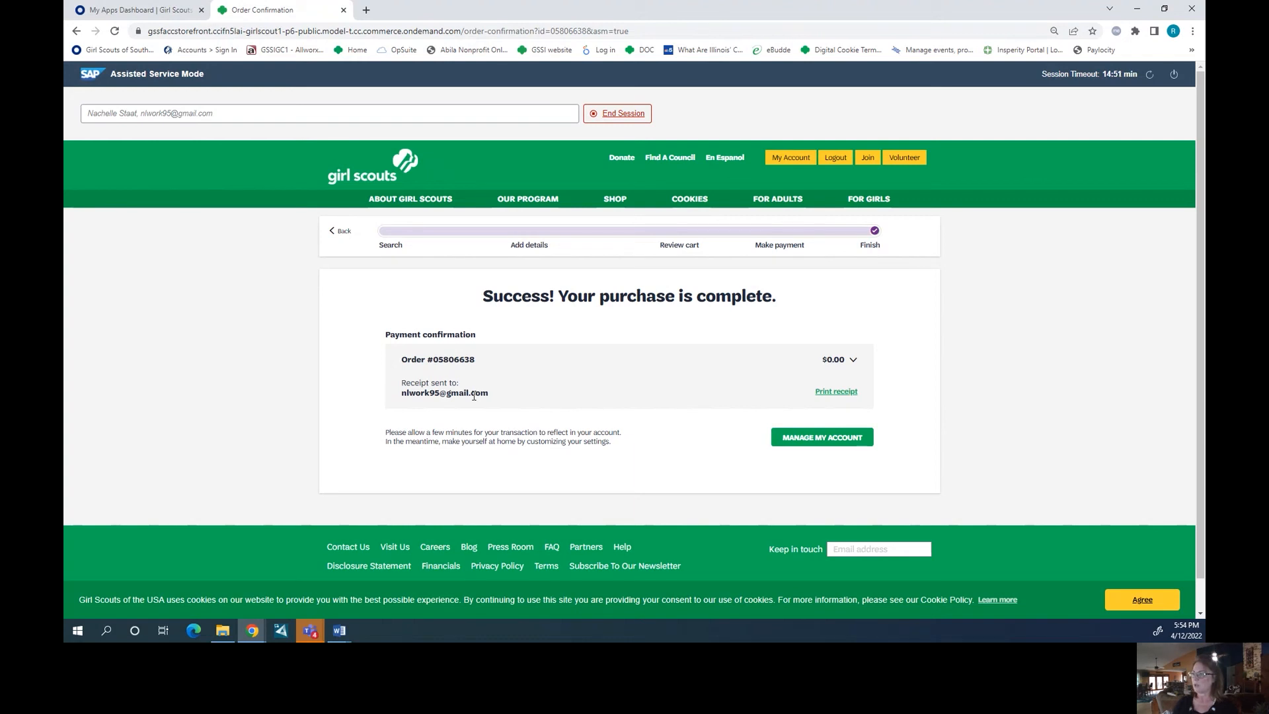
pyautogui.moveTo(782, 158)
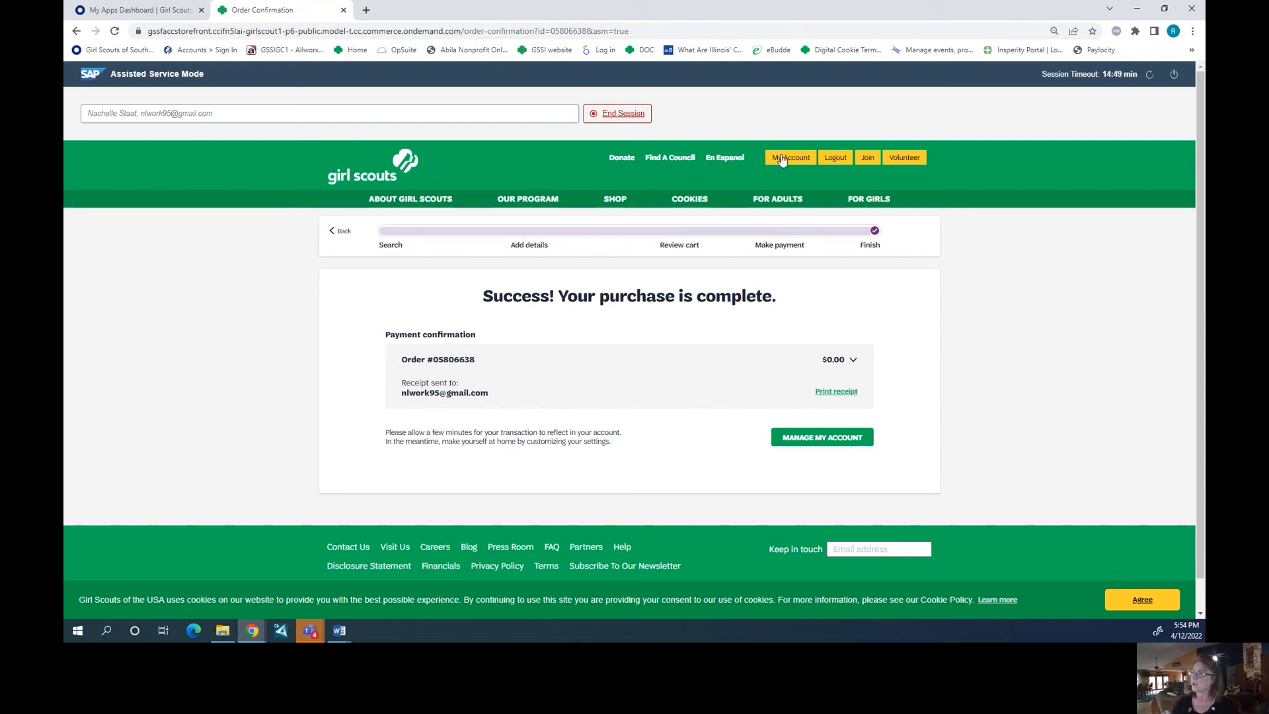
pyautogui.click(789, 158)
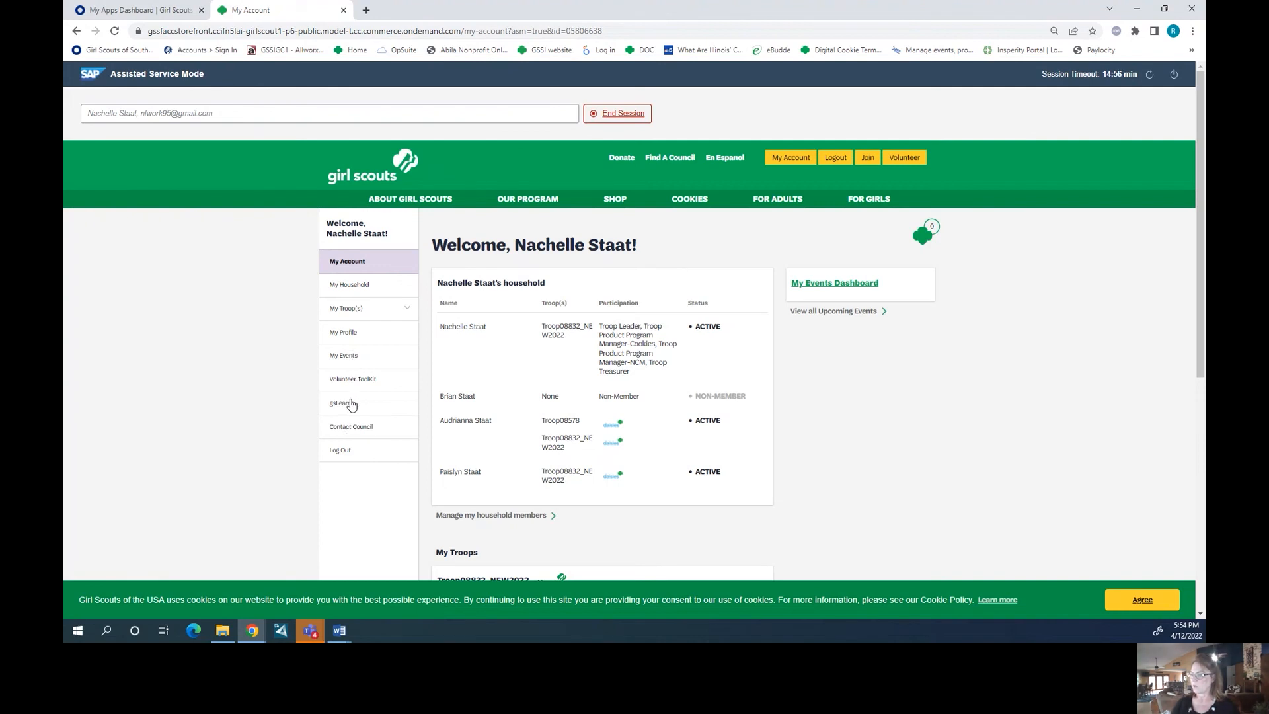
# Show My Events and scroll to the Early Bird T-Shirt Incentive Order card
pyautogui.click(343, 356)
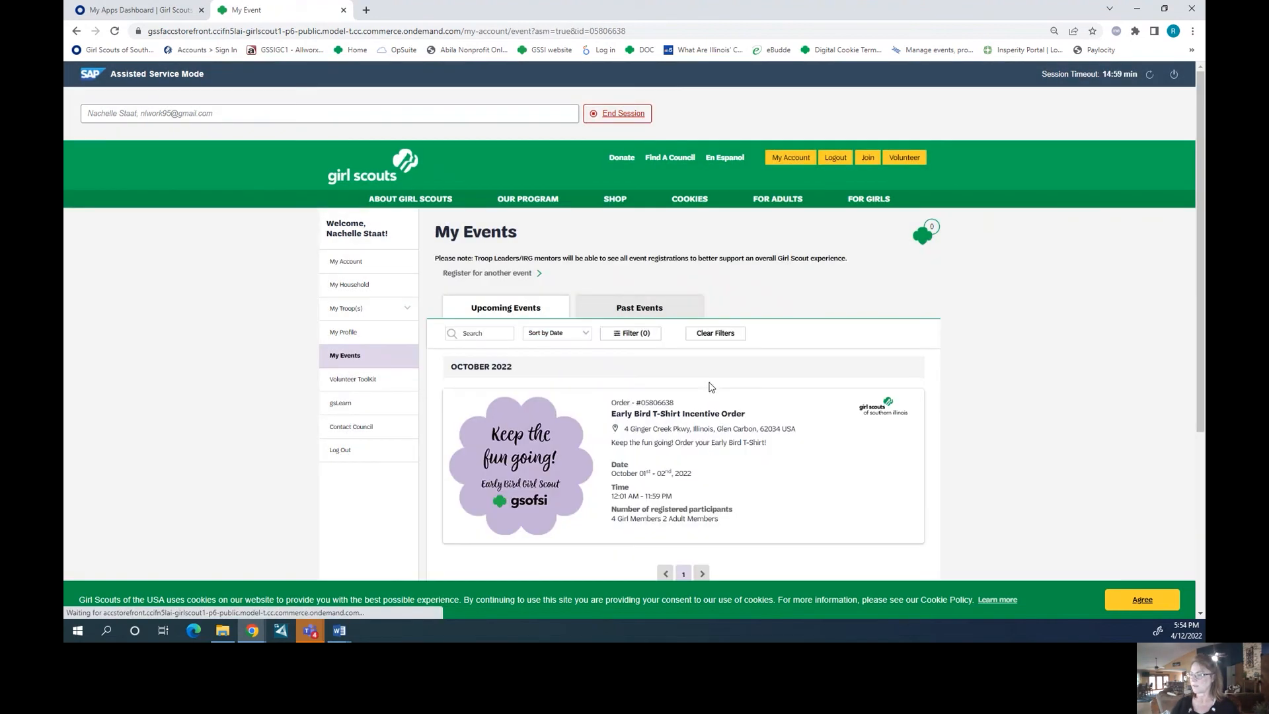
pyautogui.moveTo(542, 324)
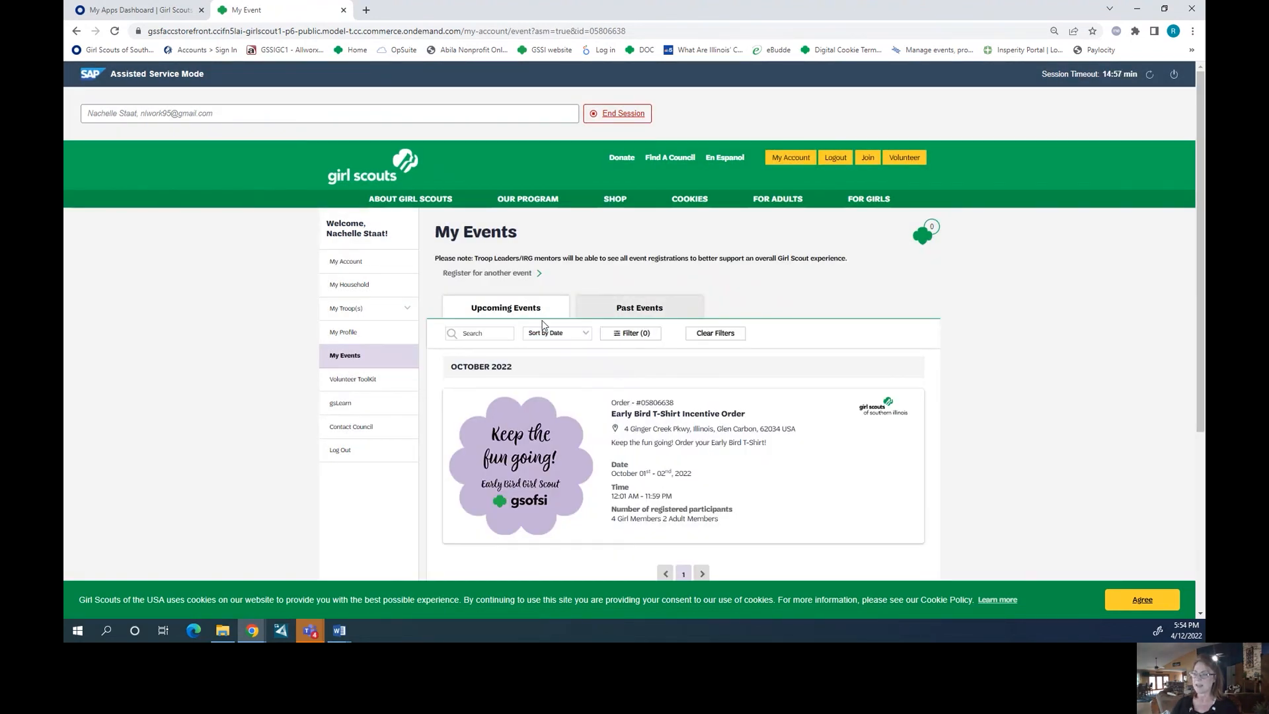
pyautogui.scroll(-3)
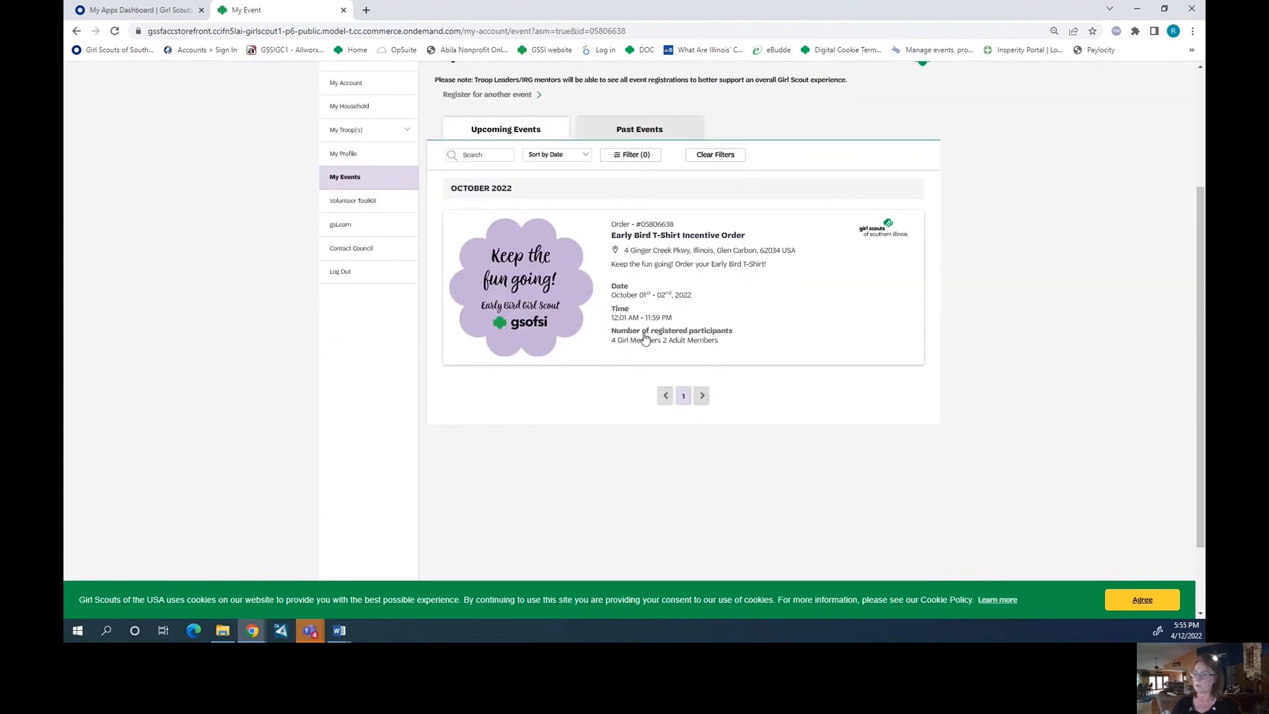
pyautogui.moveTo(784, 306)
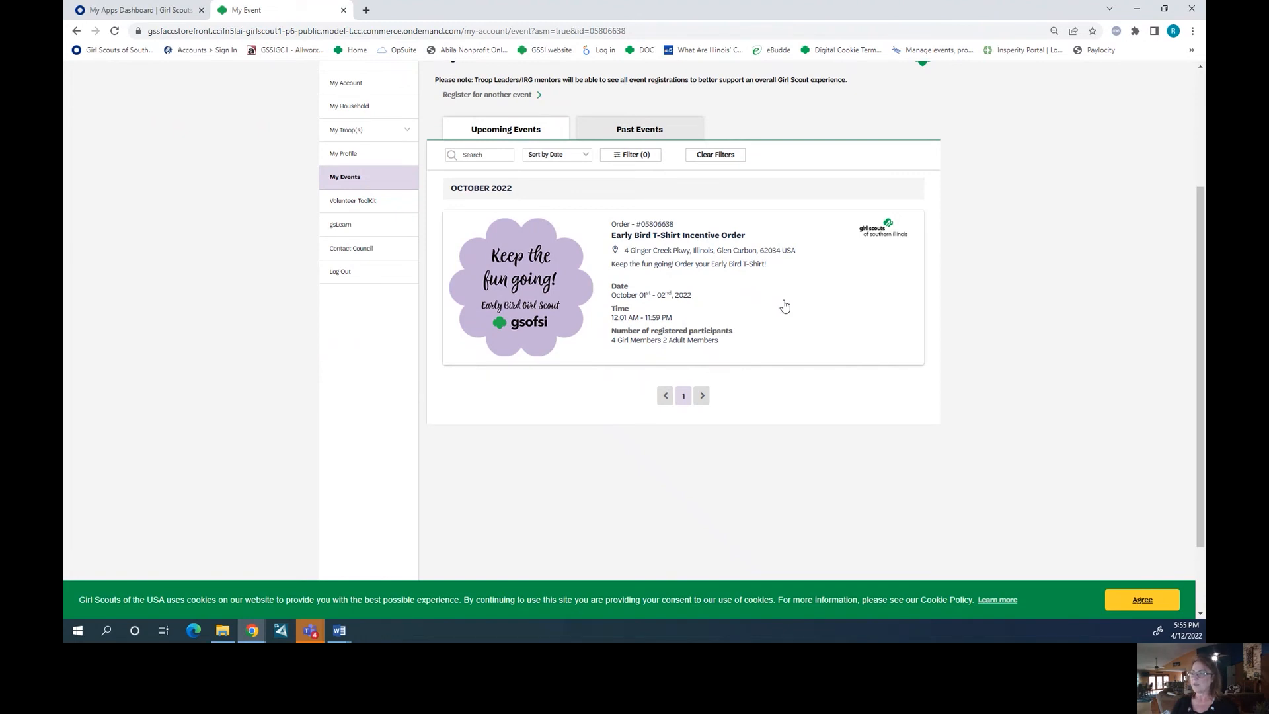
pyautogui.moveTo(685, 340)
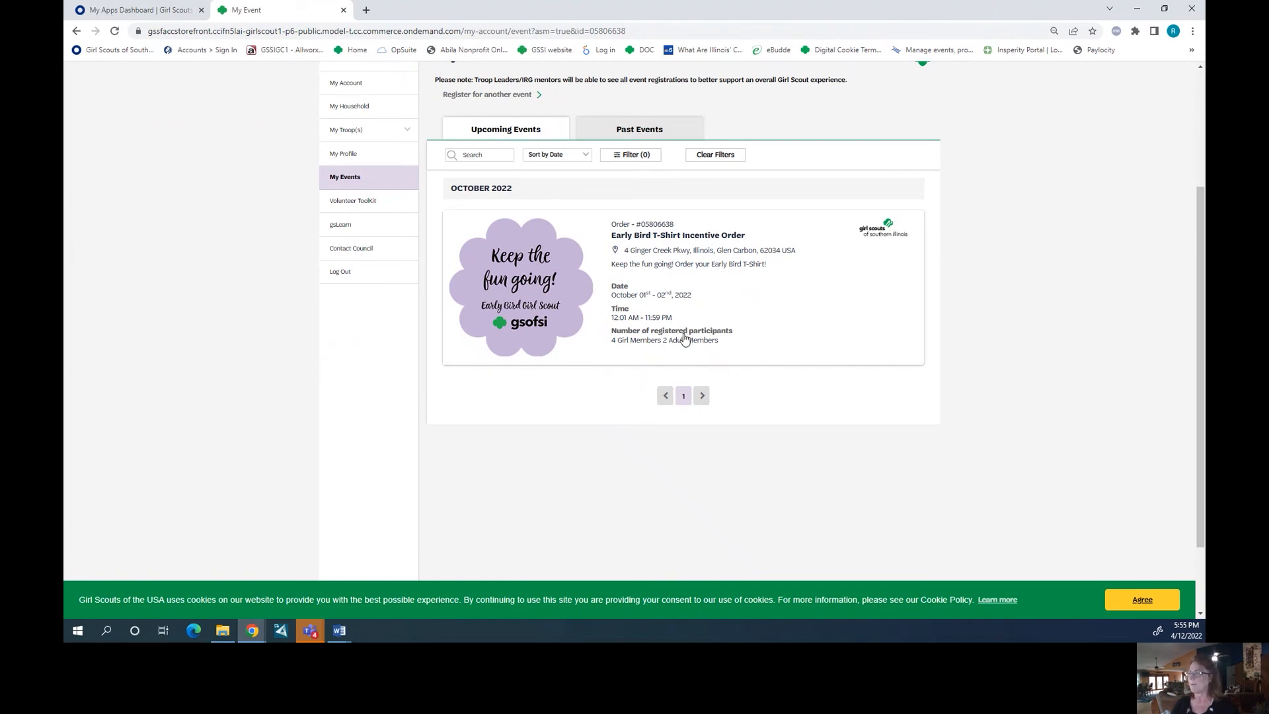
pyautogui.moveTo(616, 348)
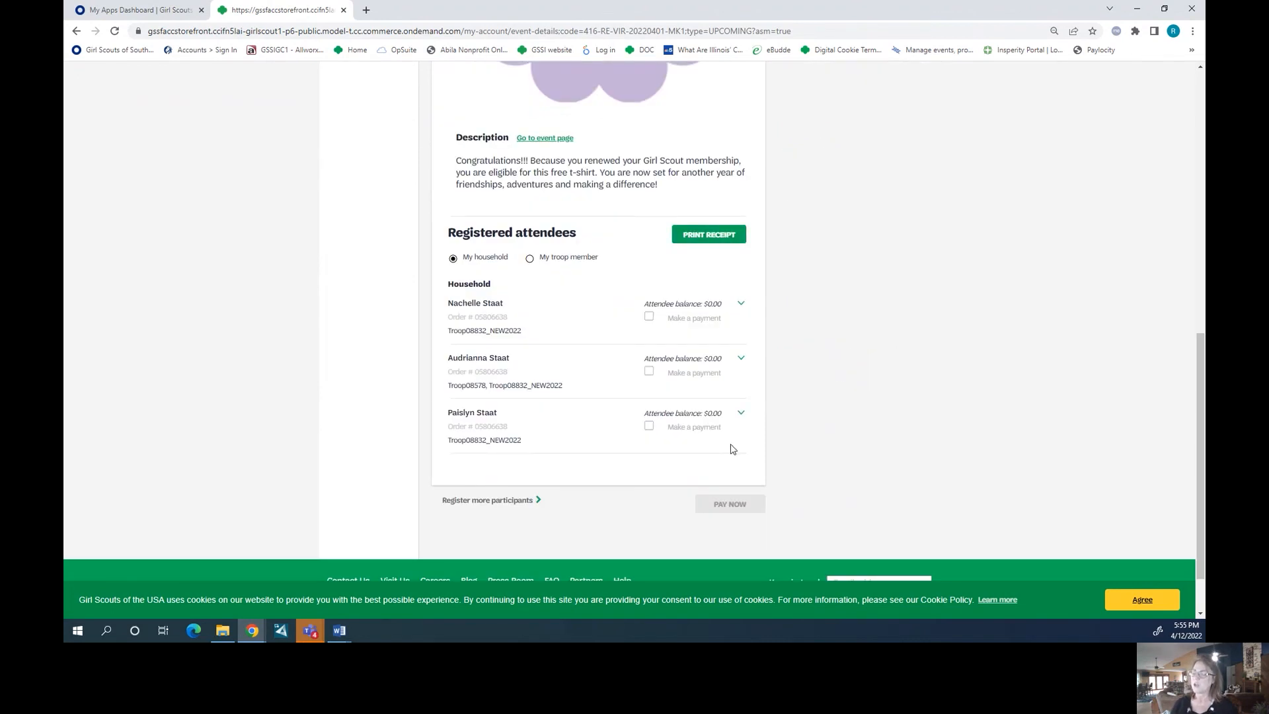
pyautogui.moveTo(639, 449)
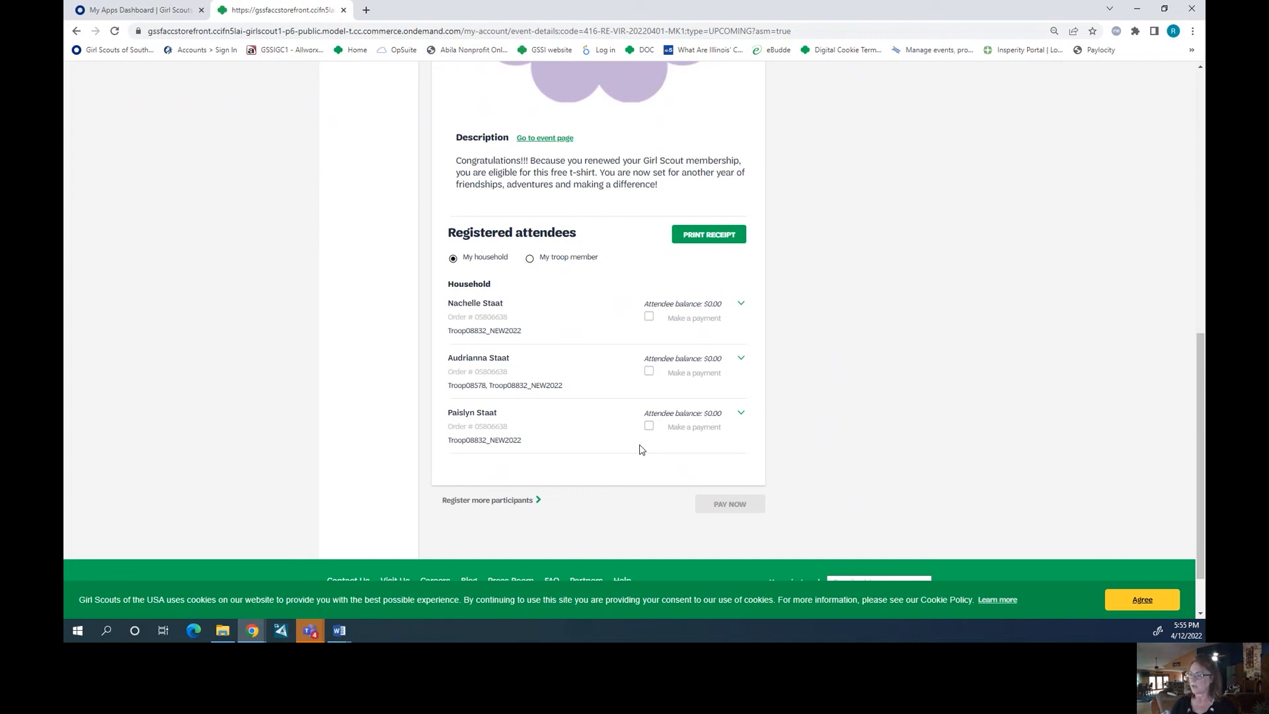
pyautogui.moveTo(565, 309)
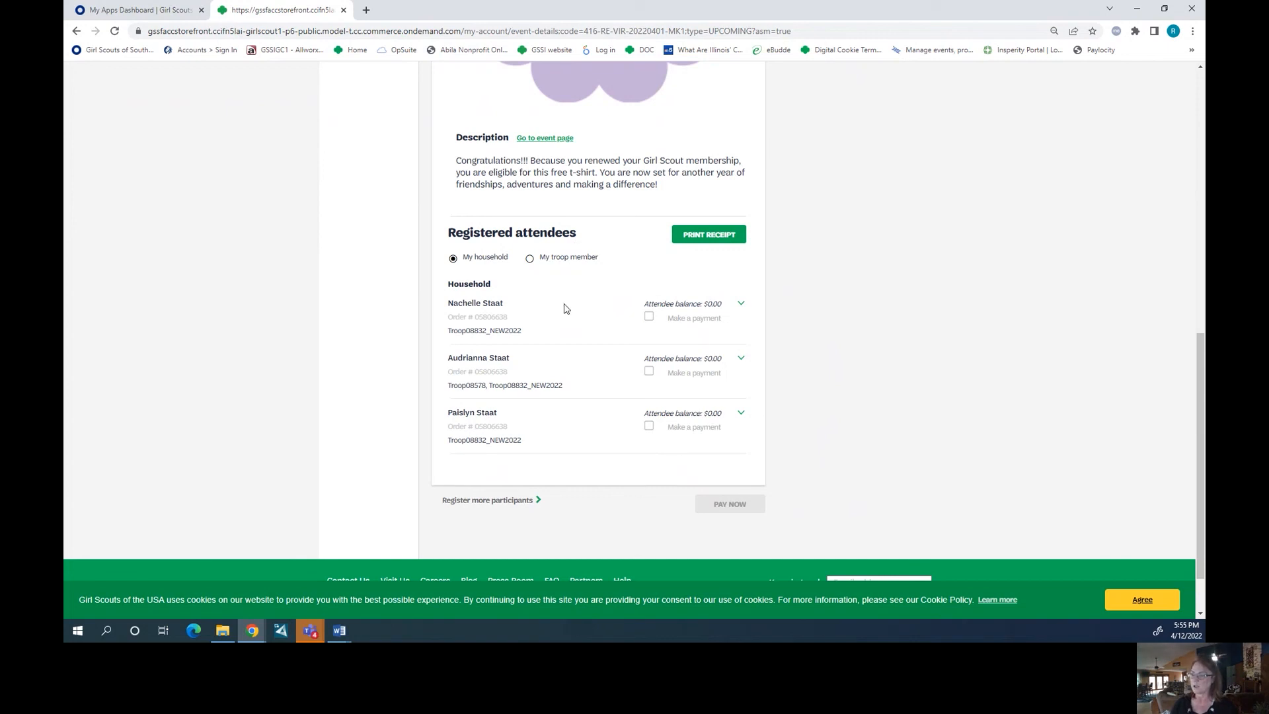
# Scroll back up the Early Bird T-Shirt order details after viewing attendees
pyautogui.scroll(3)
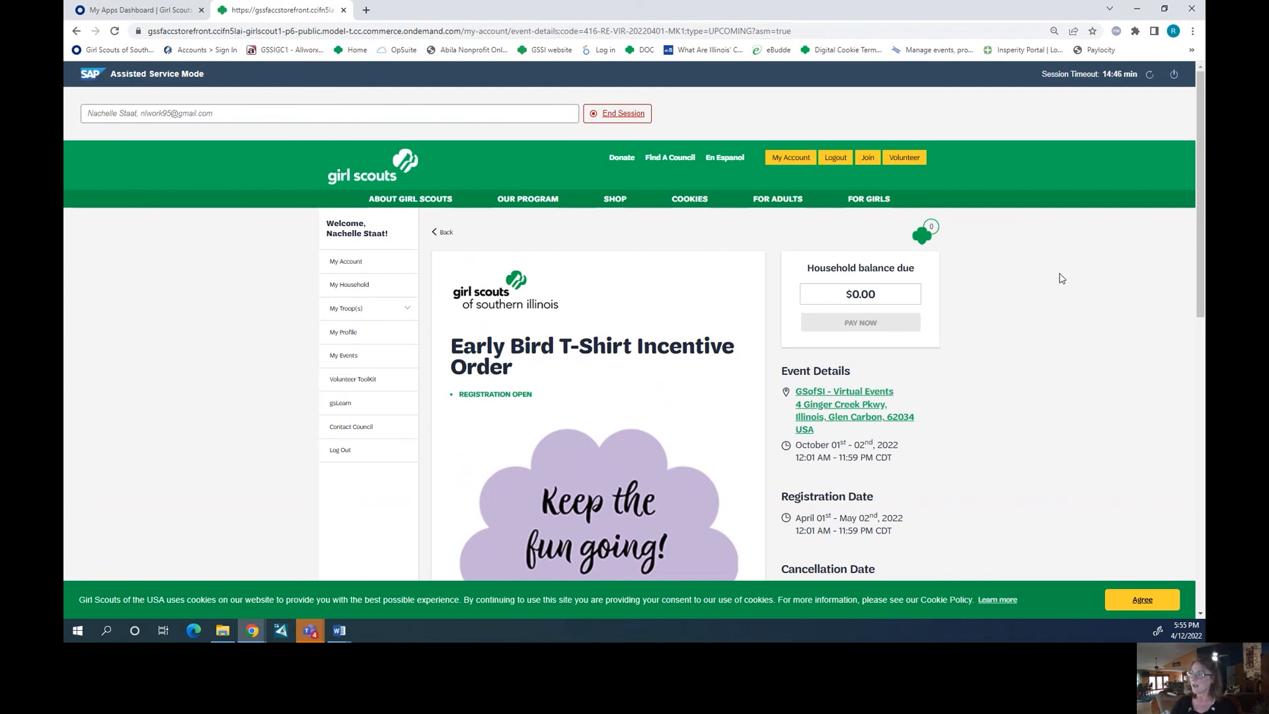
pyautogui.moveTo(790, 173)
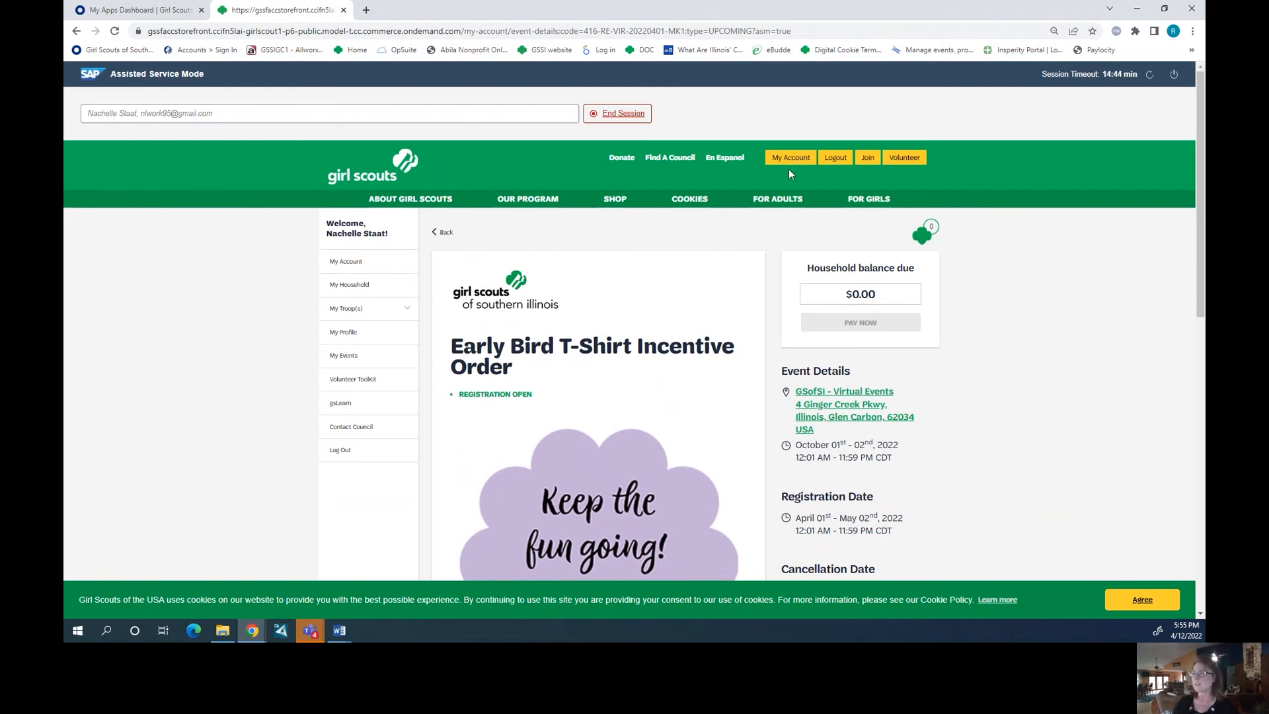